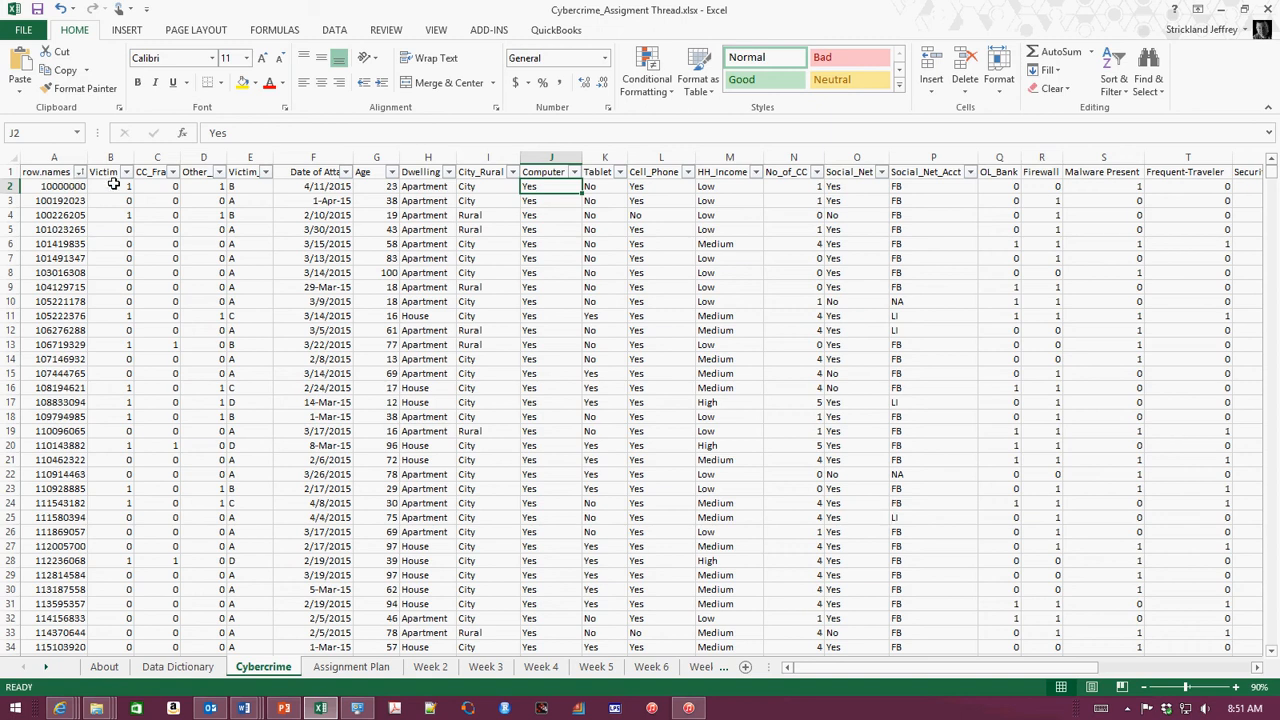
- Check the Victim header column in the Cybercrime sheet, then bring RStudio forward
click(110, 186)
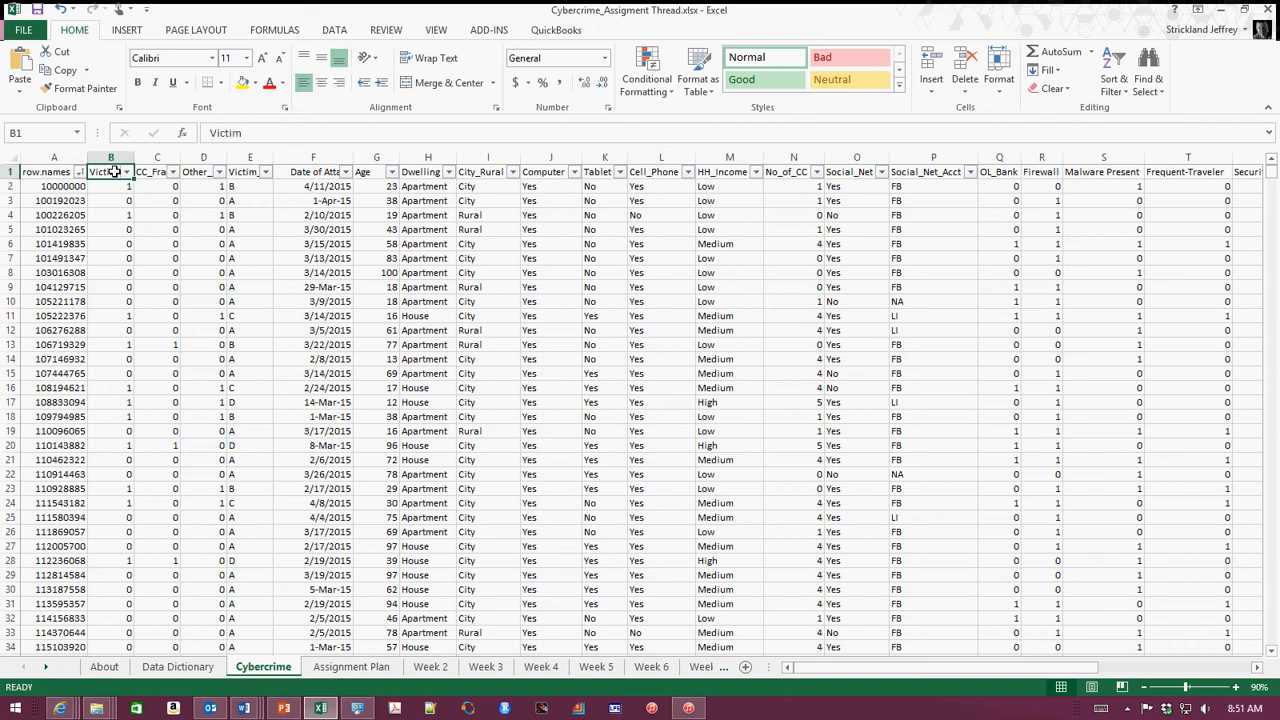
mouse_move(118, 190)
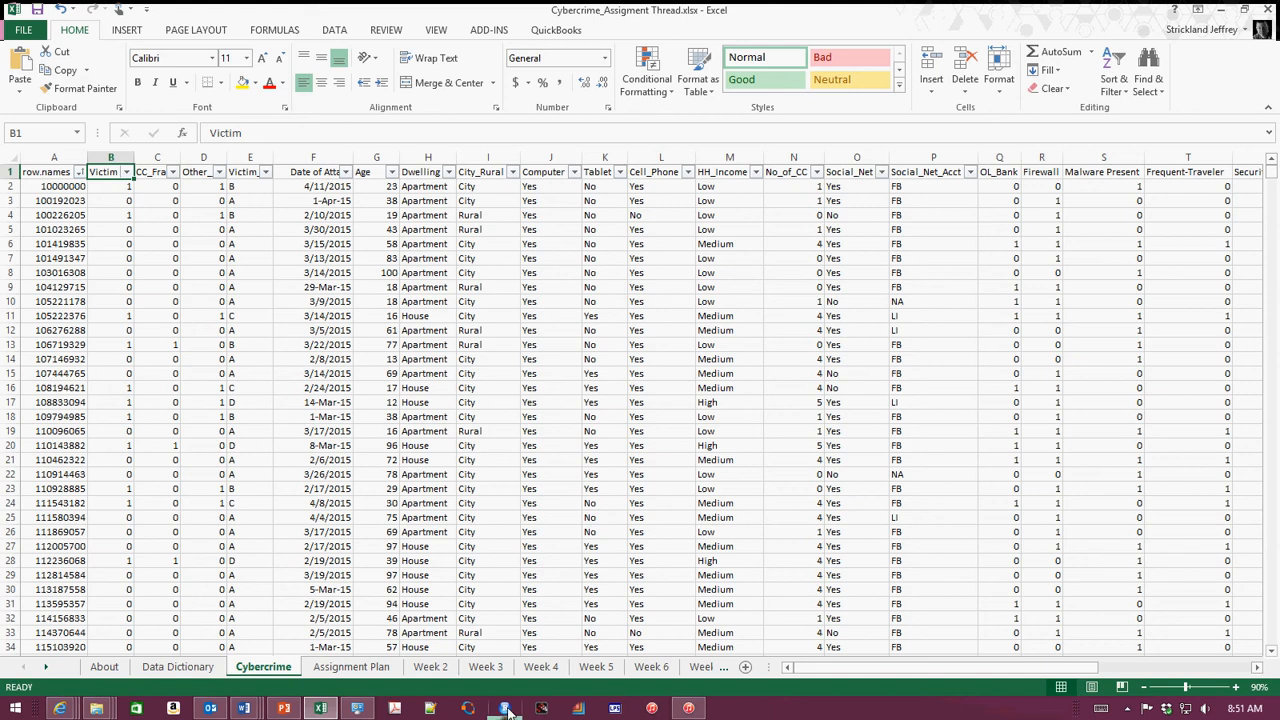
click(504, 708)
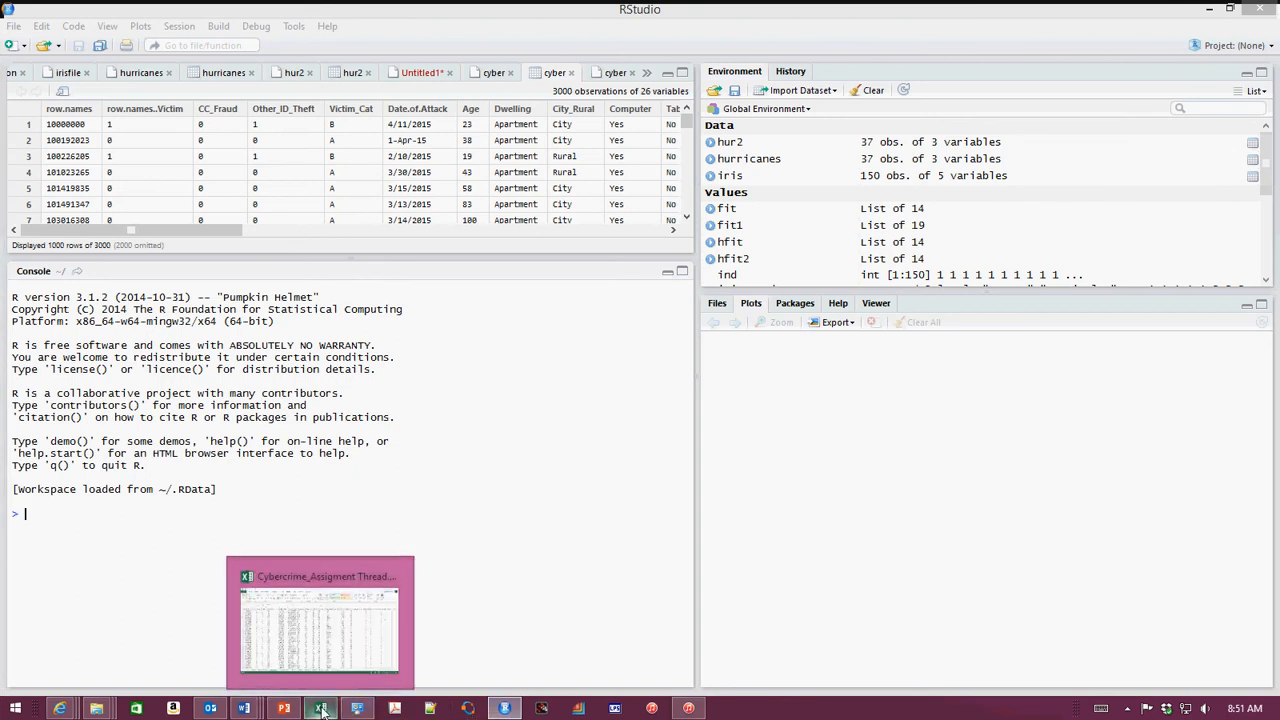
- Return to the Cybercrime workbook and copy all its data through row 3001
click(318, 620)
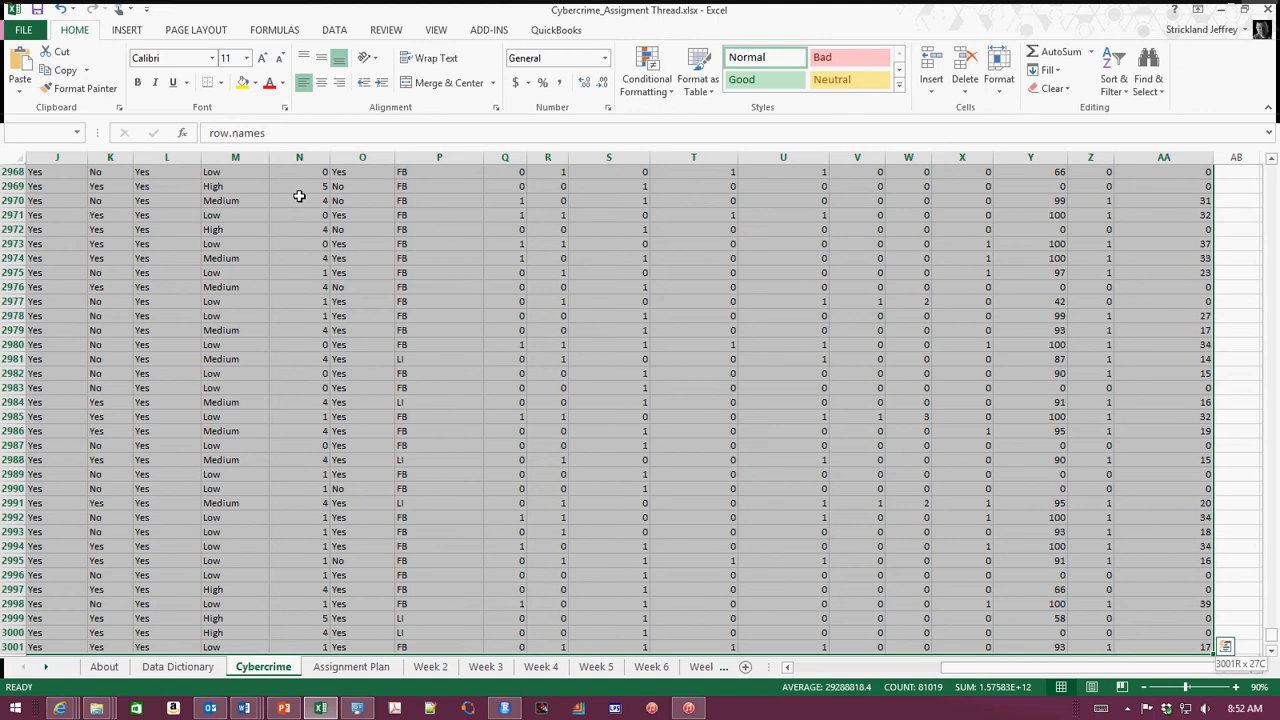
key(ctrl+Home)
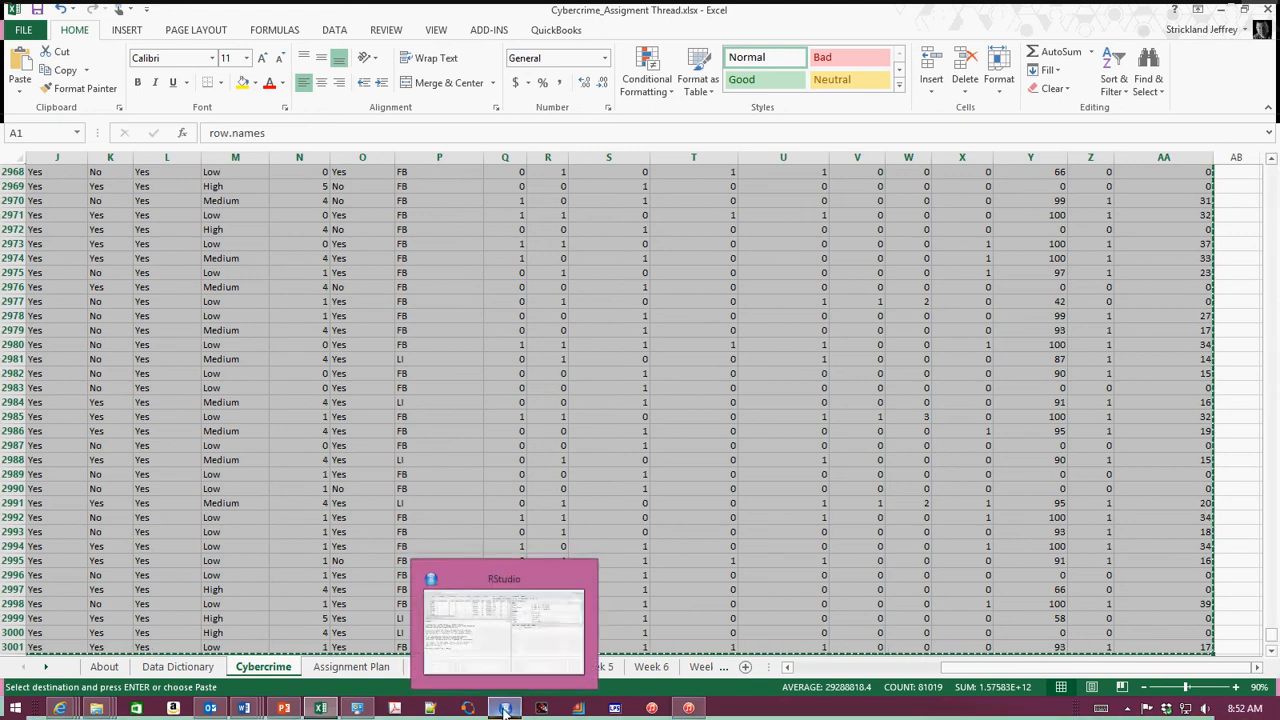
- Start a new plain text file in RStudio and paste the Cybercrime data into it
click(504, 708)
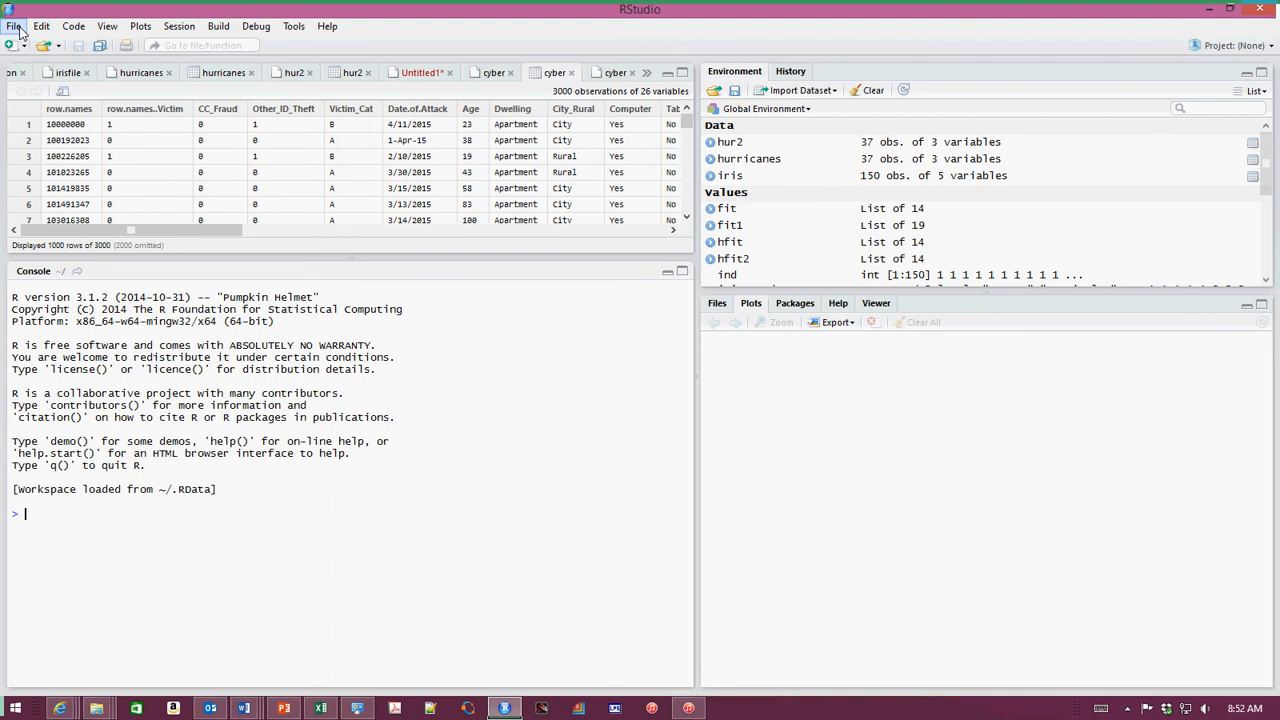
click(14, 26)
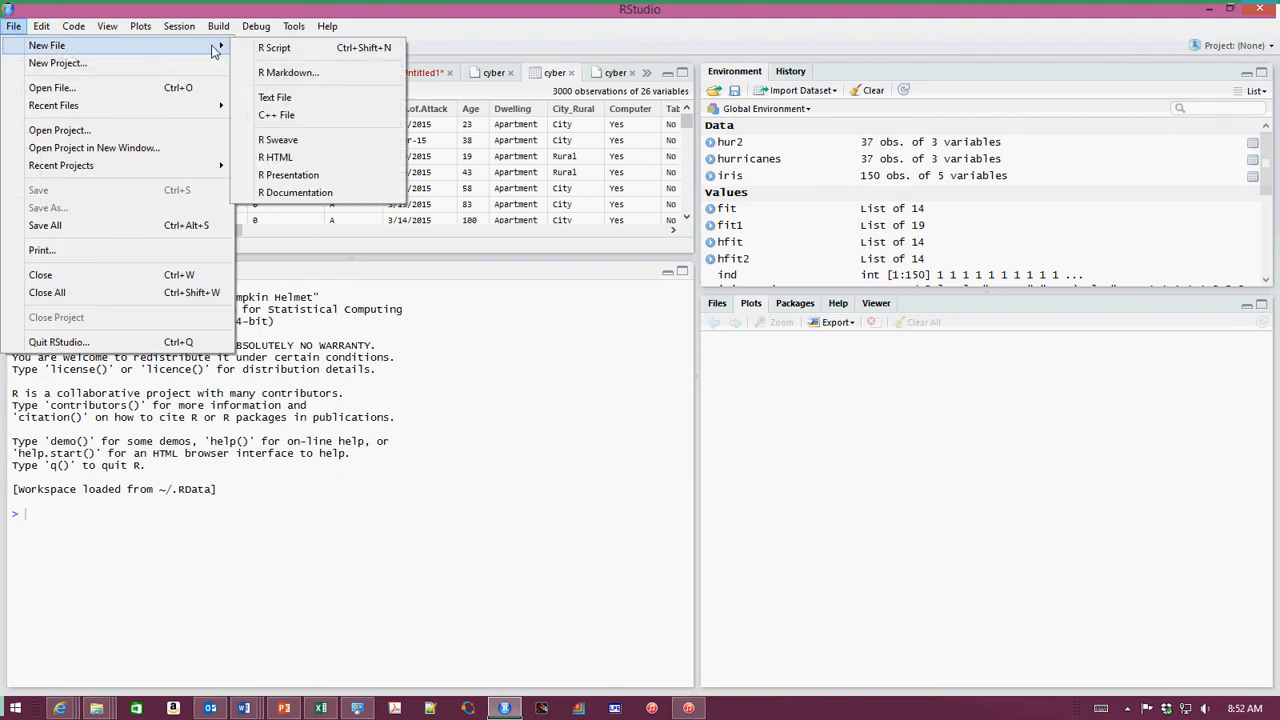
mouse_move(276, 96)
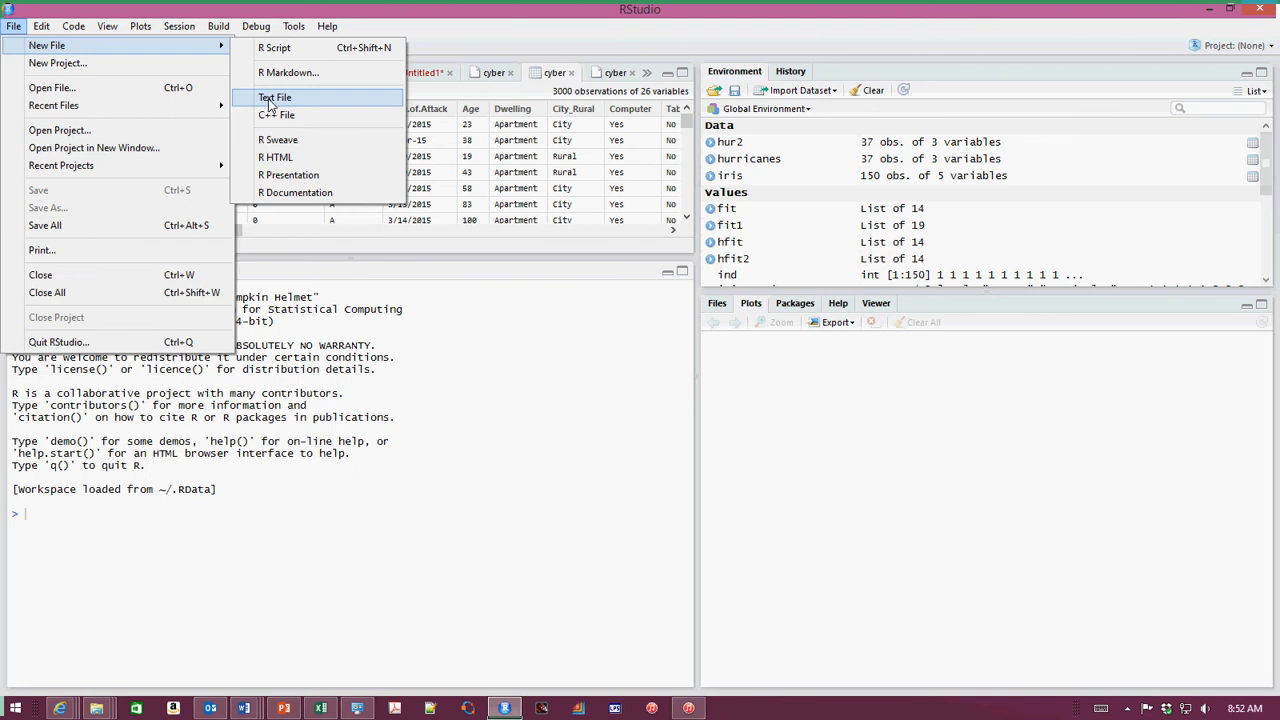
click(274, 96)
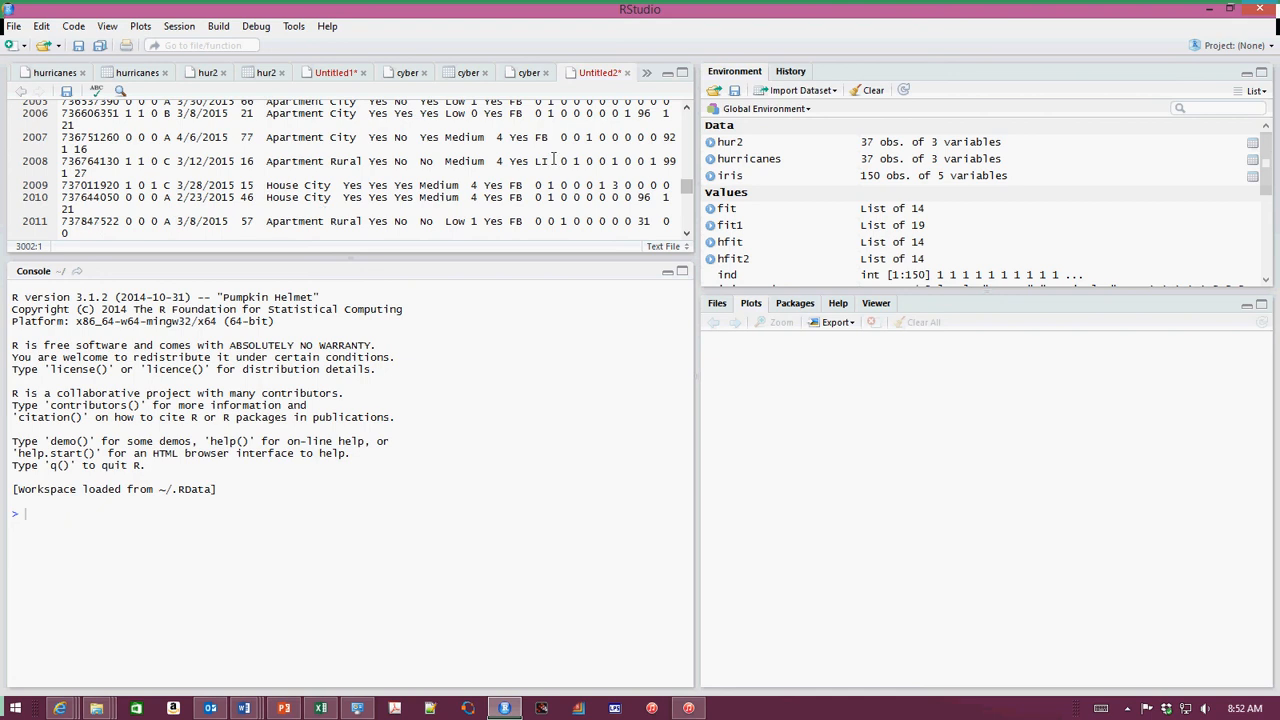
scroll(down, 3)
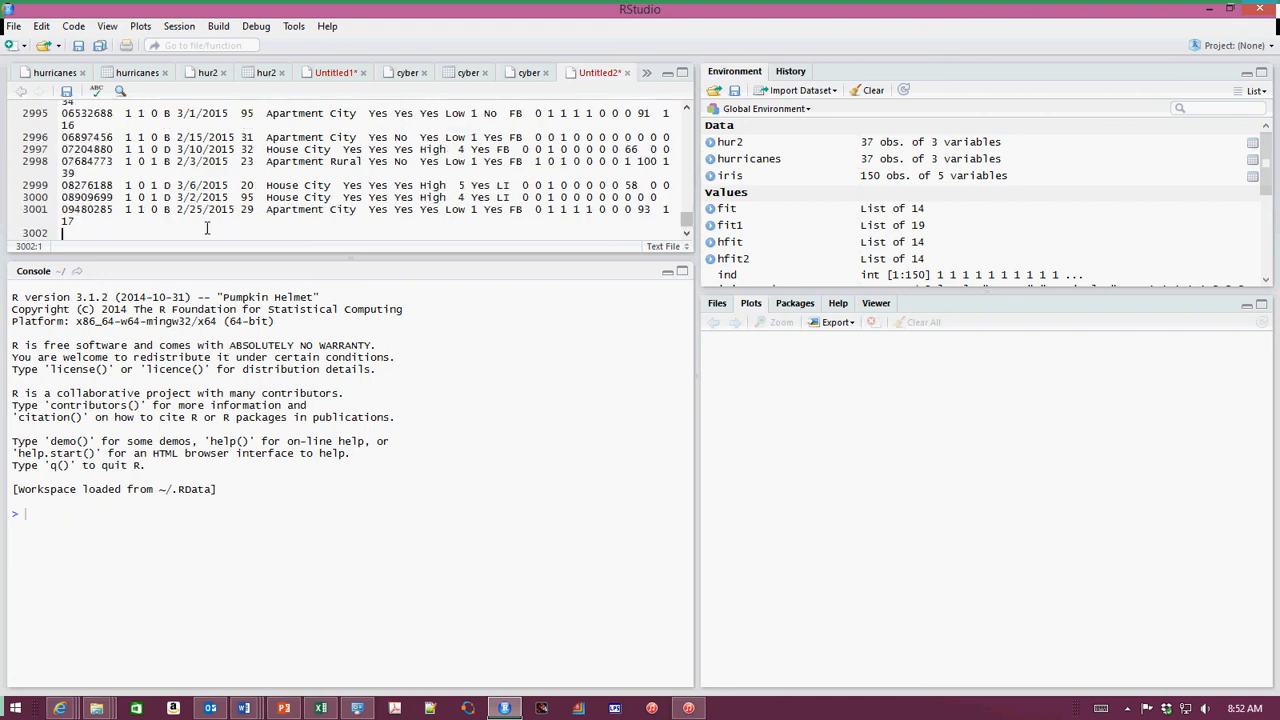
mouse_move(168, 236)
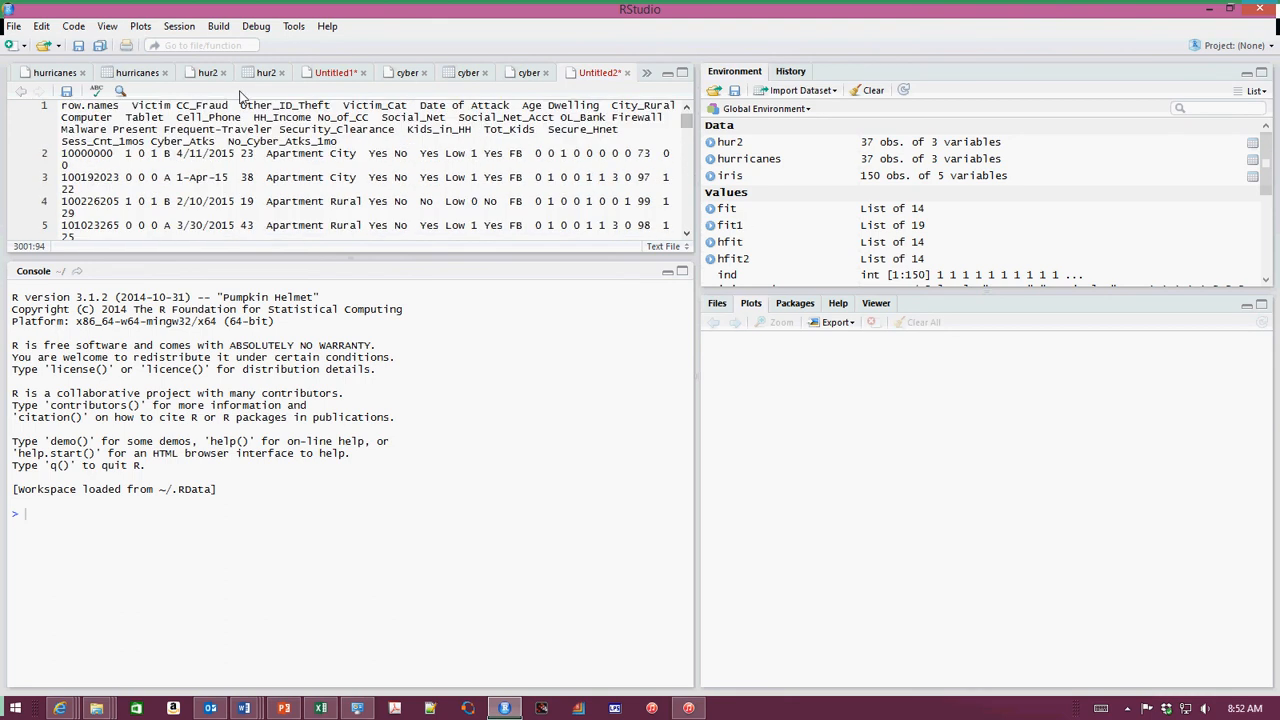
- Save the text file as cyber in the Analytics Course GWU folder, replacing the existing copy
click(12, 26)
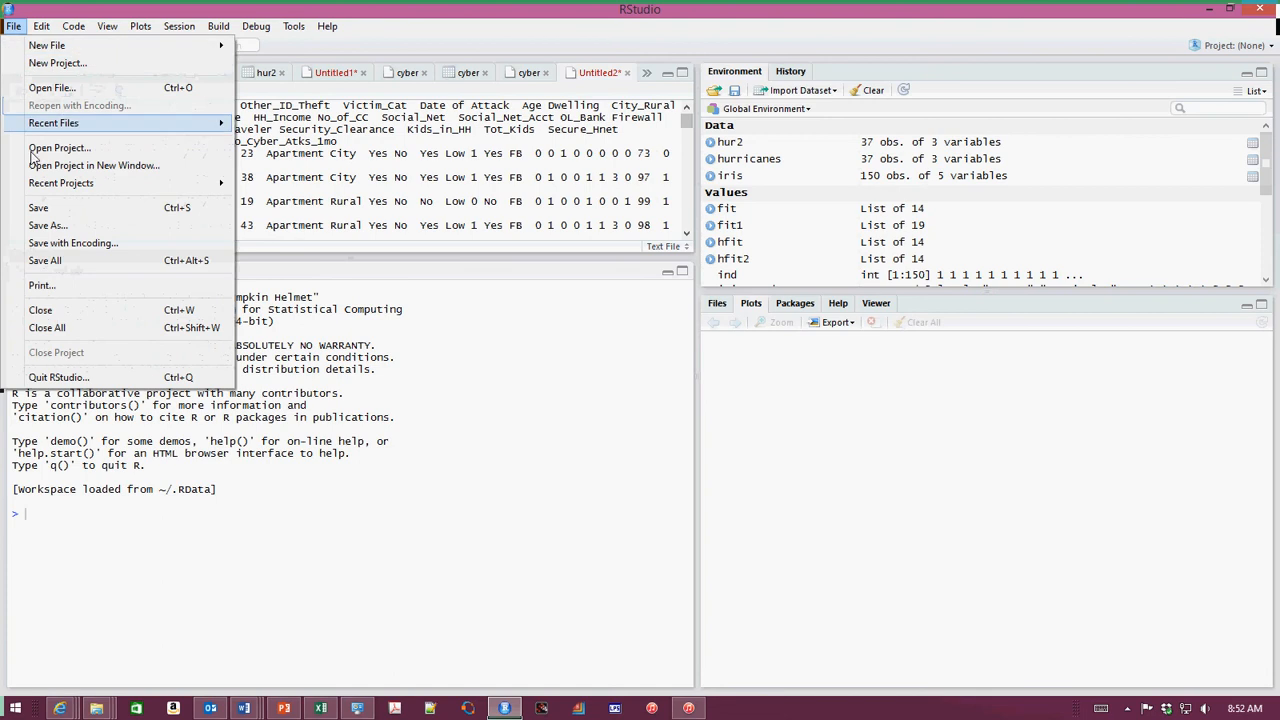
mouse_move(48, 224)
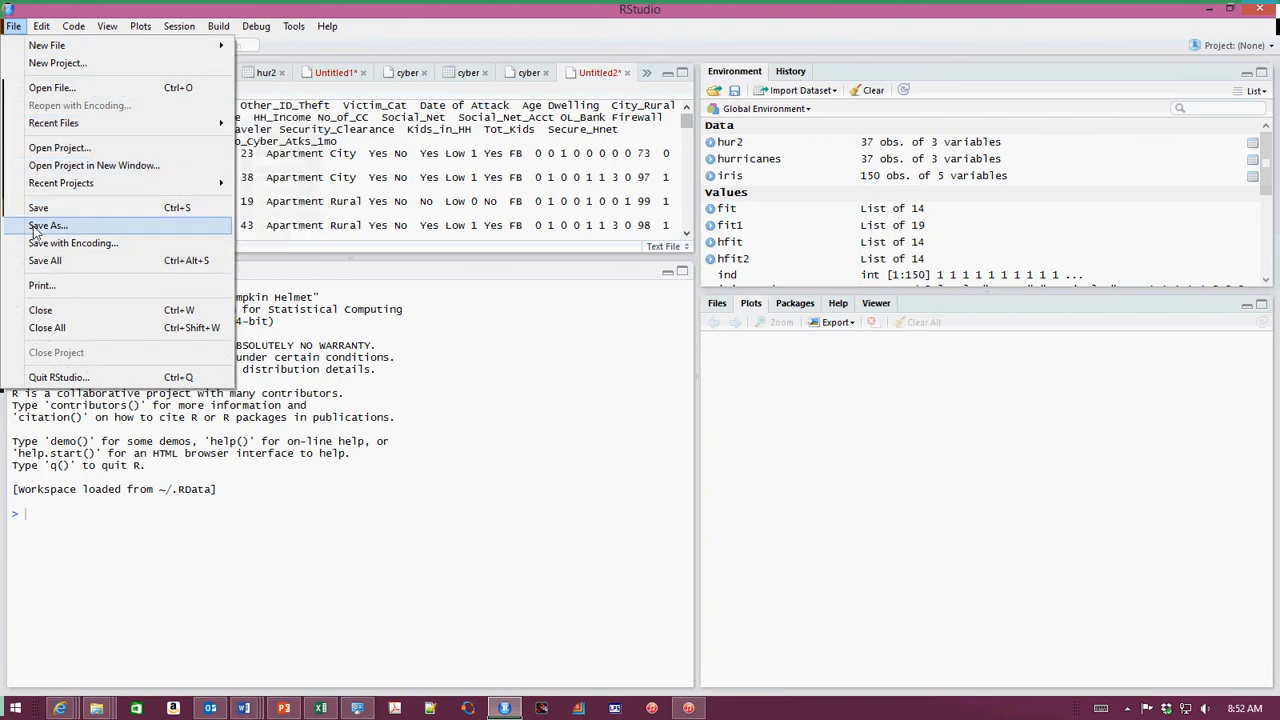
click(48, 224)
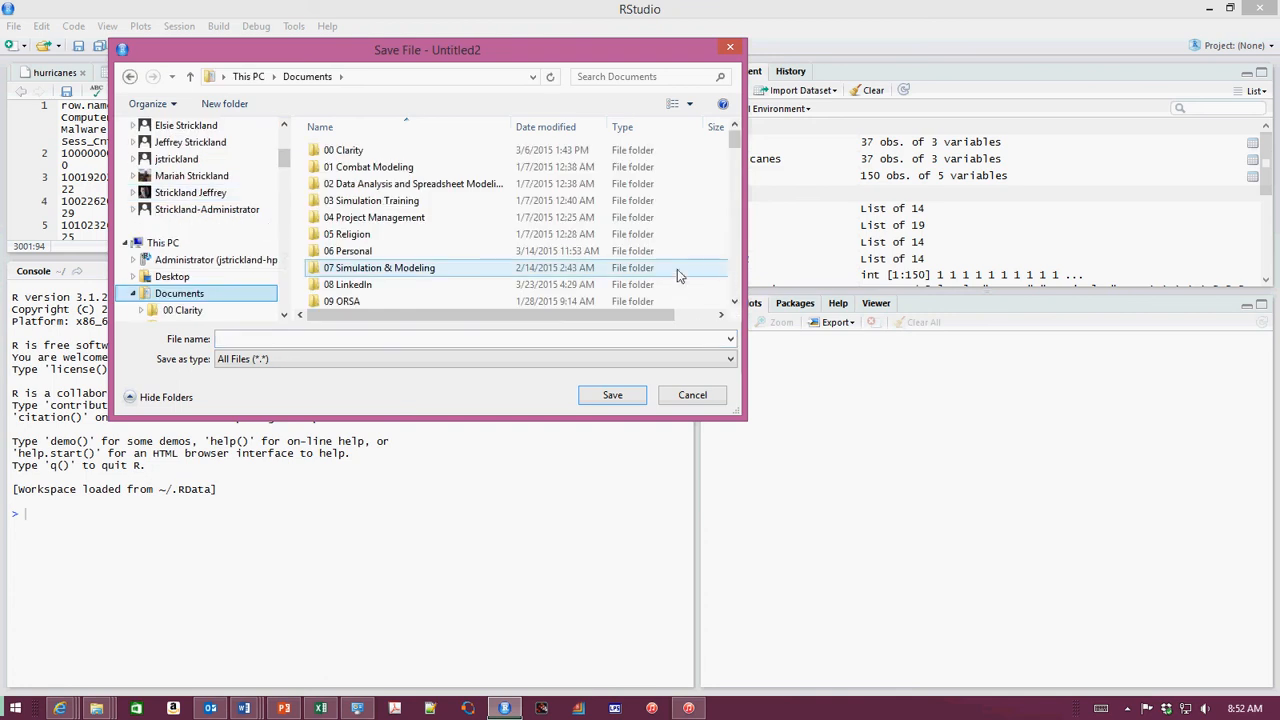
scroll(down, 3)
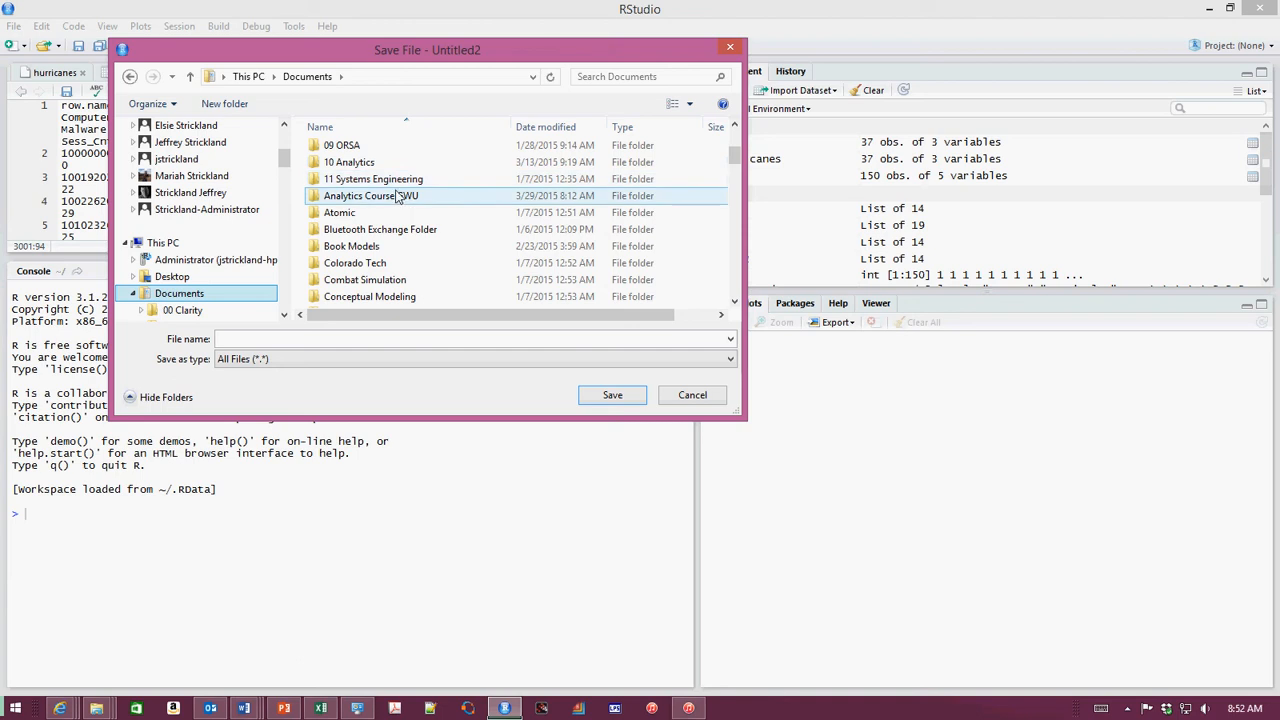
double_click(370, 196)
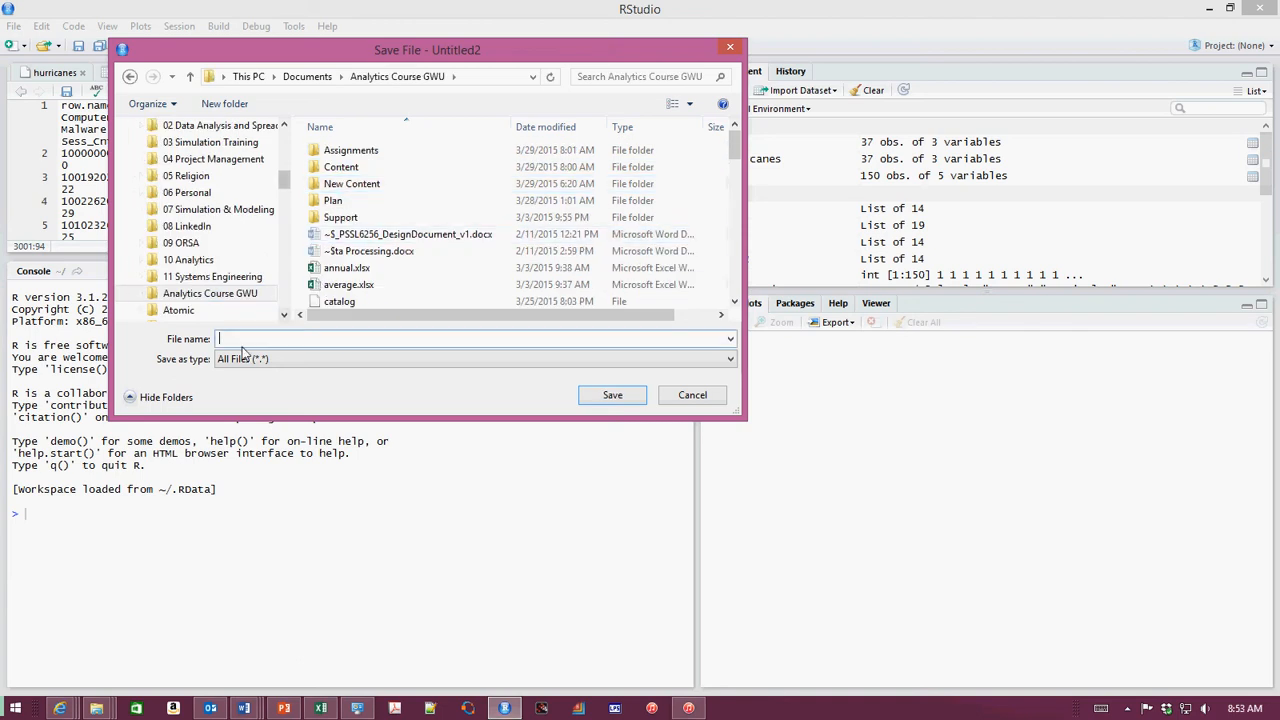
text(cyber)
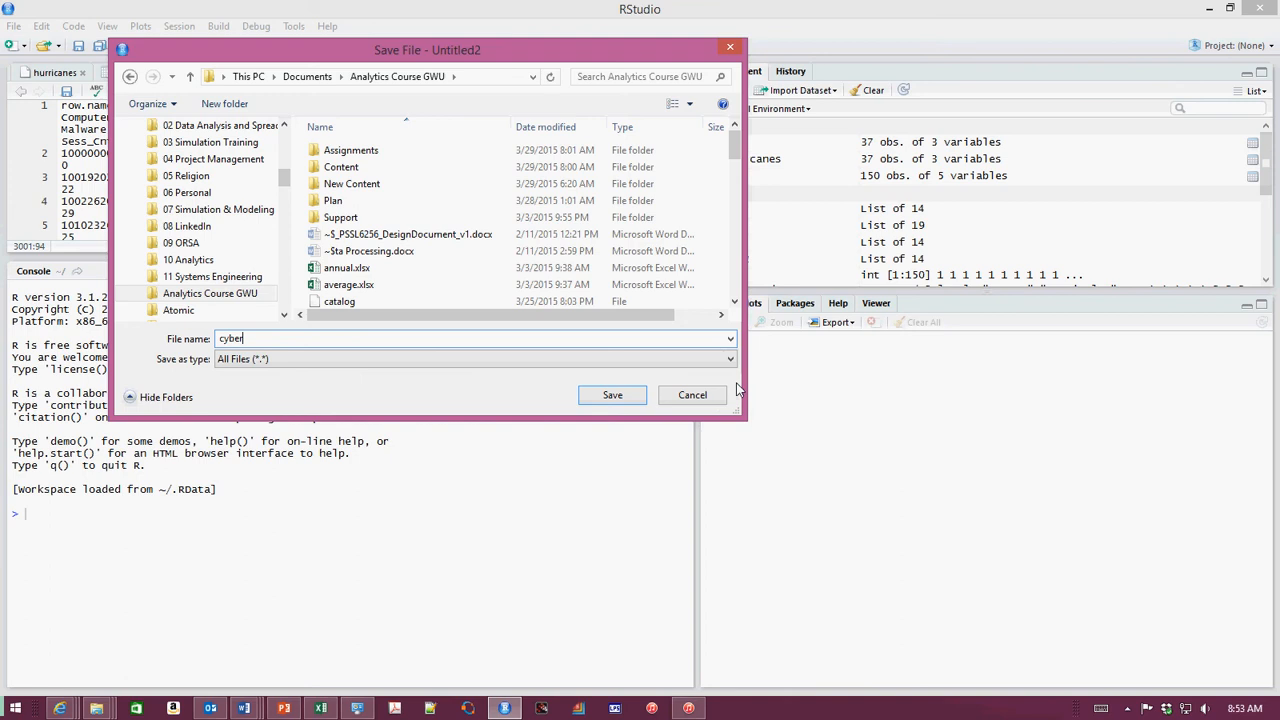
mouse_move(652, 400)
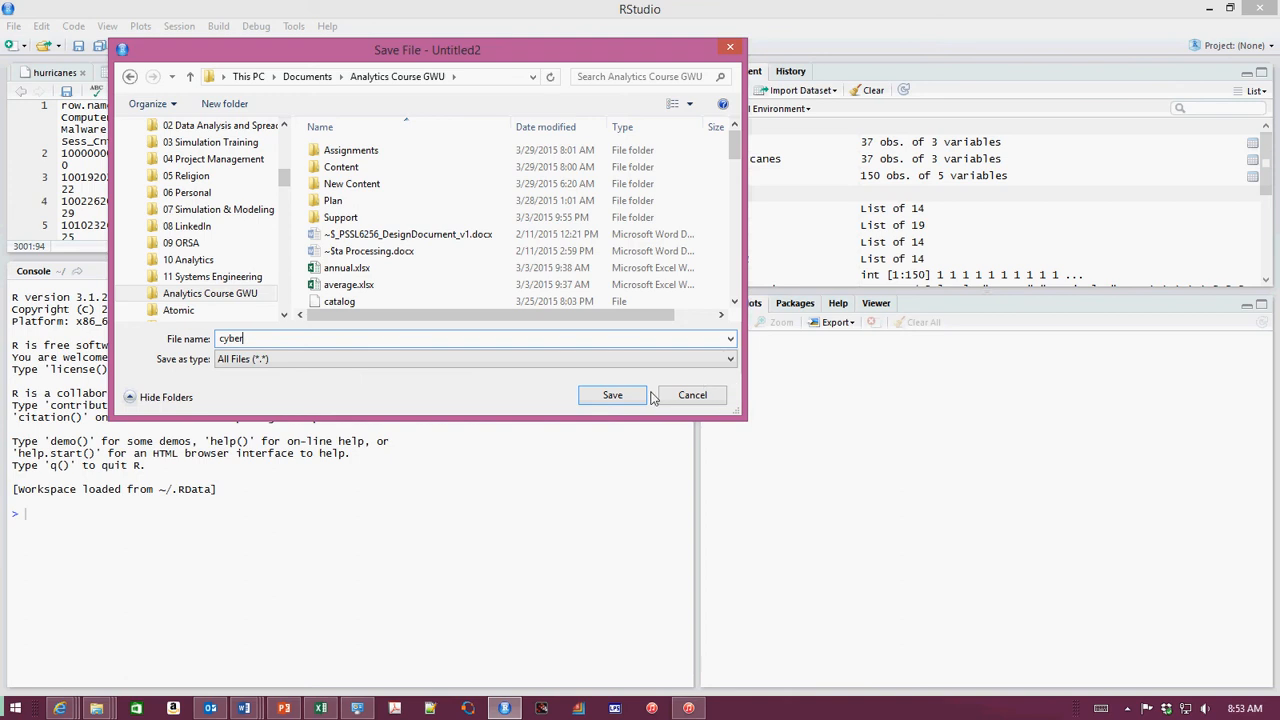
click(612, 394)
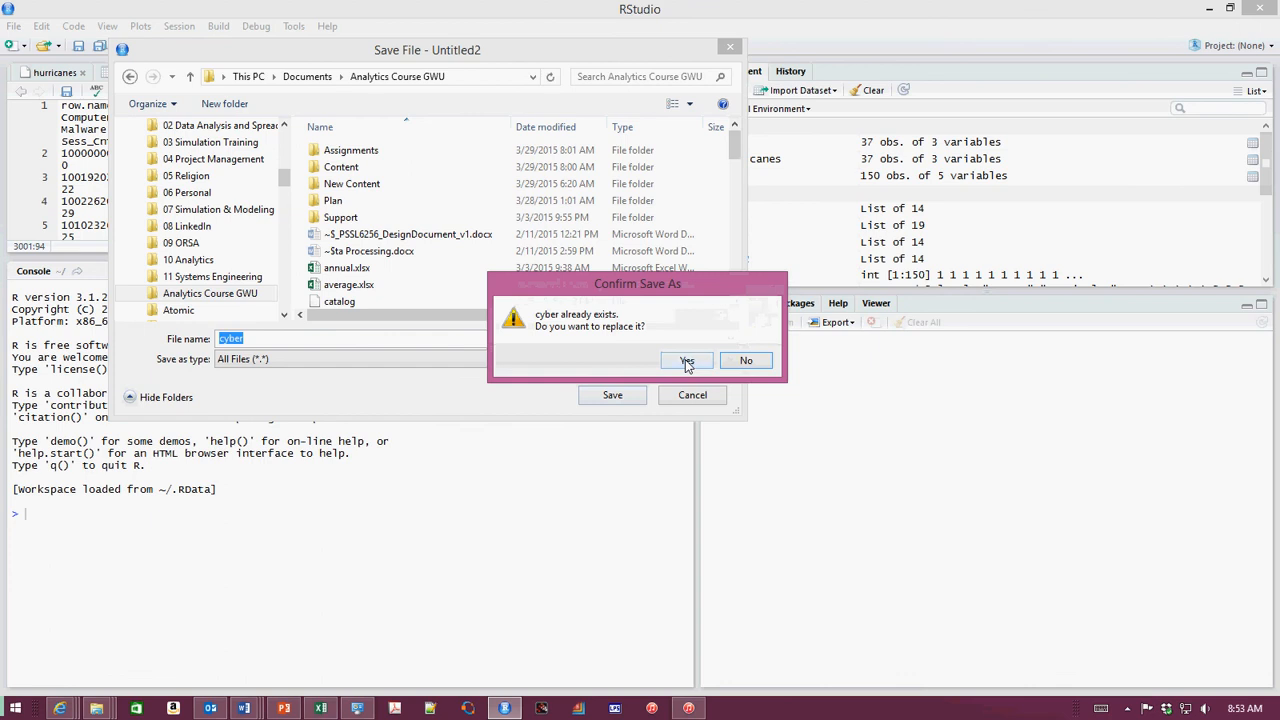
click(686, 360)
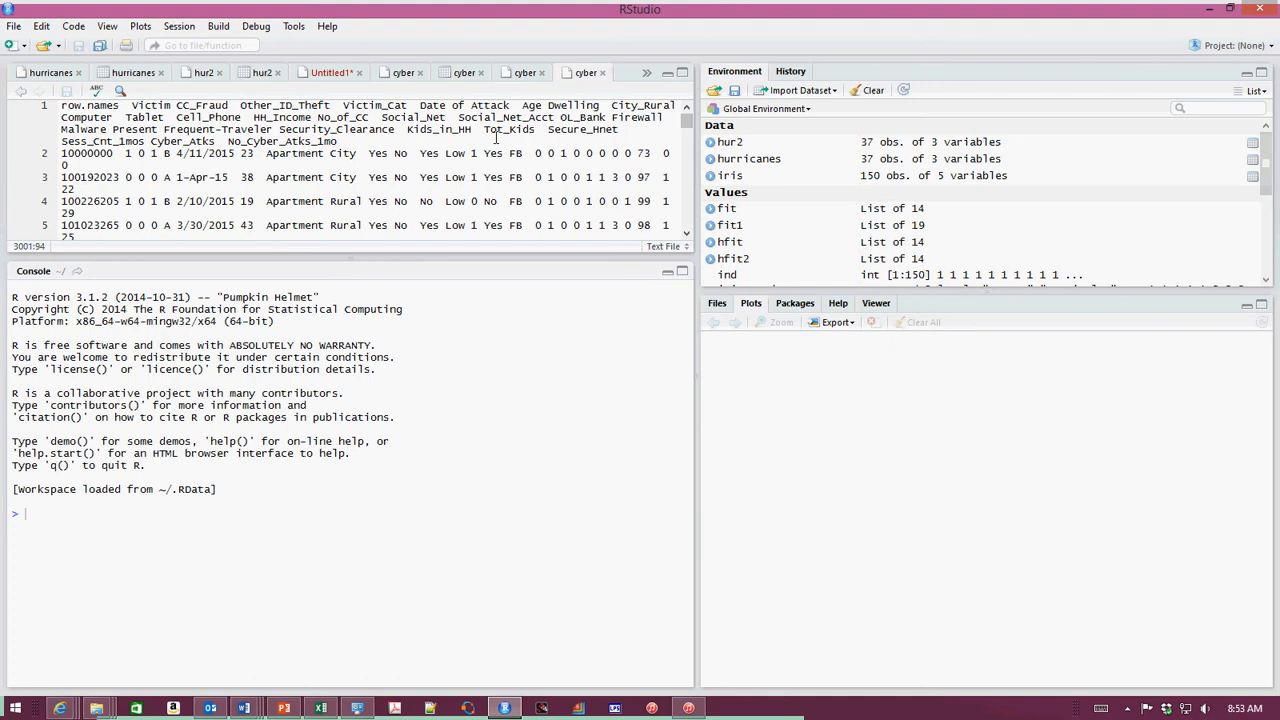
mouse_move(408, 68)
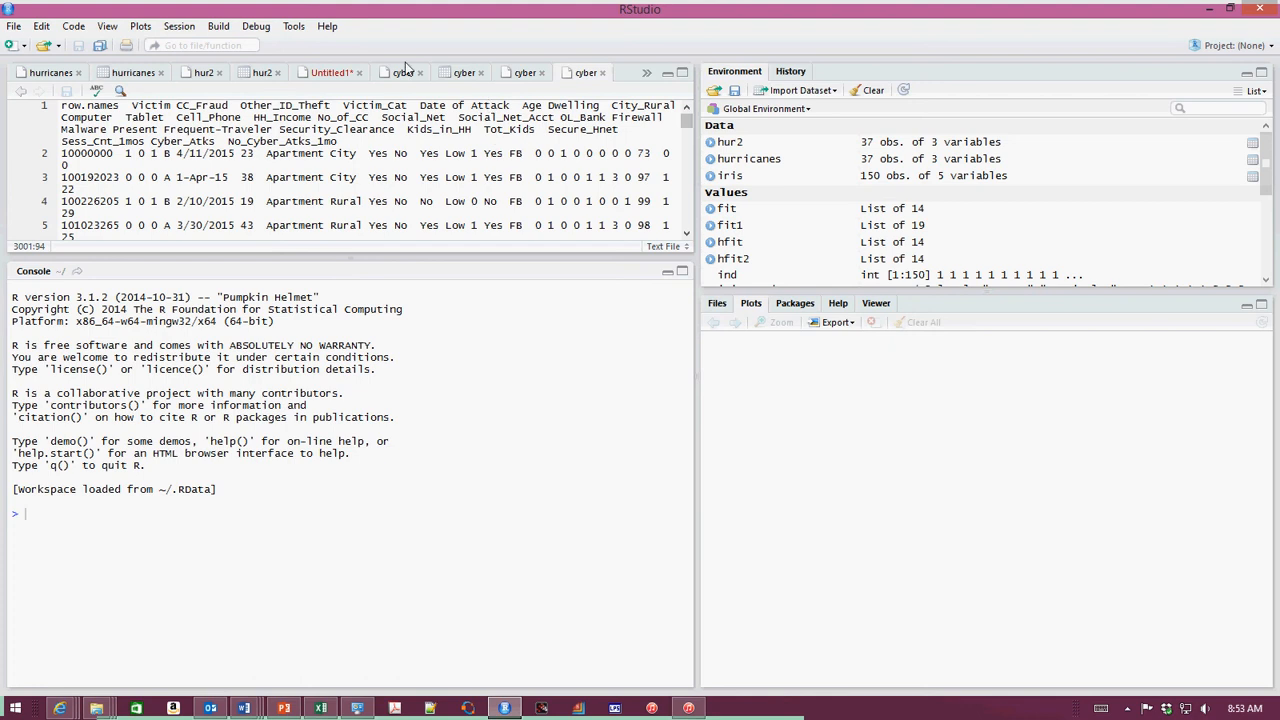
- Begin a dataset import from text file and choose cyber from the Analytics Course GWU folder
click(292, 26)
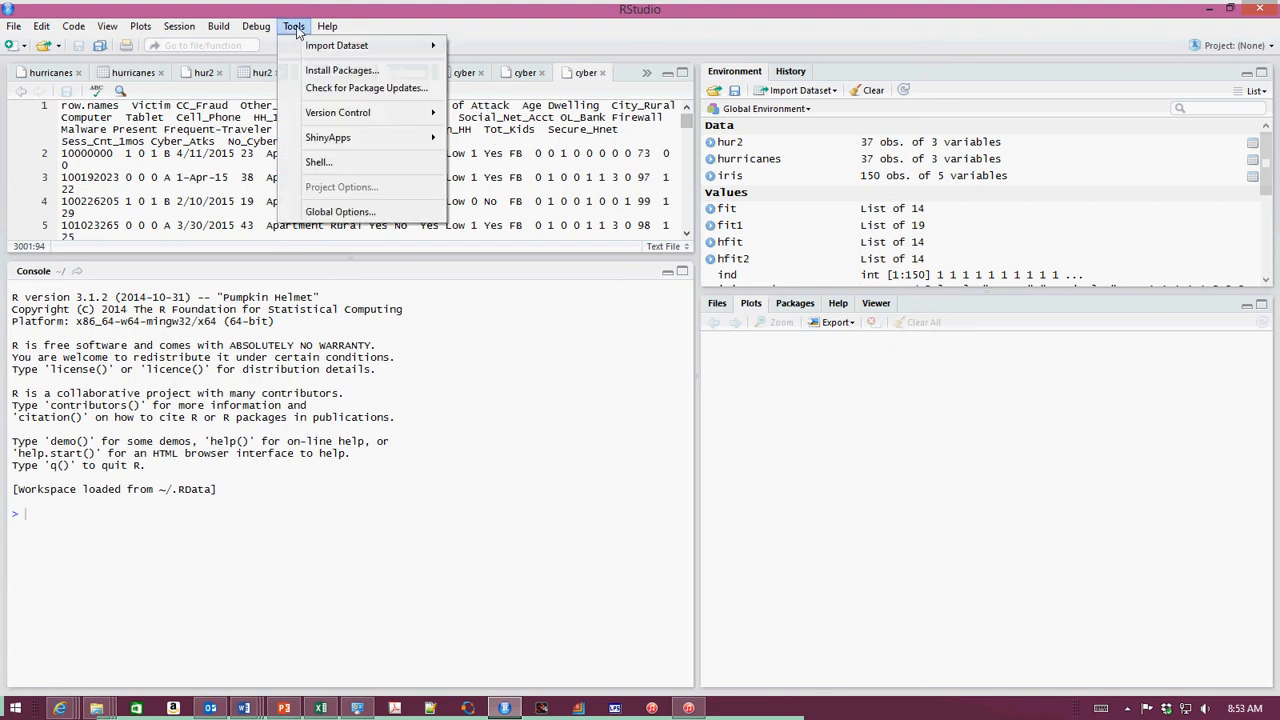
mouse_move(336, 44)
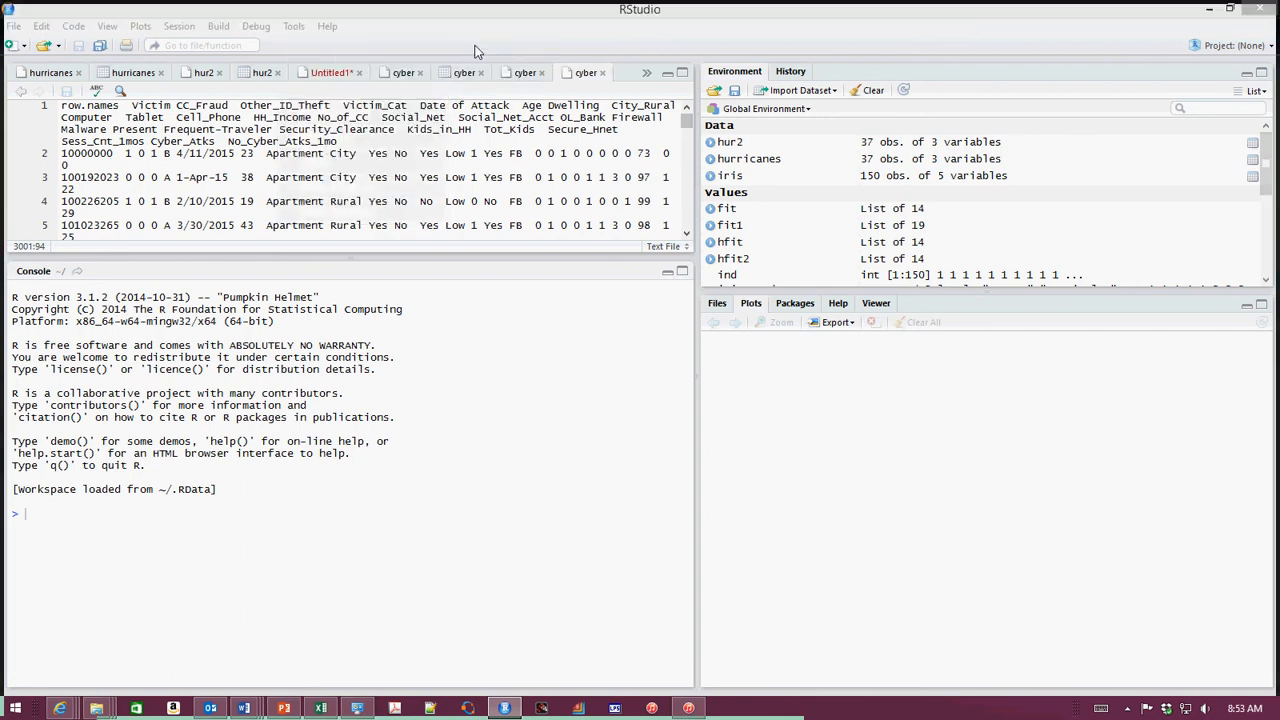
click(796, 90)
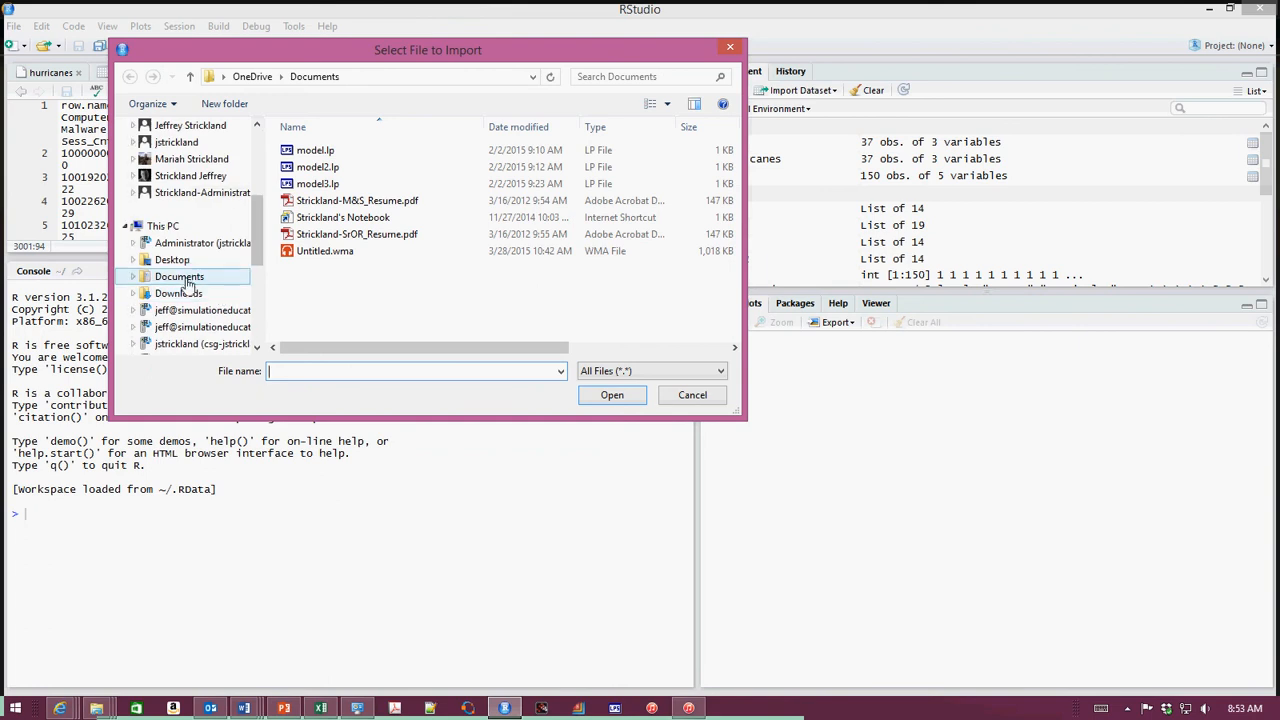
click(180, 276)
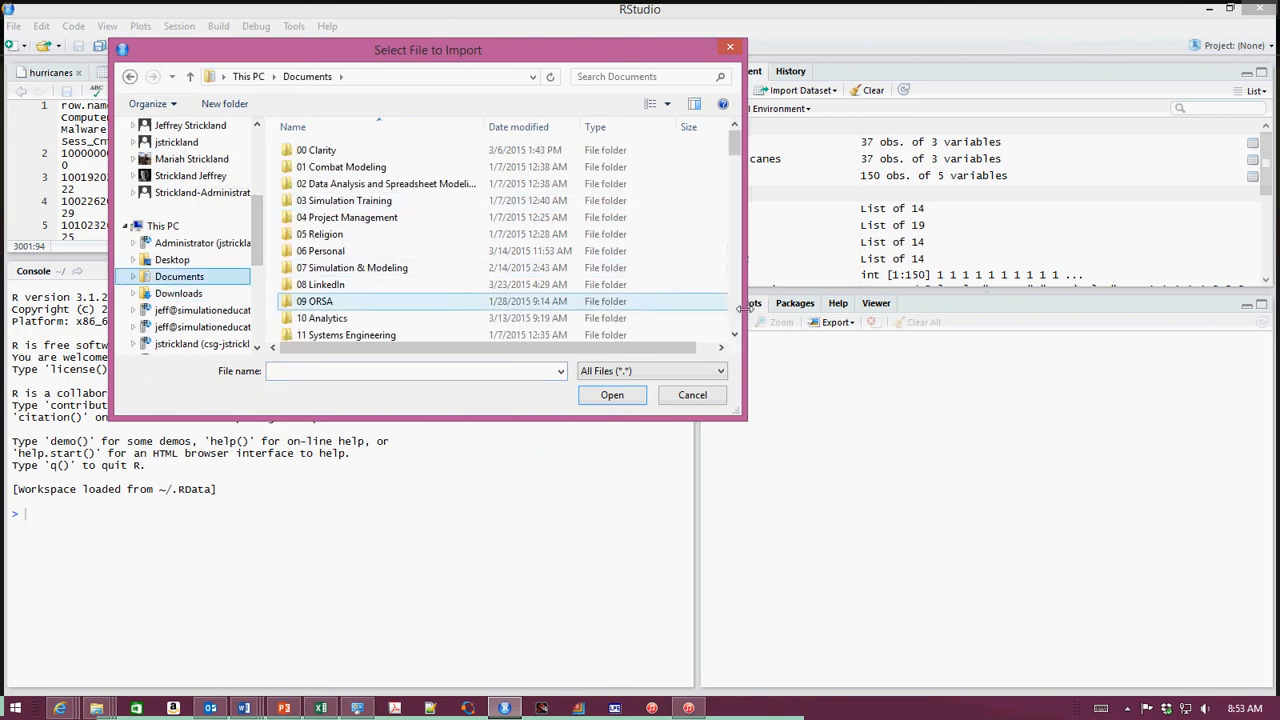
scroll(down, 3)
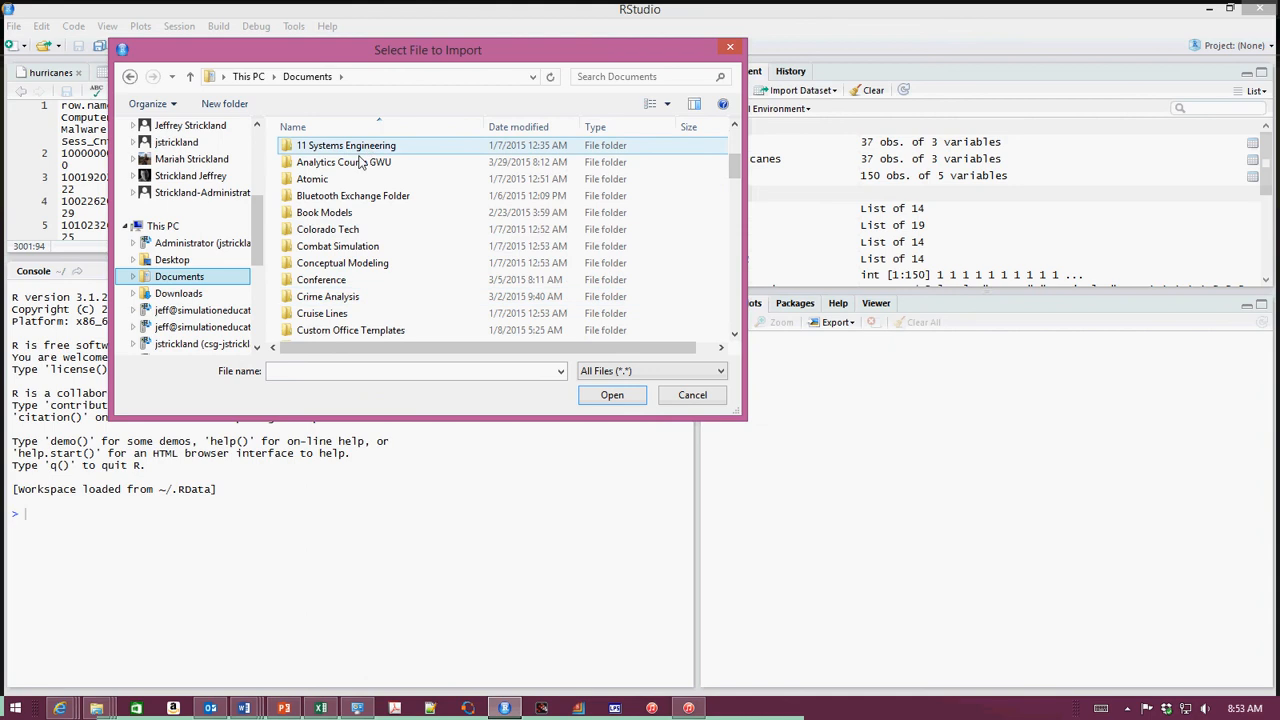
double_click(344, 162)
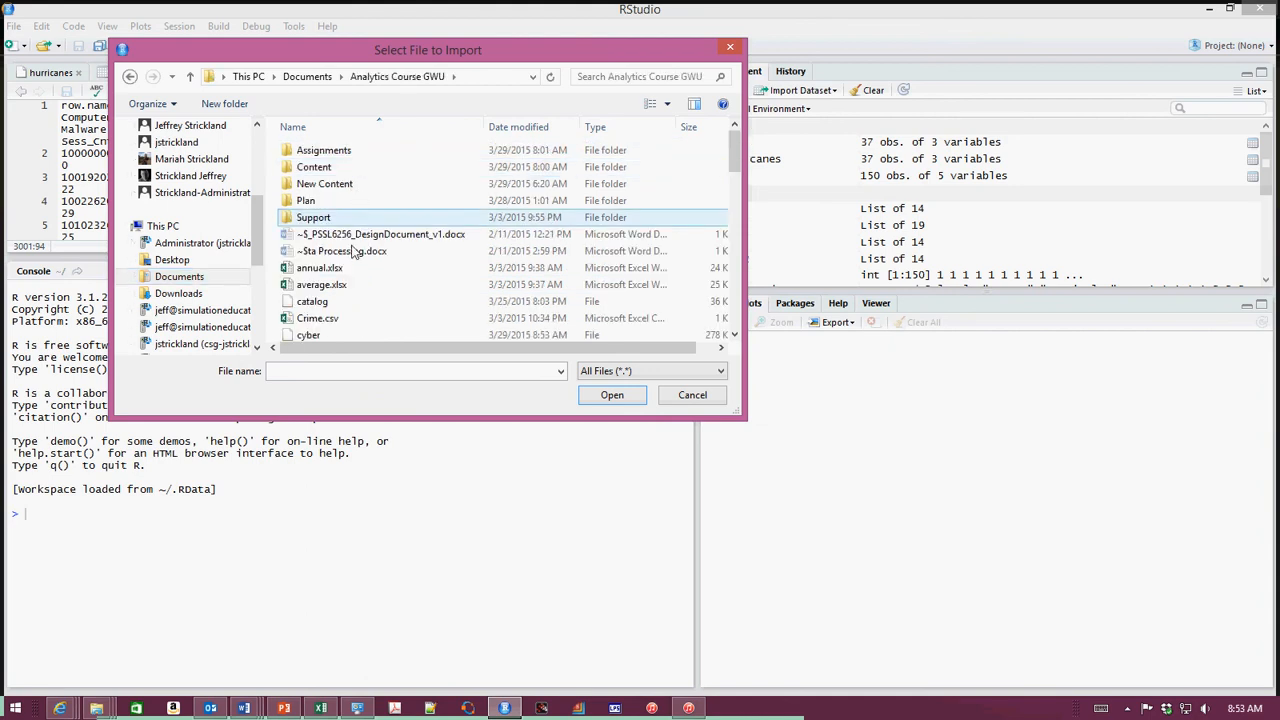
click(308, 334)
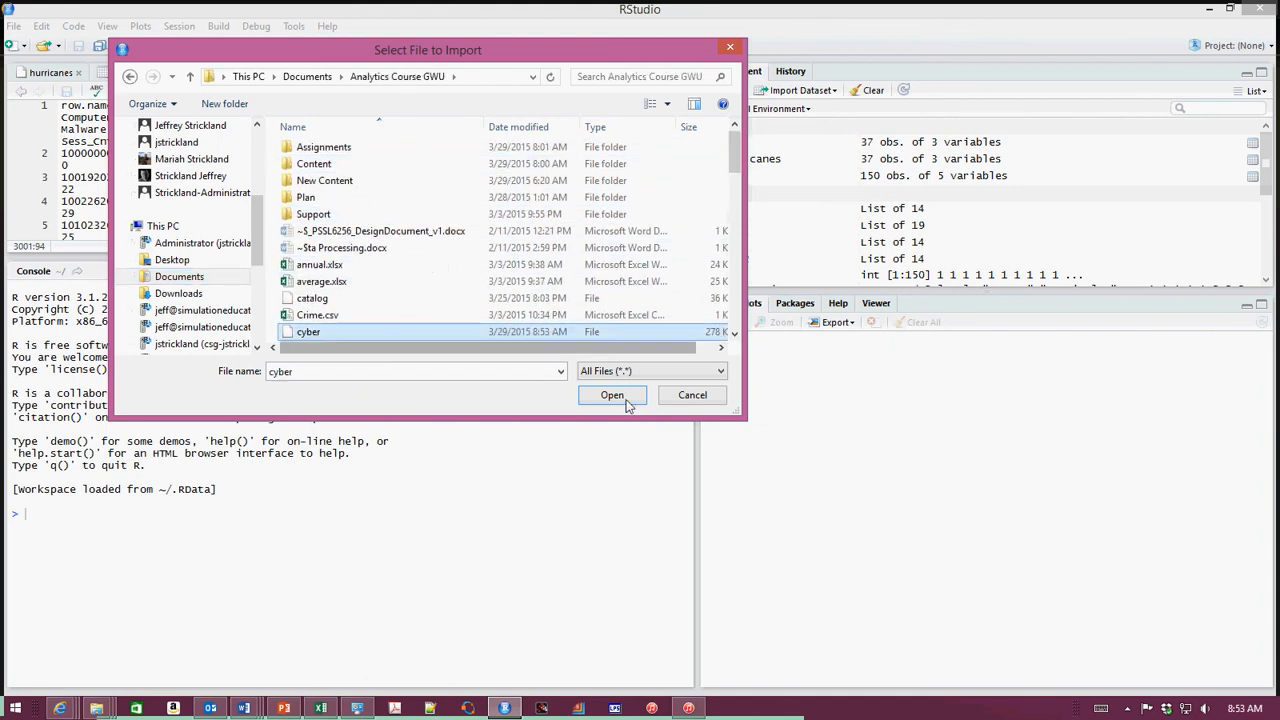
click(612, 396)
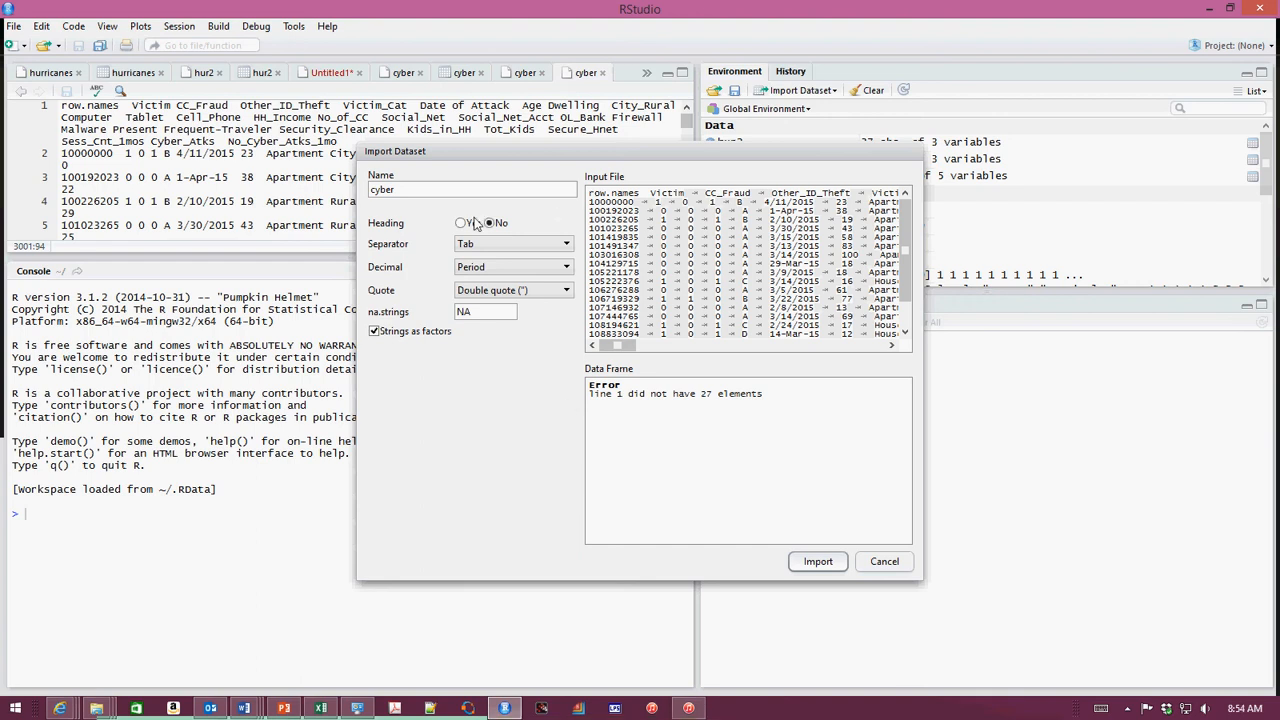
- Import cyber with Heading set to Yes and the separator kept as Tab after trying others
click(460, 222)
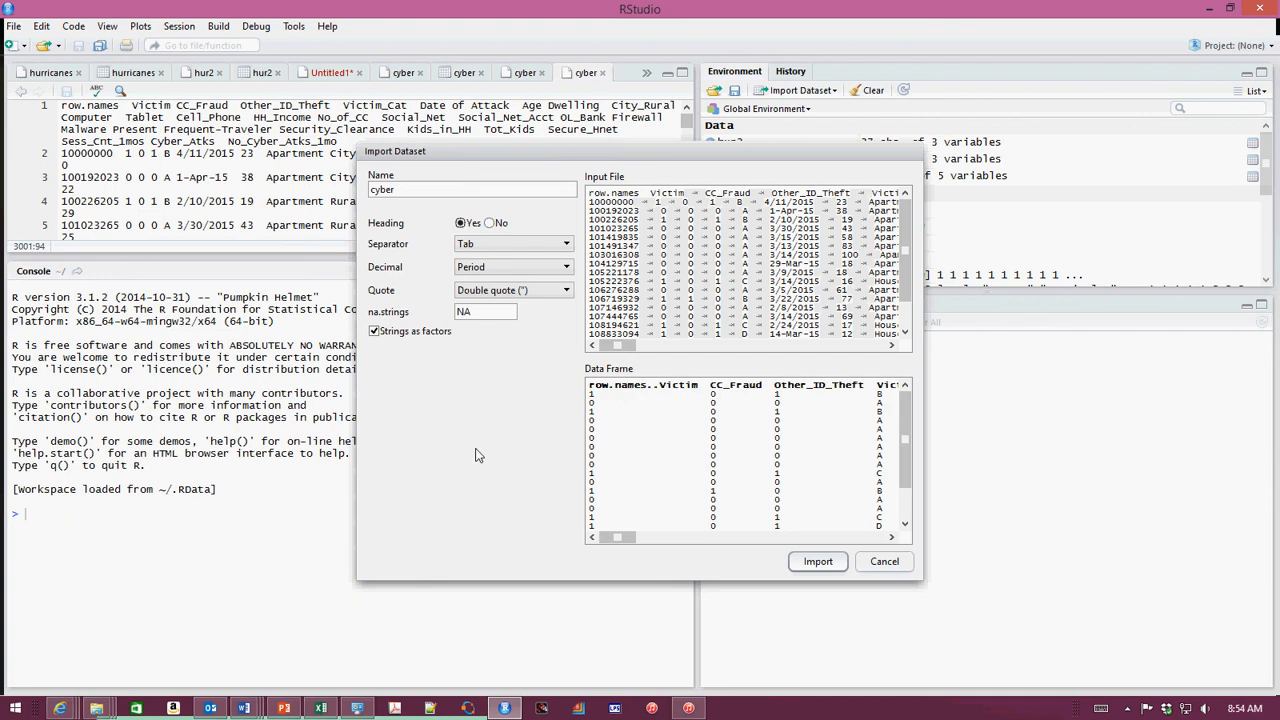
mouse_move(490, 444)
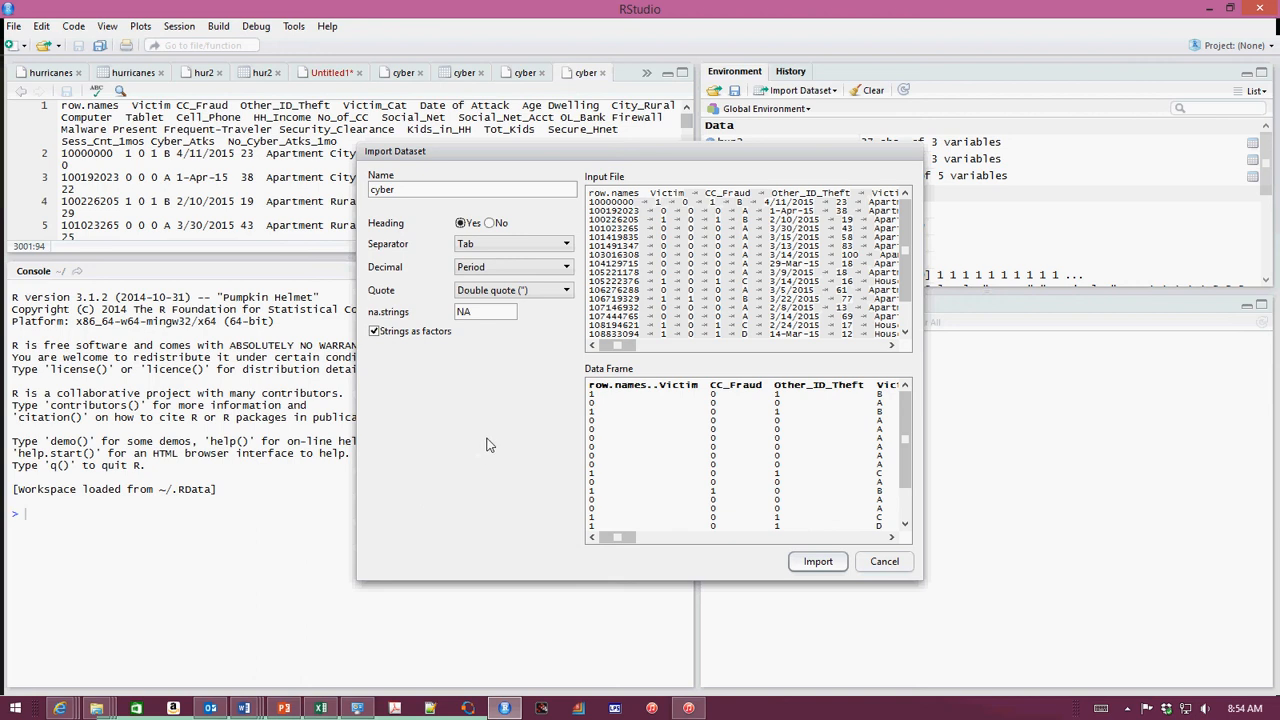
mouse_move(504, 432)
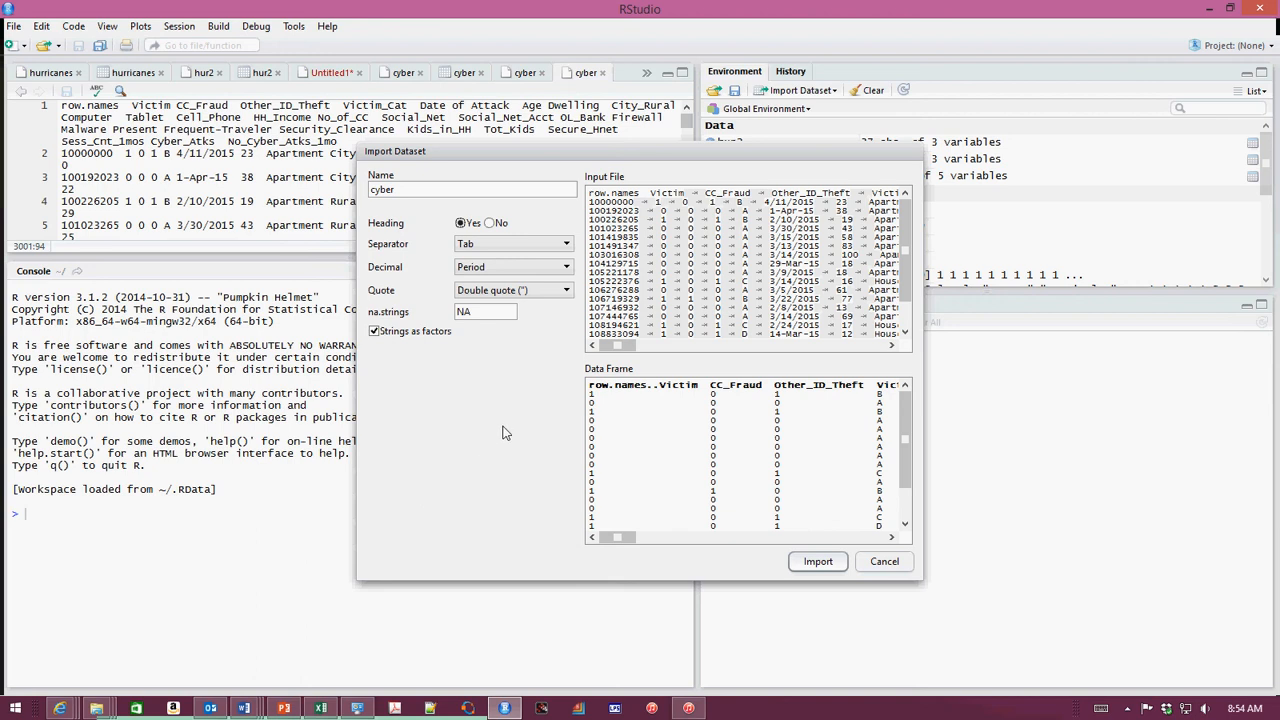
mouse_move(504, 432)
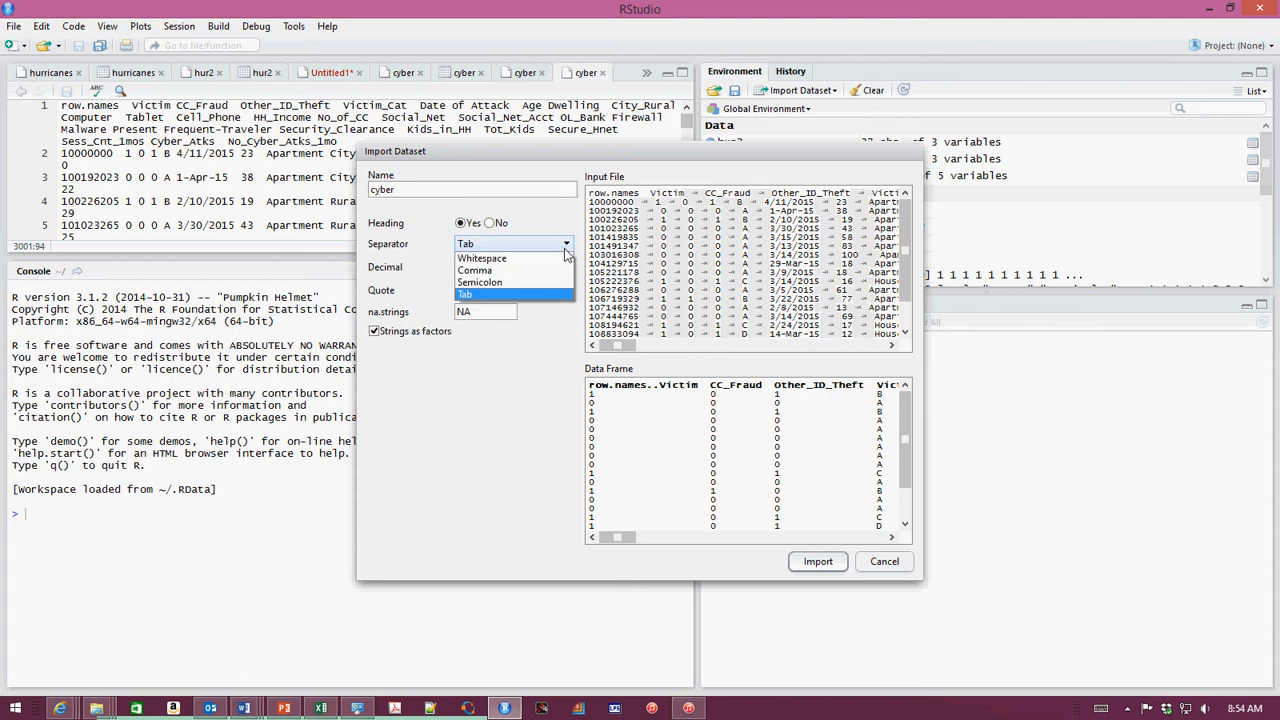
click(480, 258)
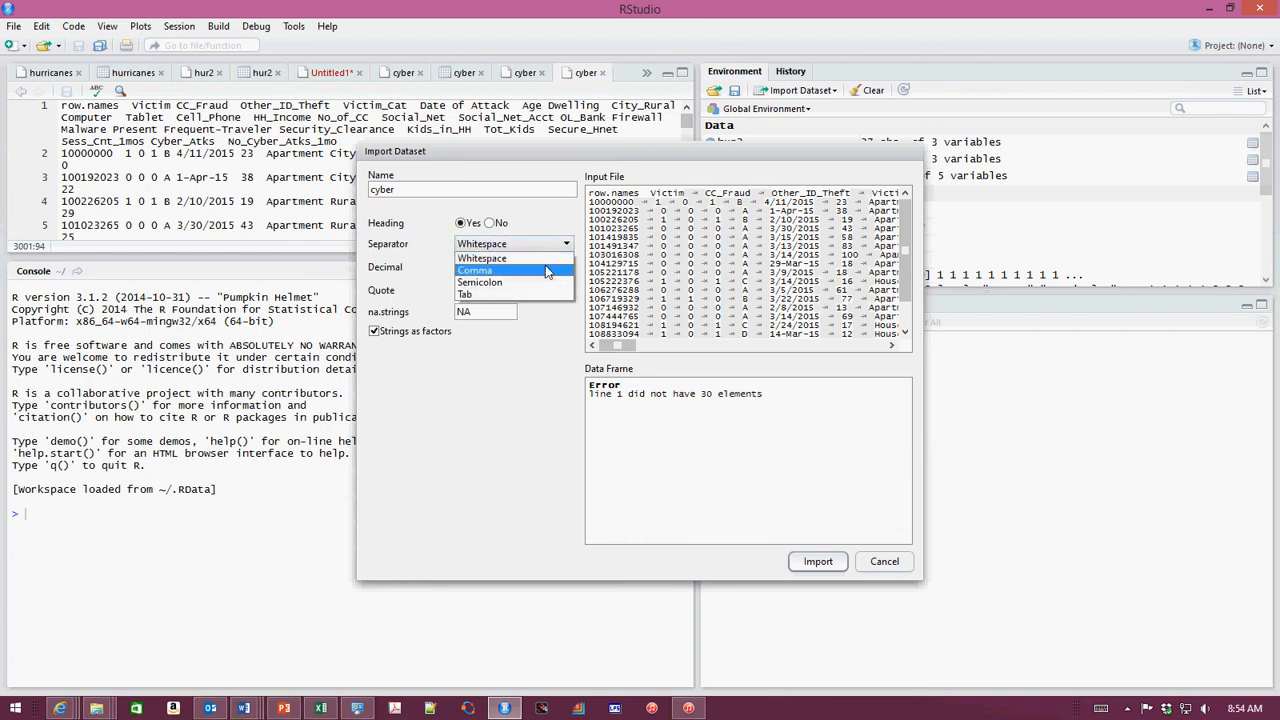
click(476, 270)
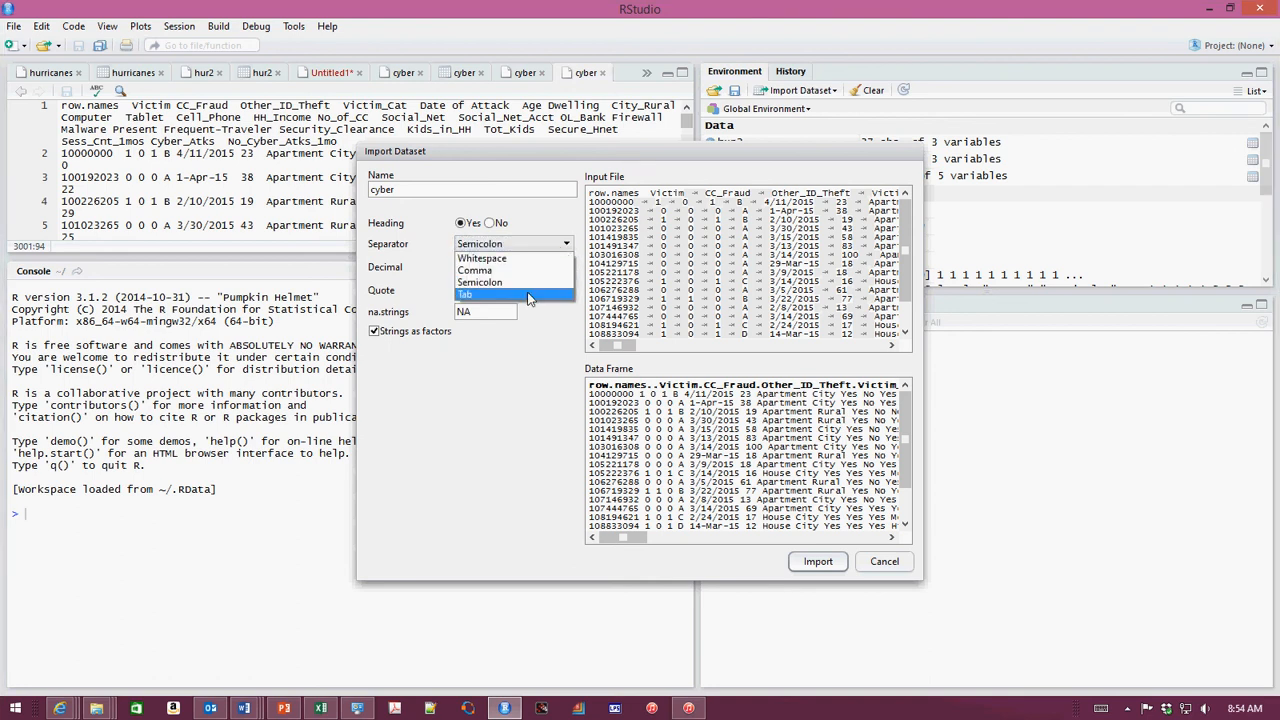
click(466, 294)
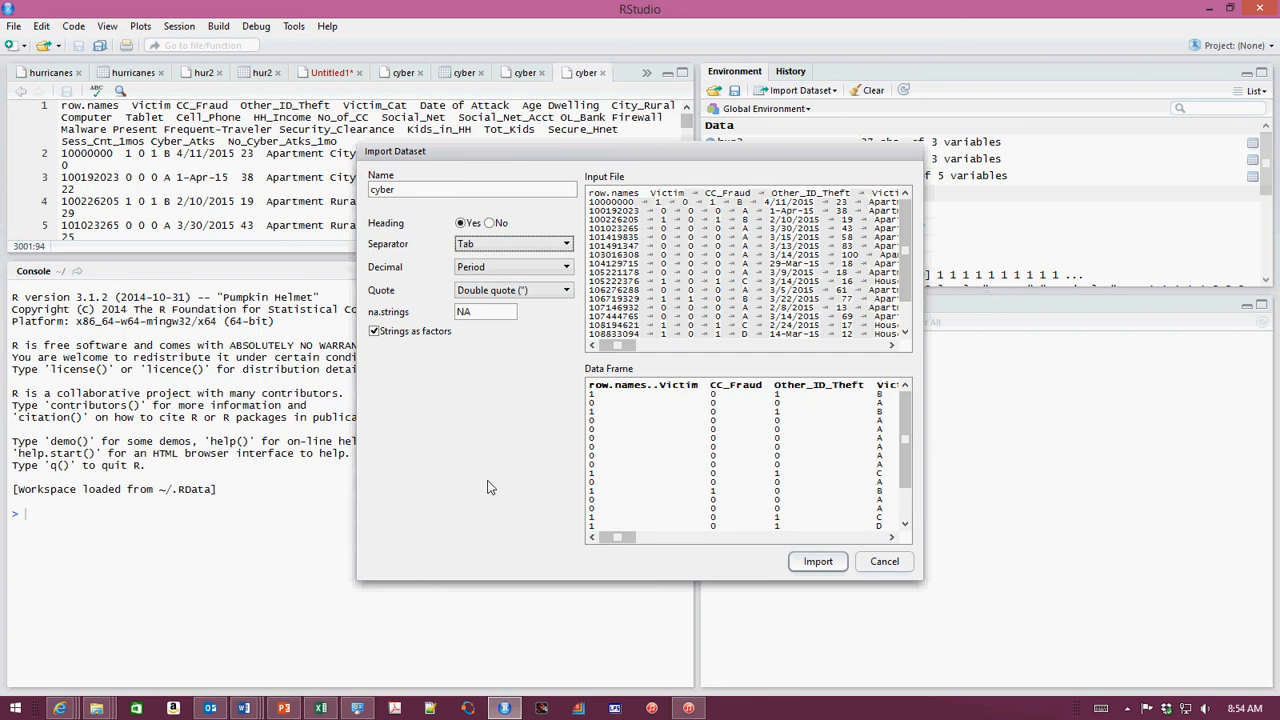
mouse_move(476, 428)
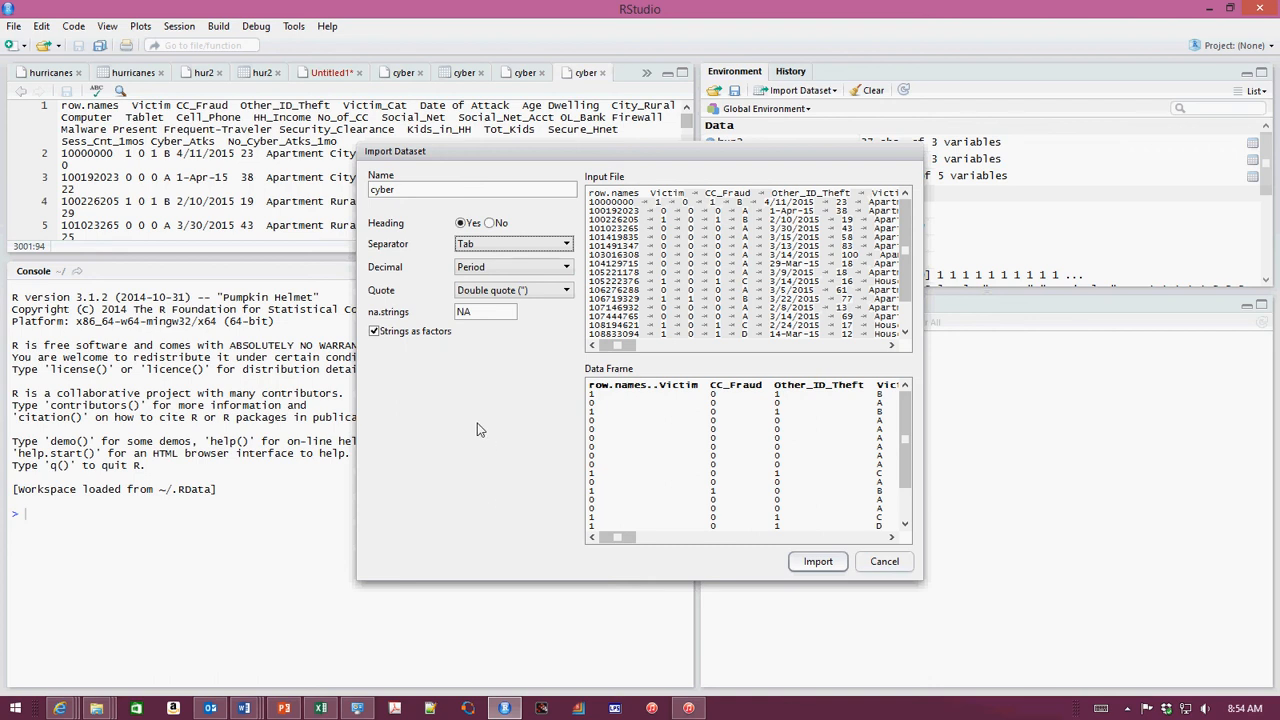
click(816, 560)
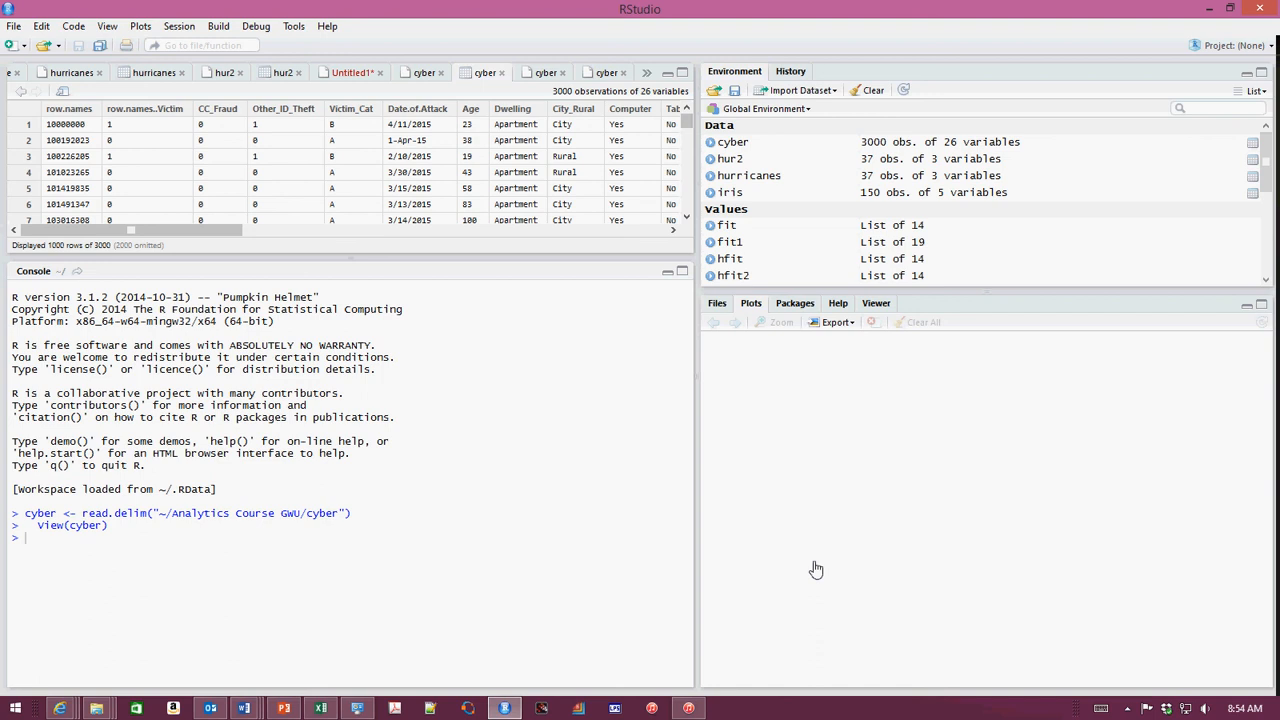
mouse_move(420, 500)
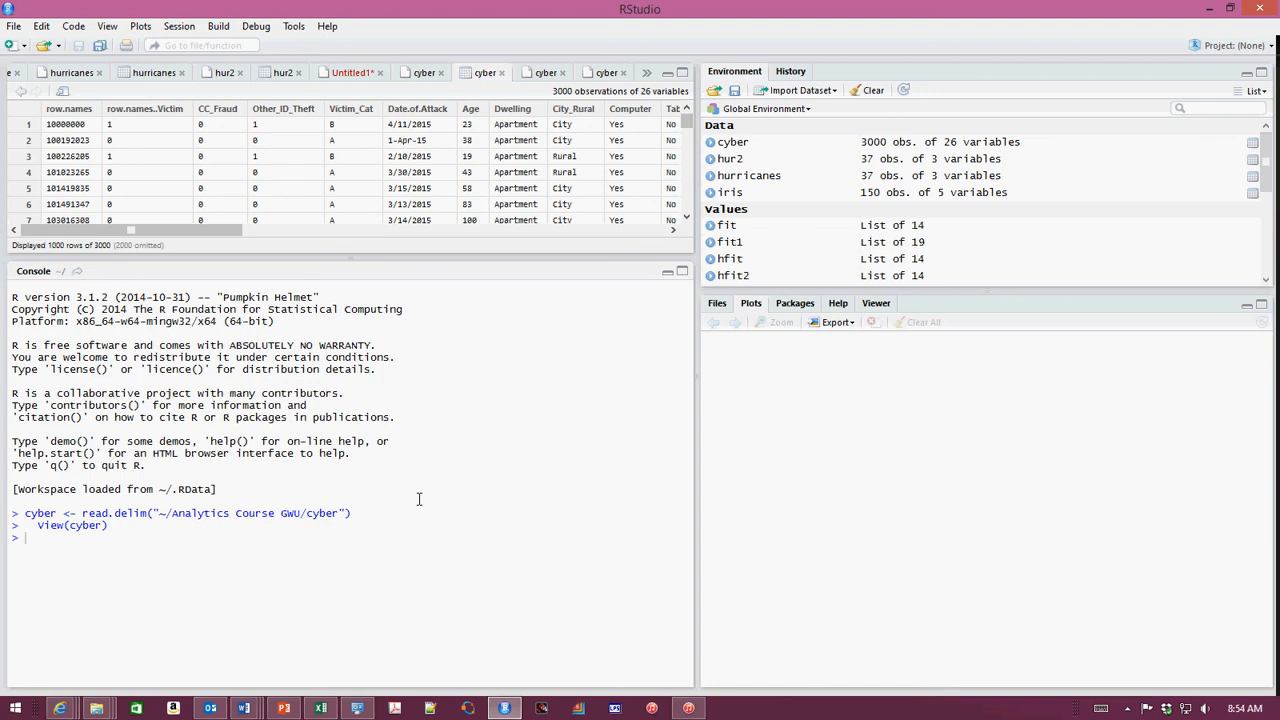
mouse_move(184, 524)
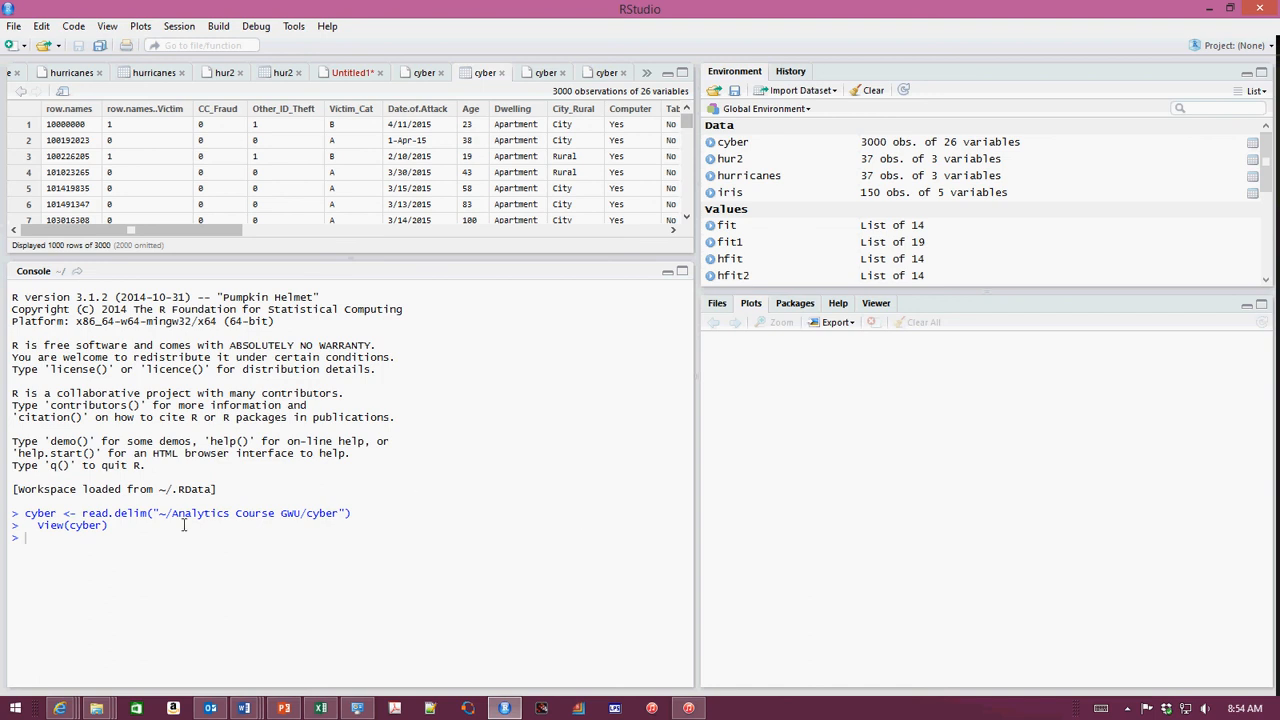
mouse_move(252, 592)
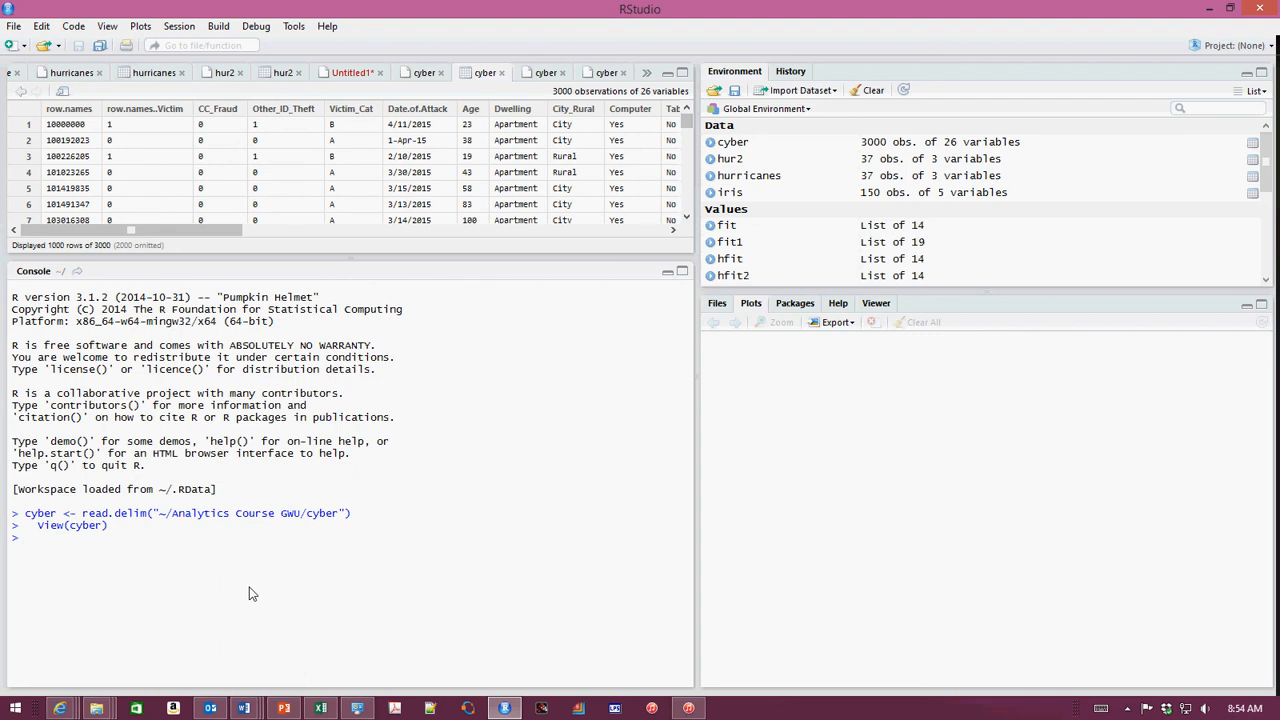
- Run summary(cyber) in the console to list statistics for all 26 variables
text(s)
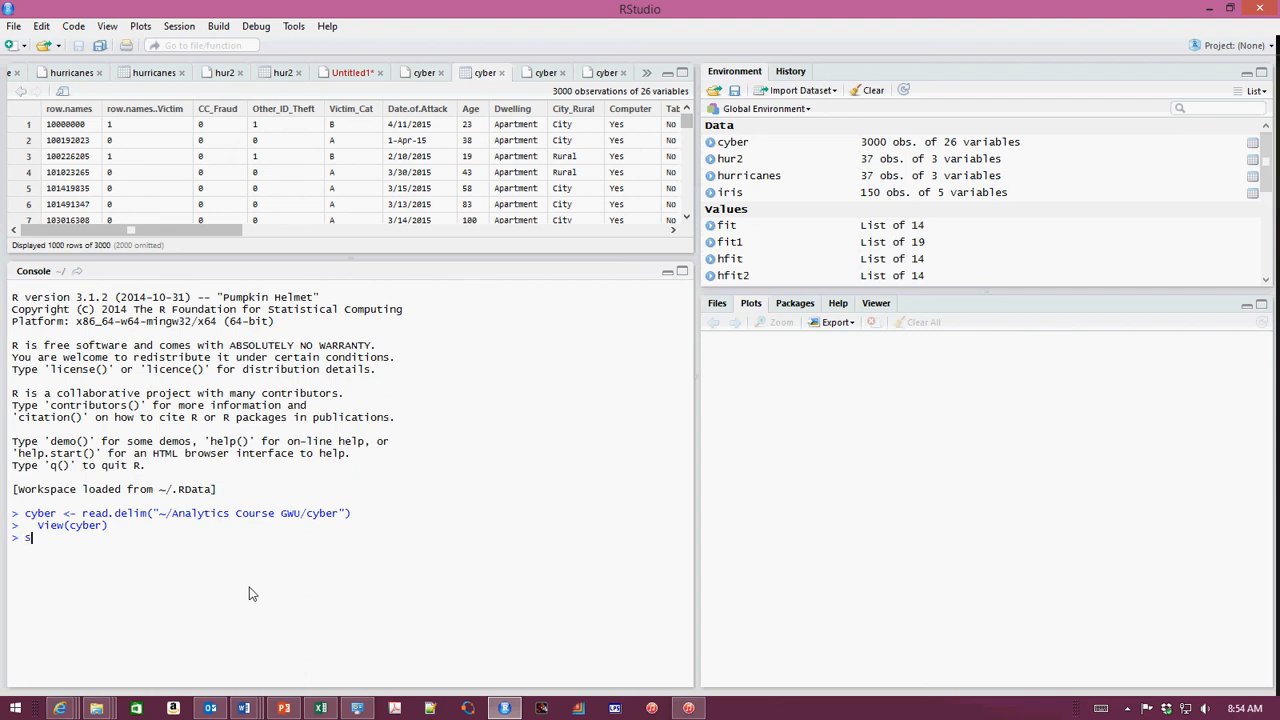
text(ummar)
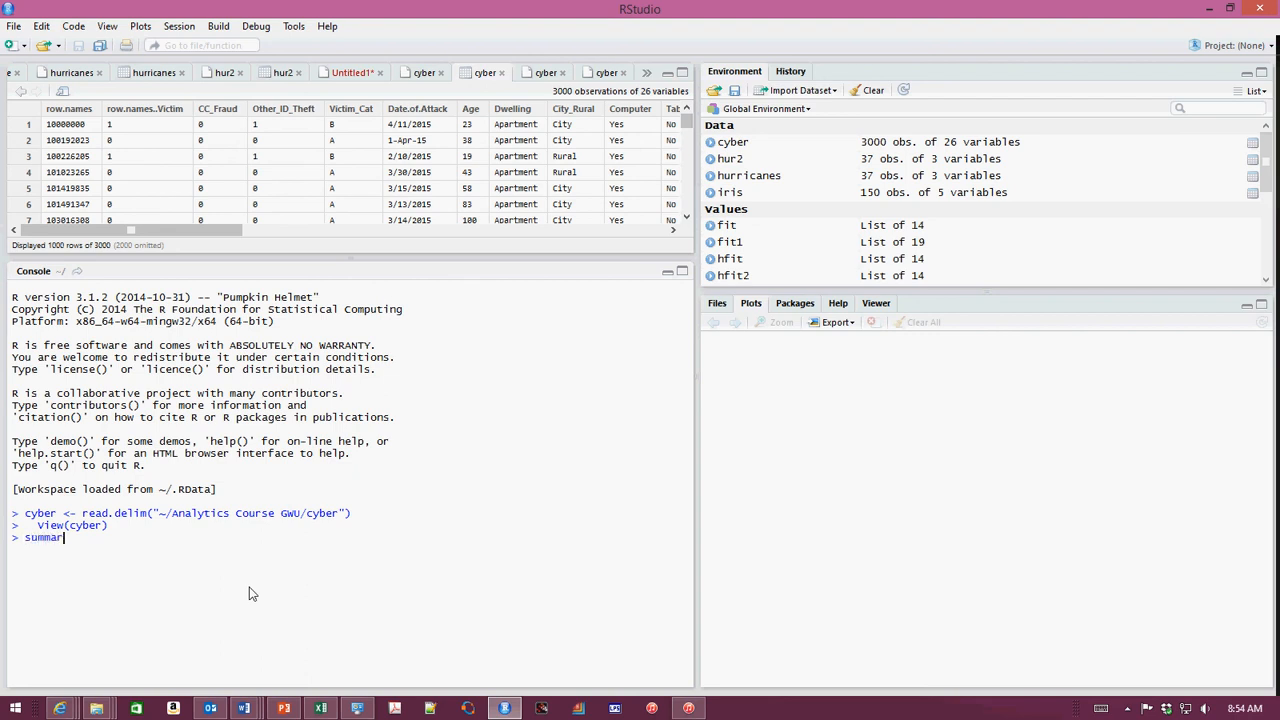
text(())
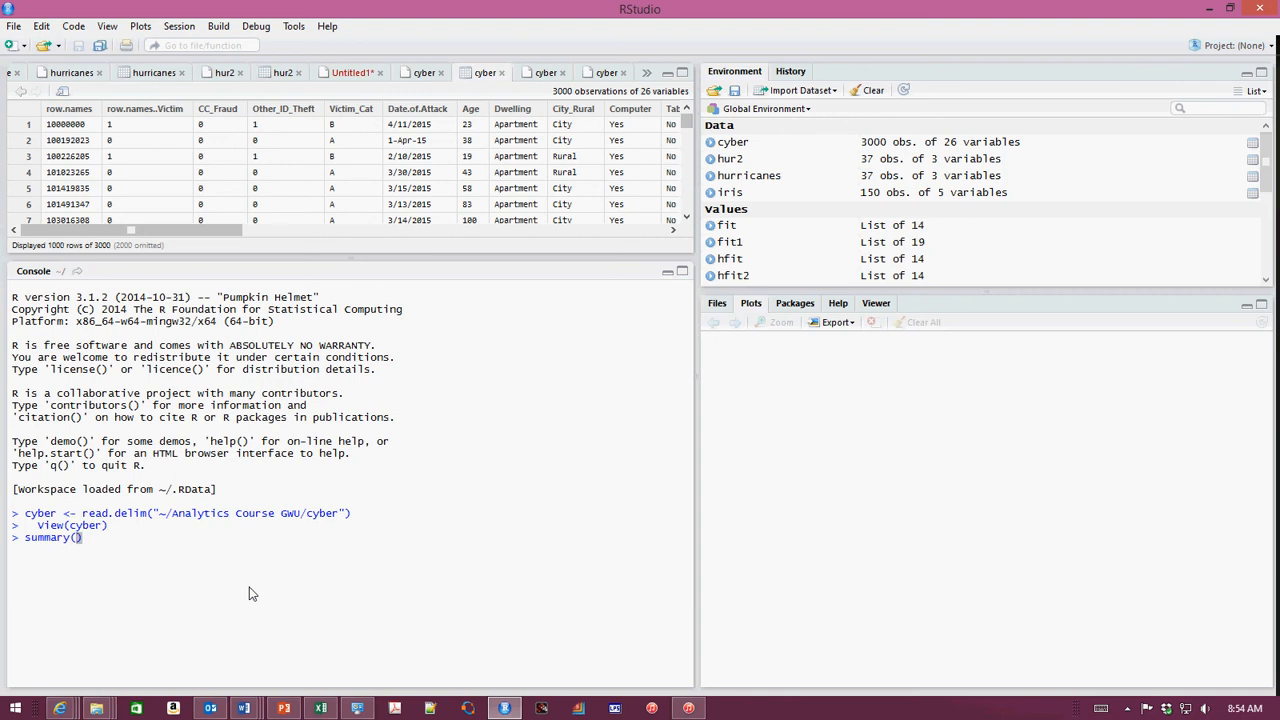
text(cyber)
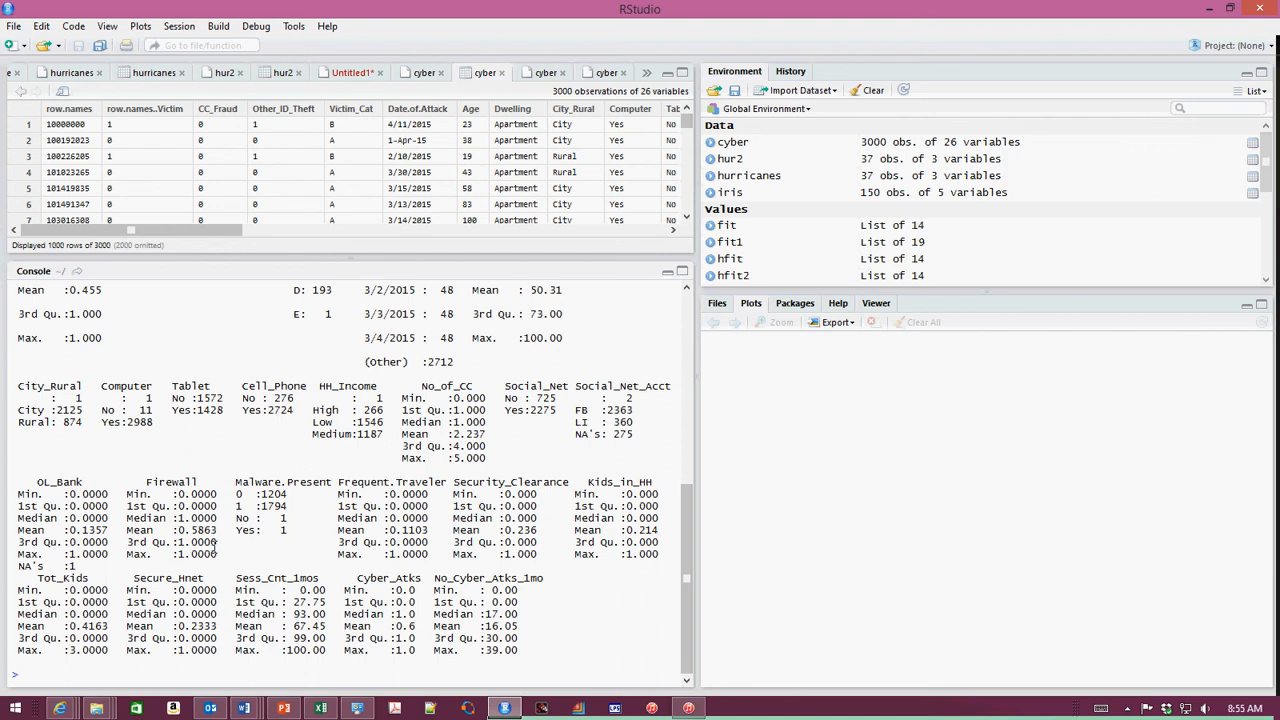
mouse_move(222, 438)
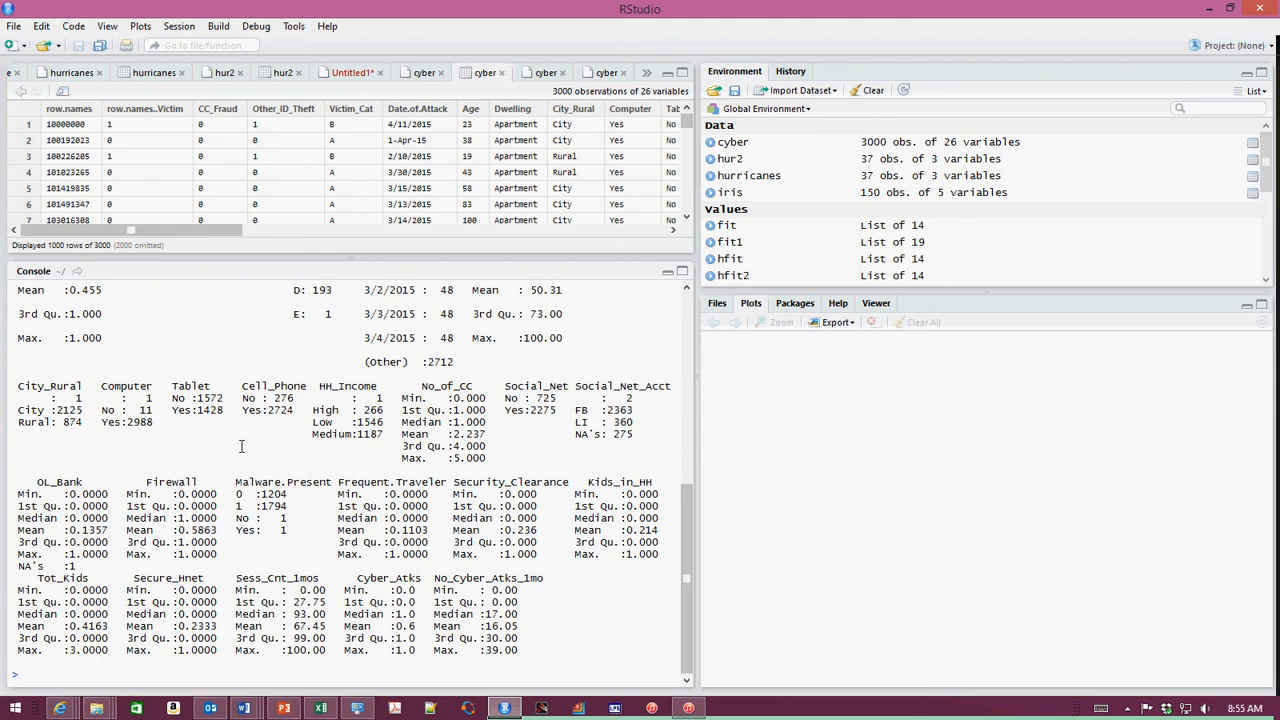
text(fit)
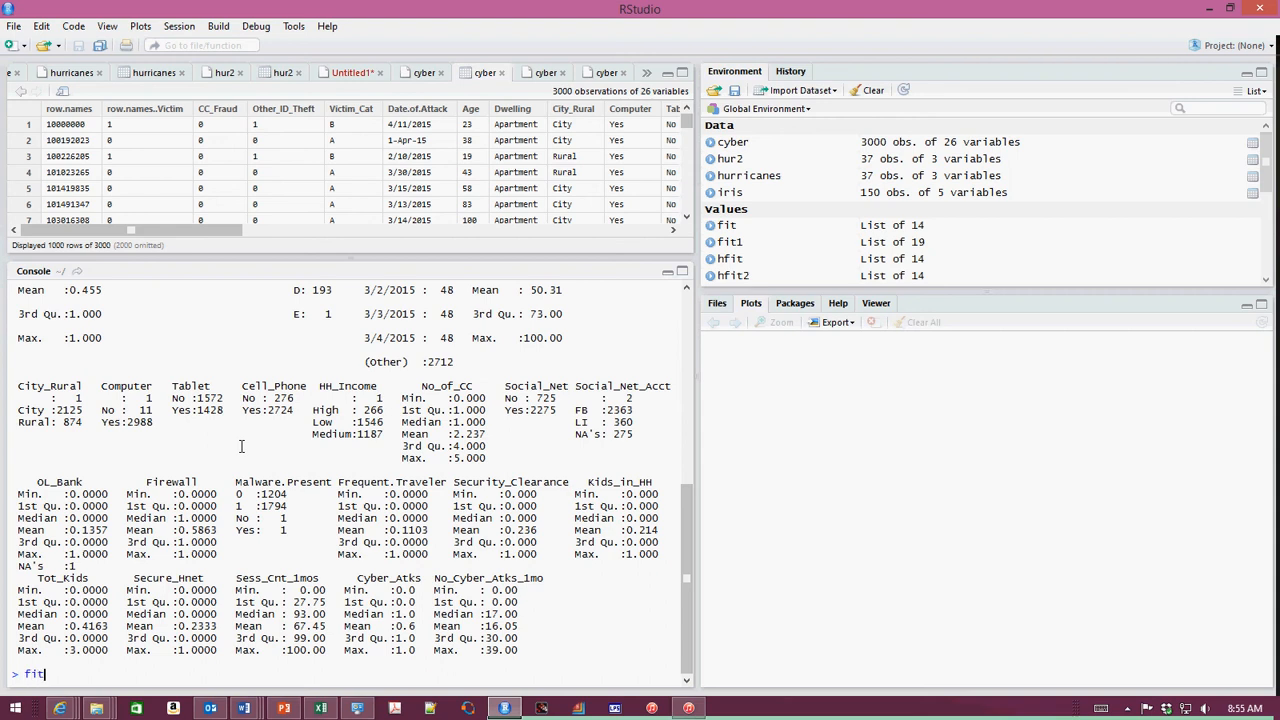
text(1<)
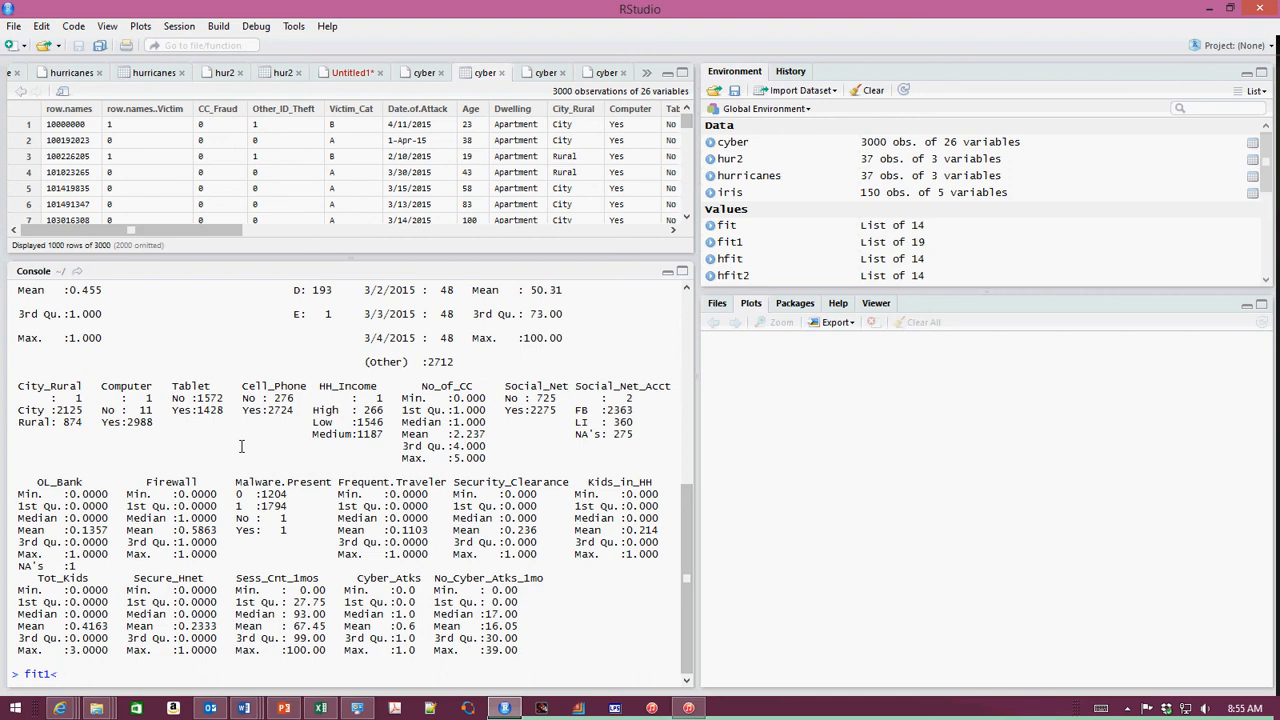
text(-)
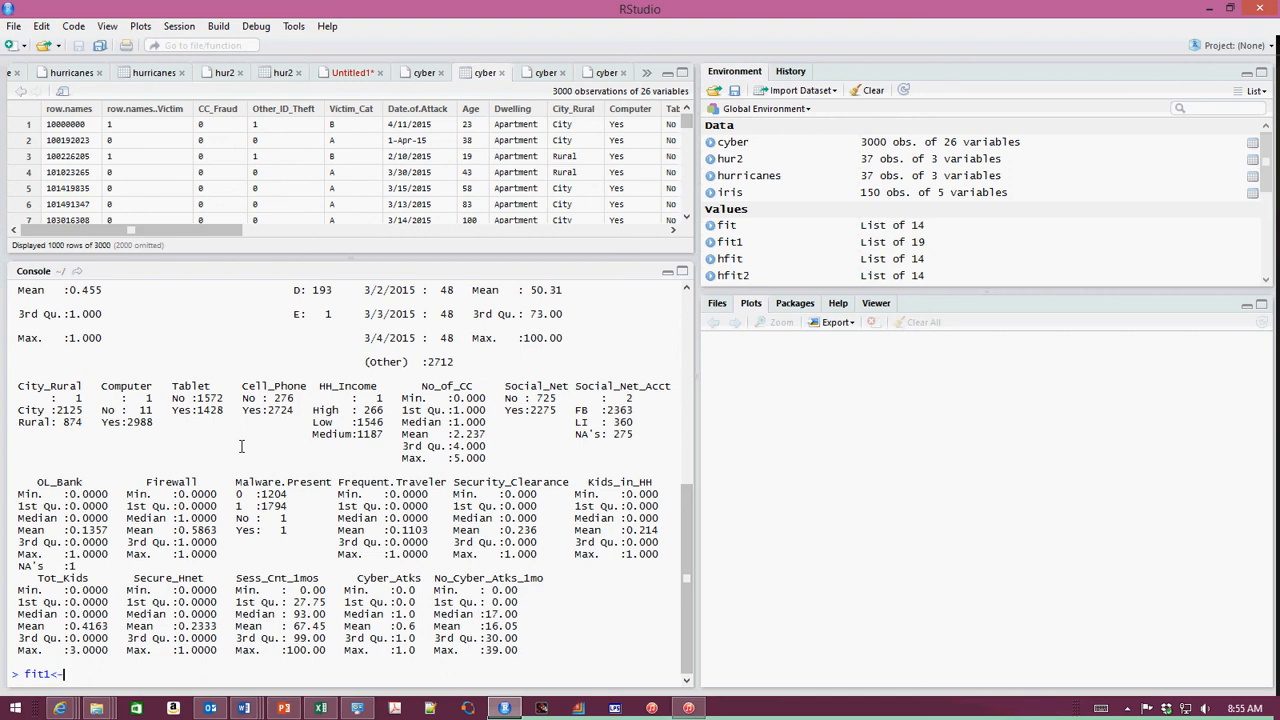
text(g)
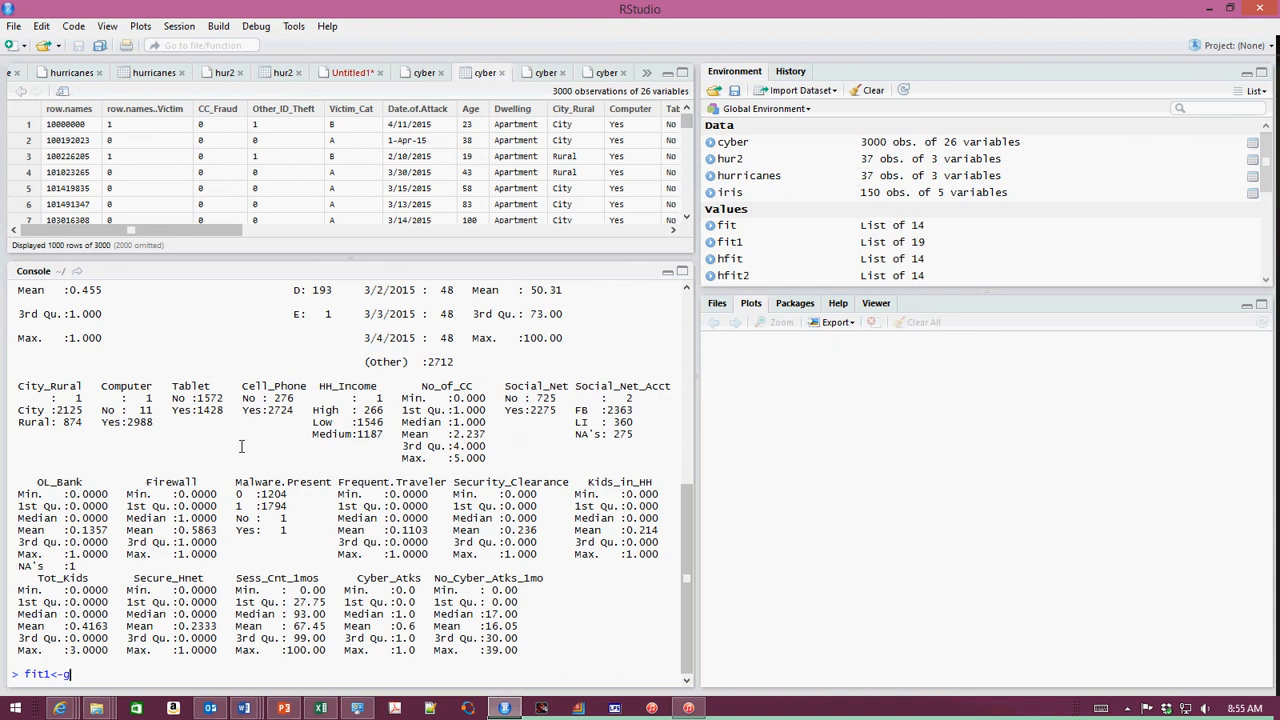
text(lm()
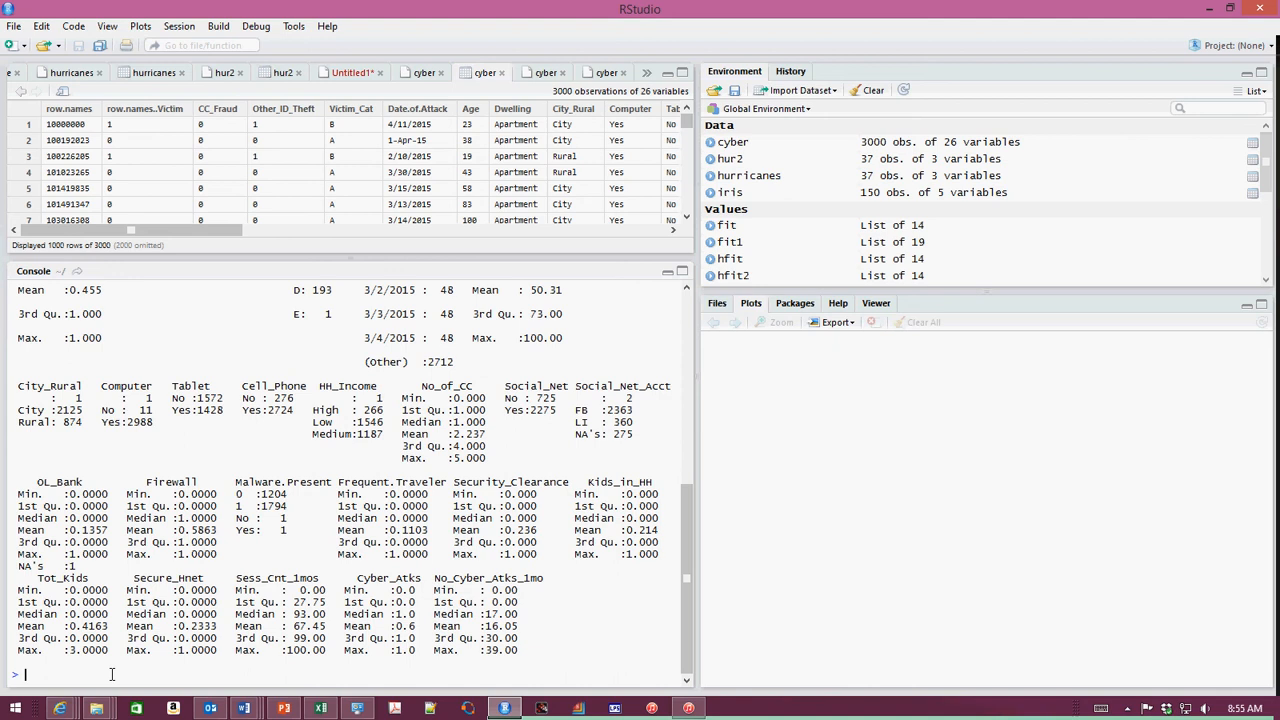
text(?glm)
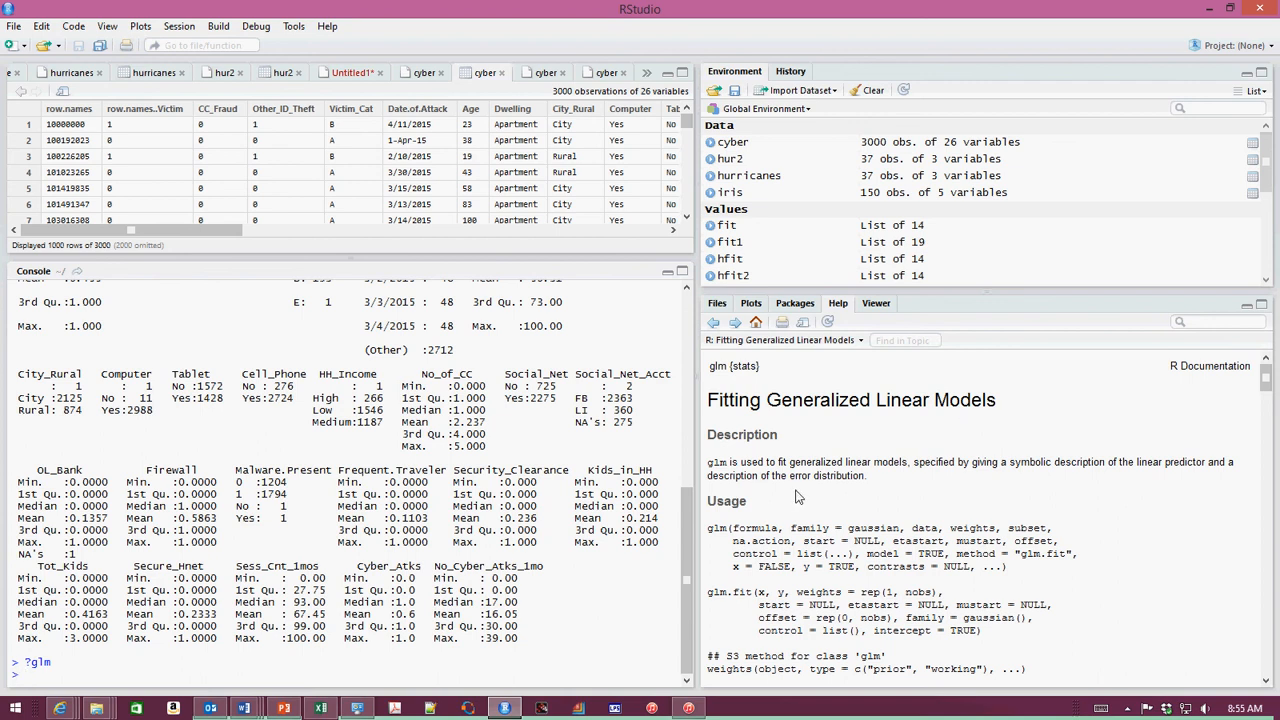
mouse_move(784, 520)
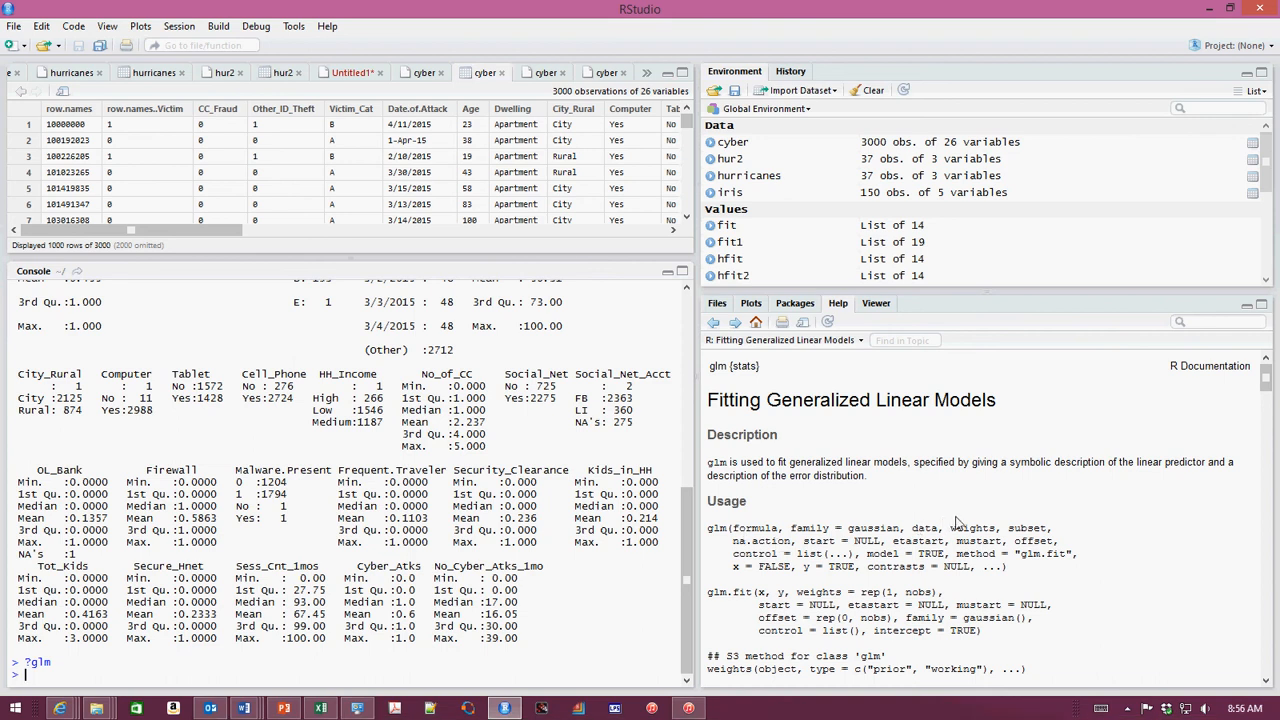
mouse_move(816, 580)
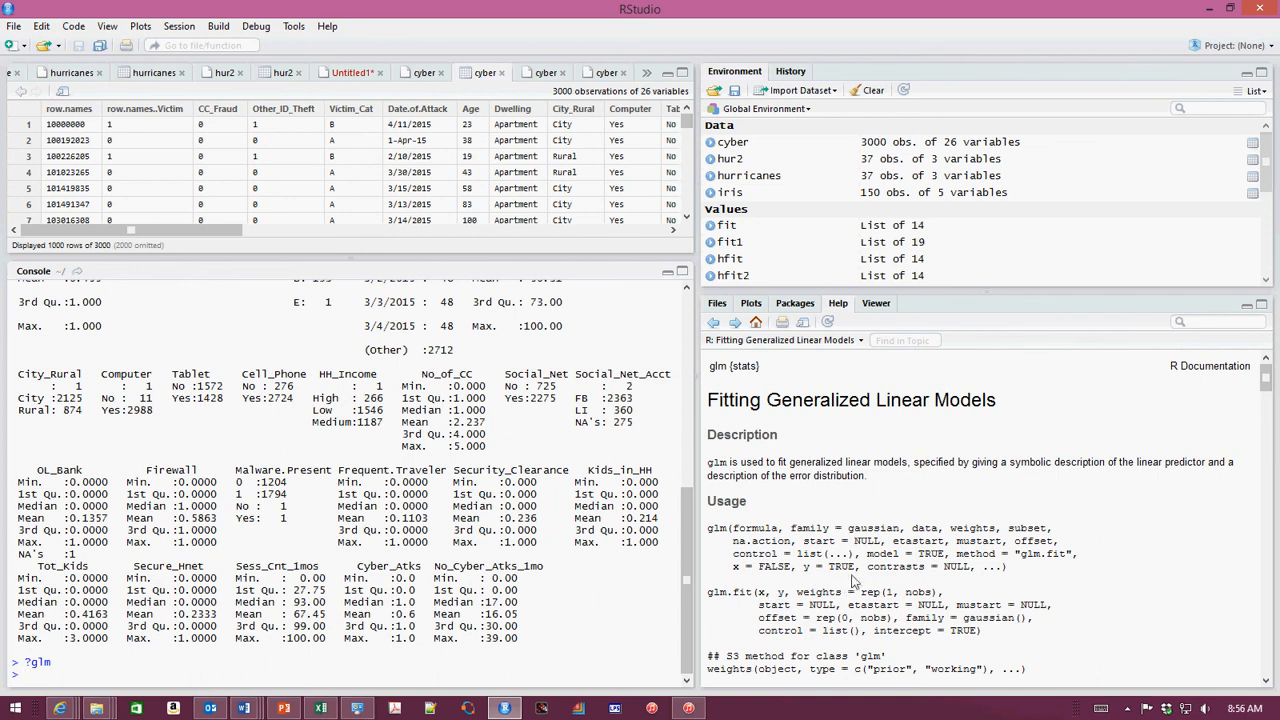
scroll(down, 3)
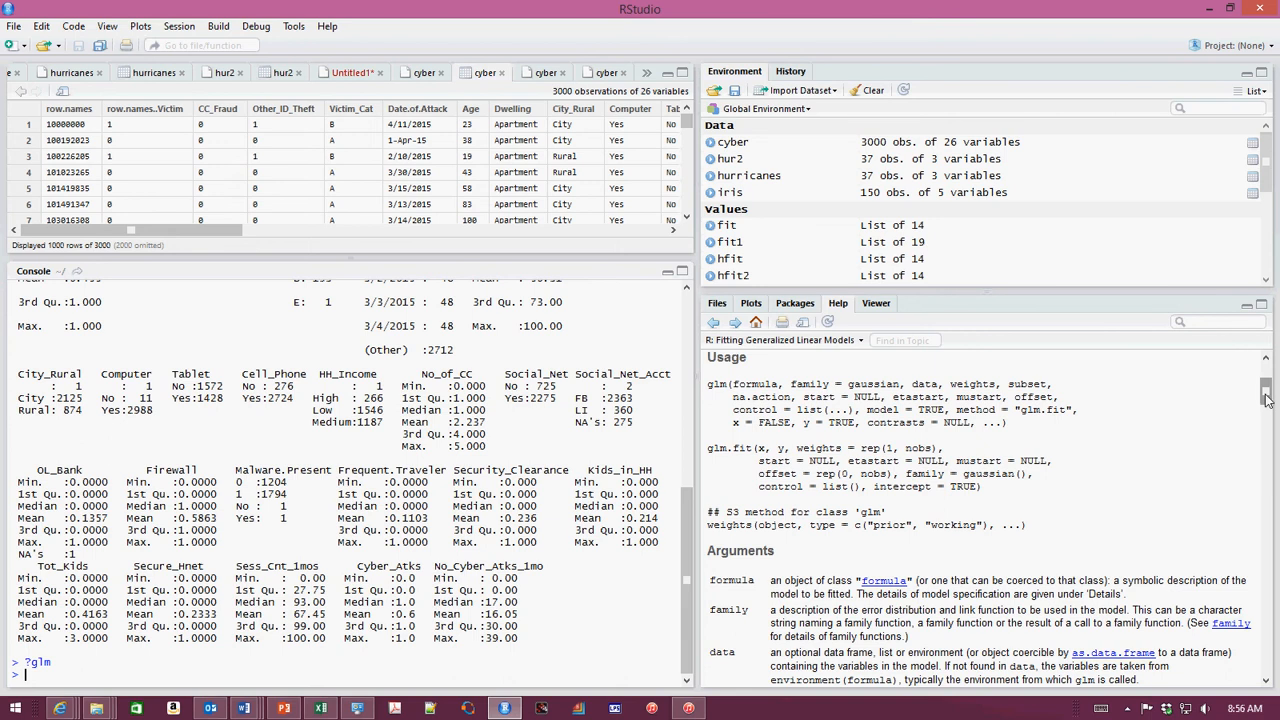
scroll(down, 3)
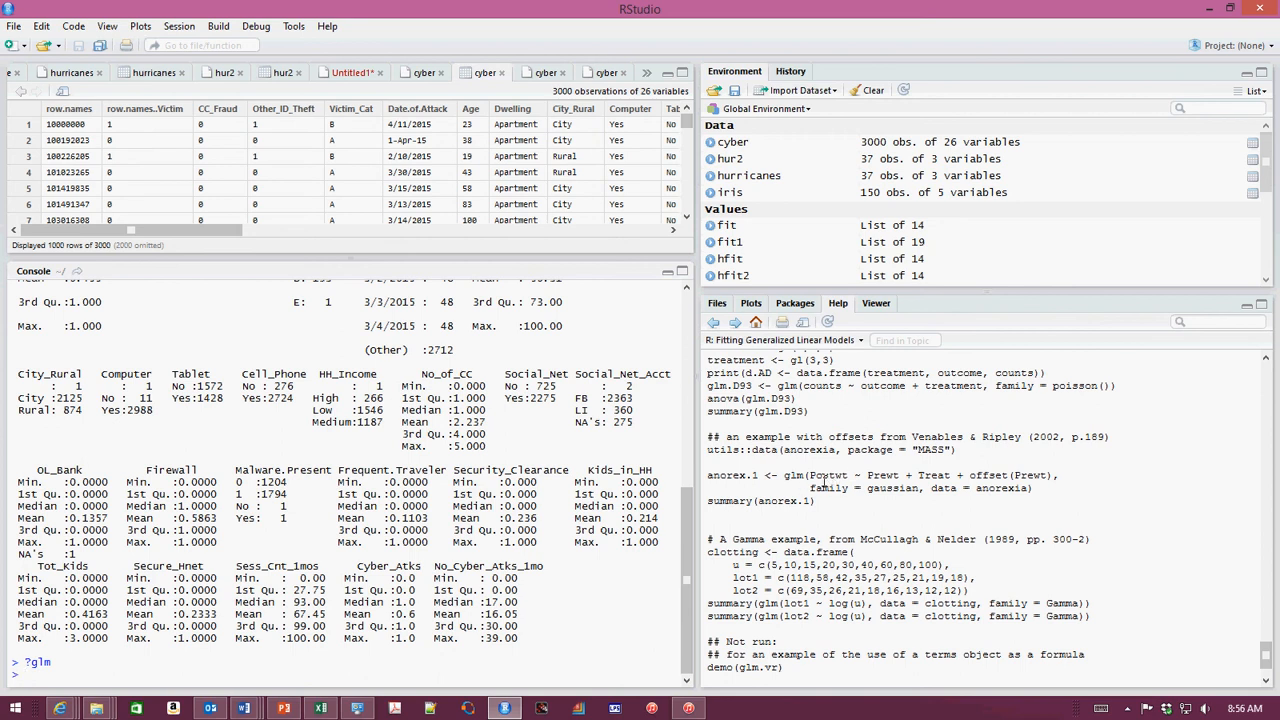
mouse_move(824, 480)
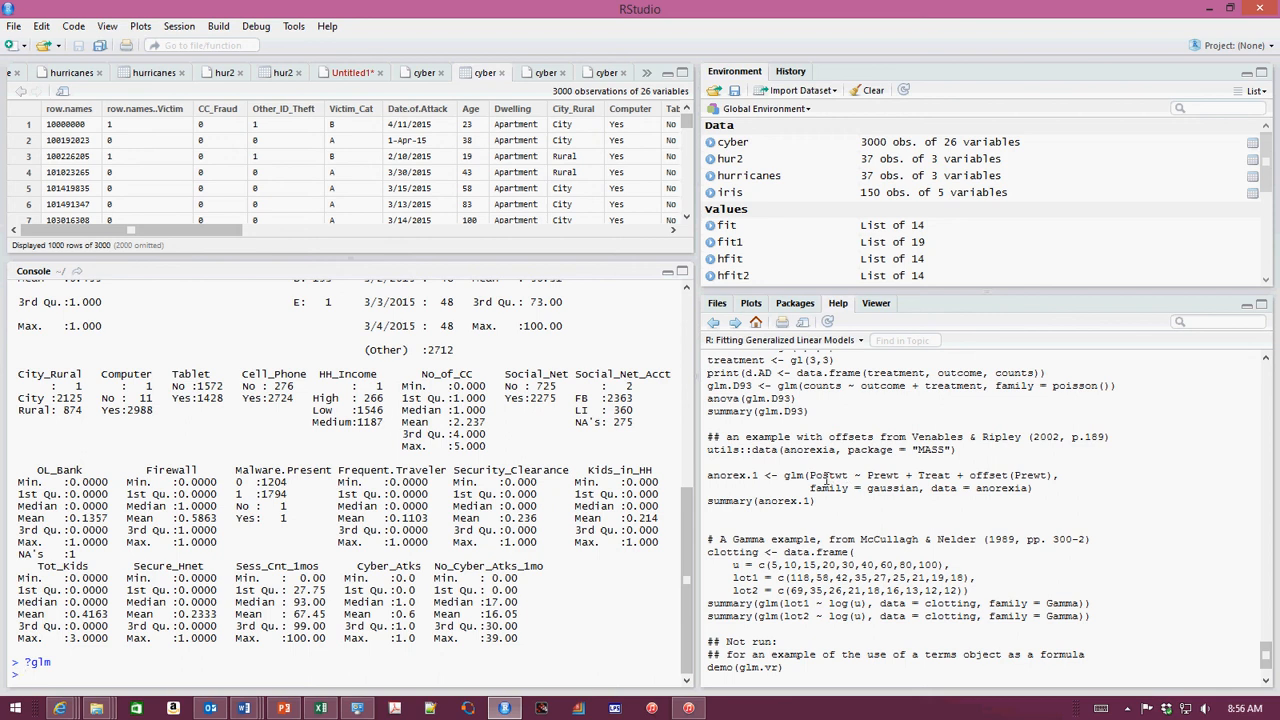
mouse_move(824, 476)
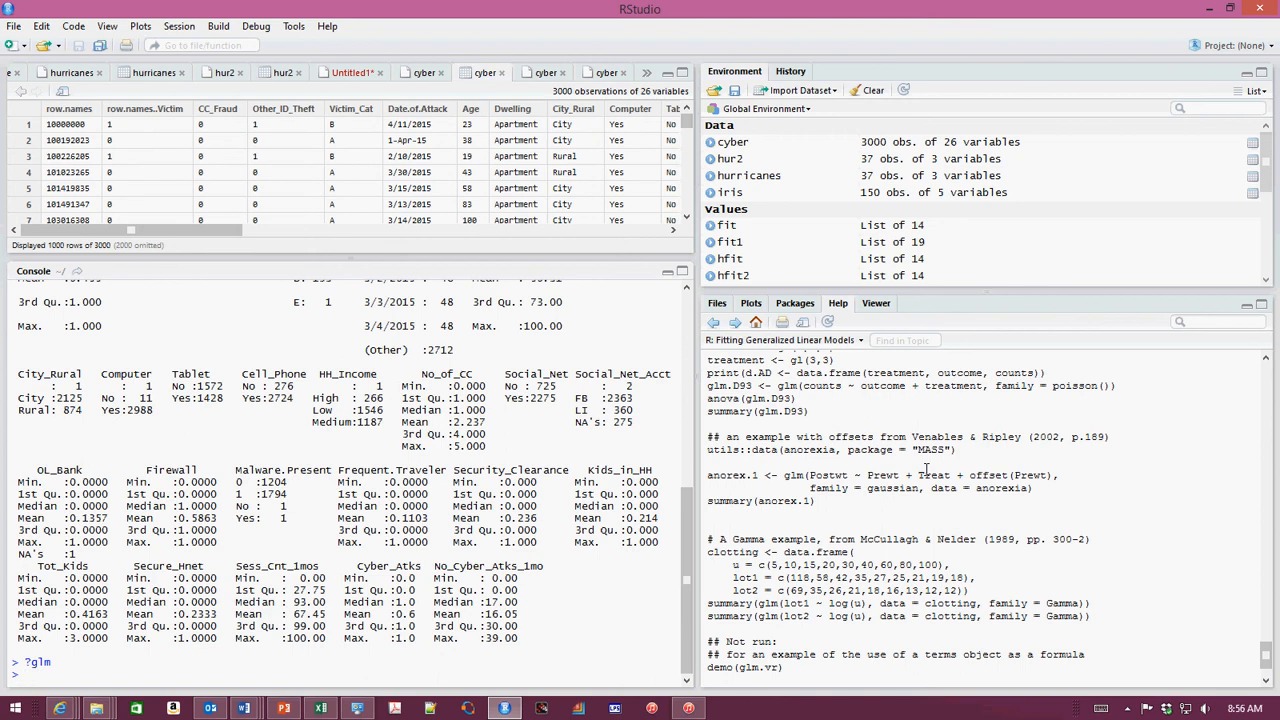
mouse_move(988, 472)
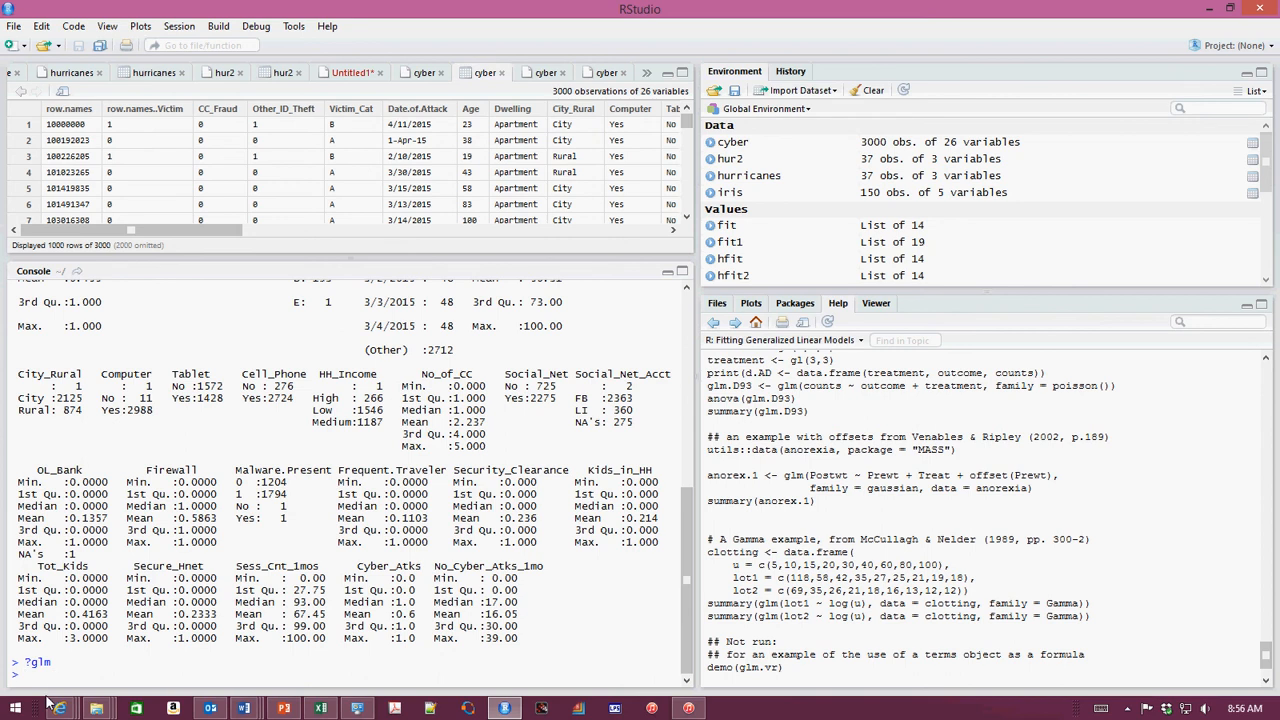
- Begin fit1<-glm( with row.names..Victim as the response, copied from the summary output
text(fit1)
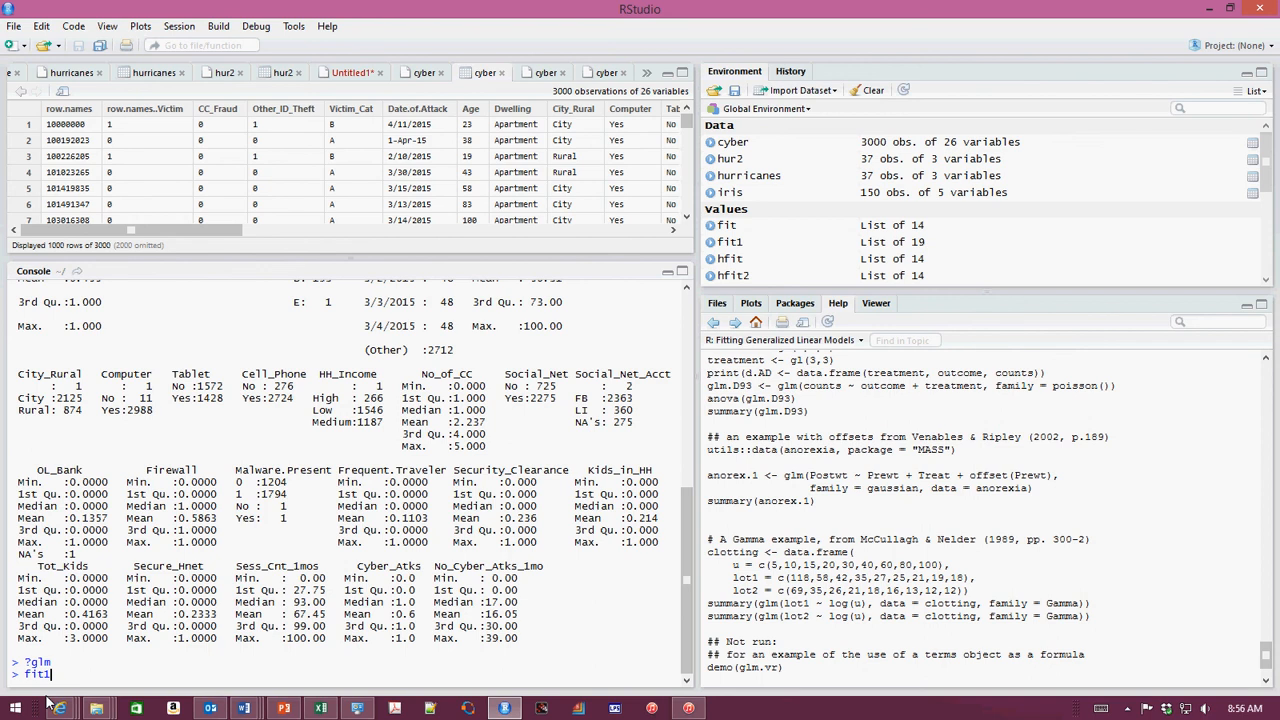
text(<-)
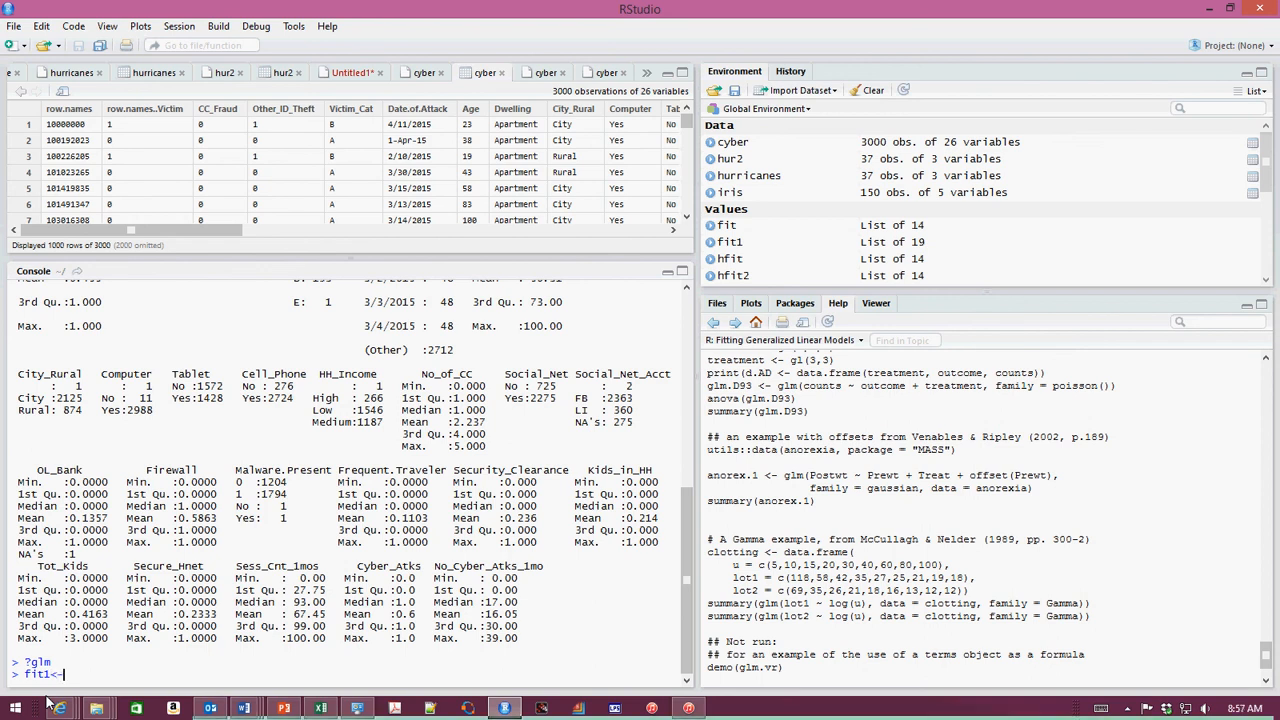
text(lm()
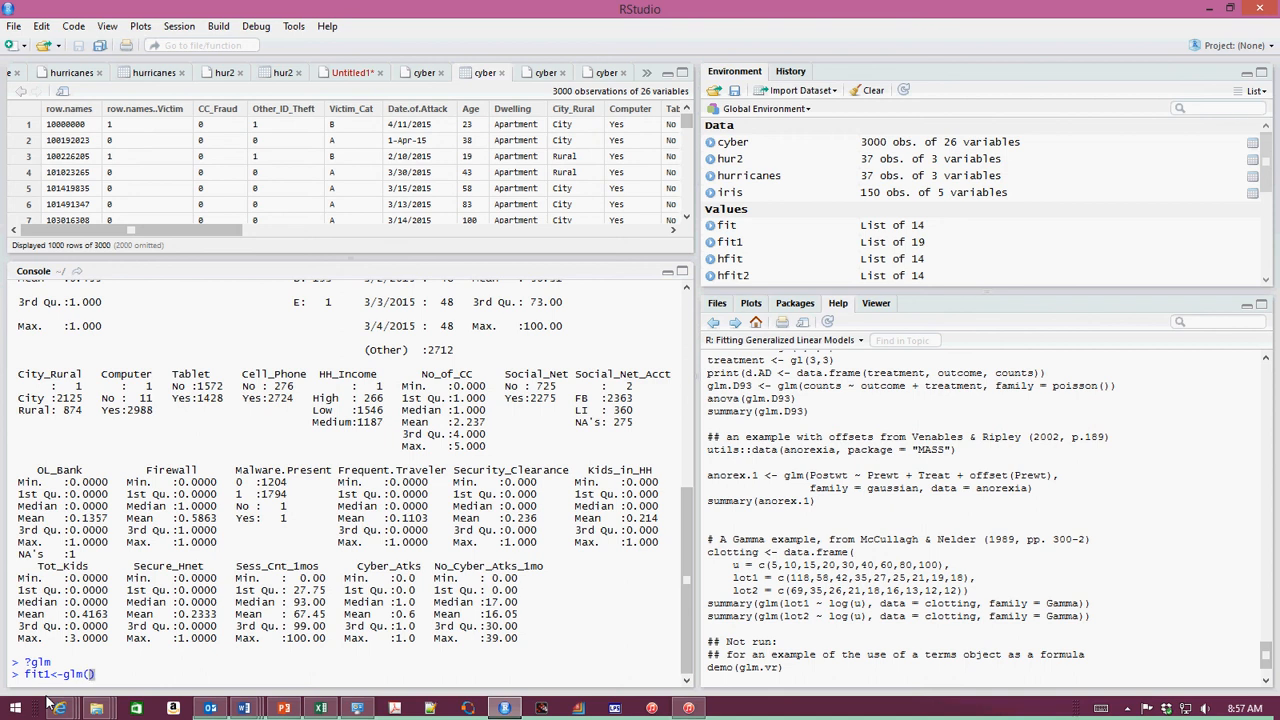
mouse_move(110, 420)
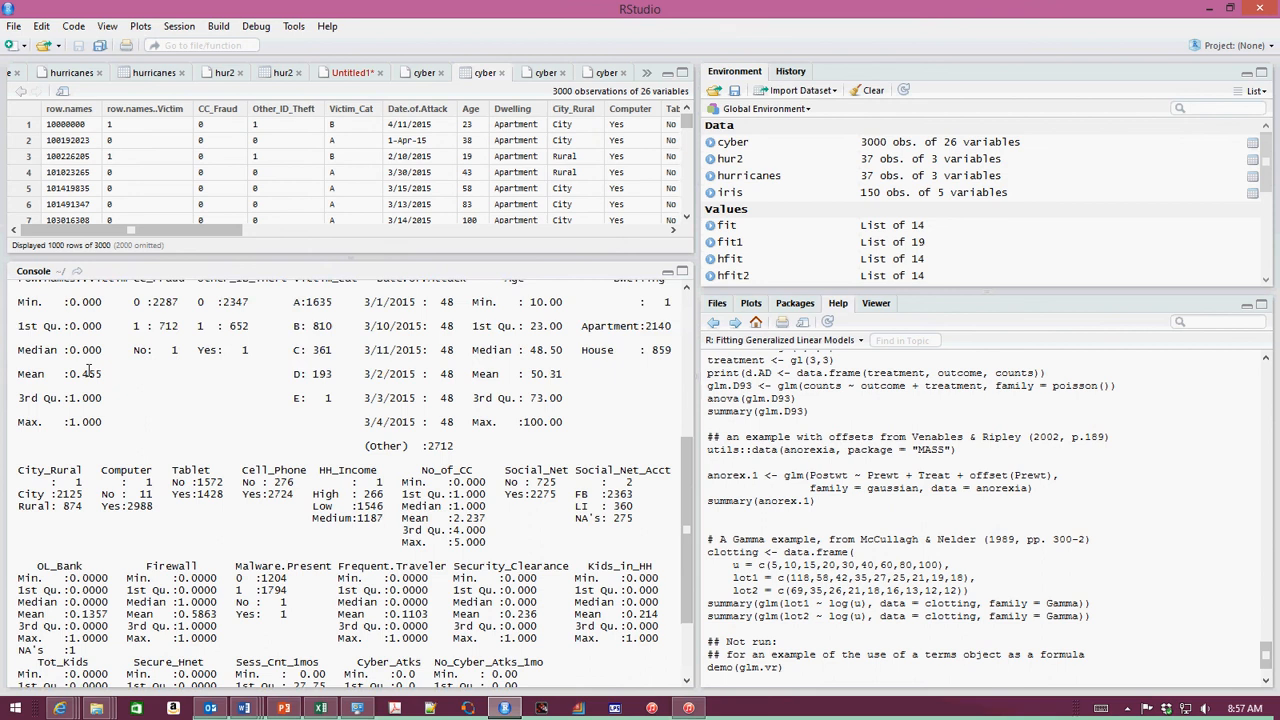
key(Return)
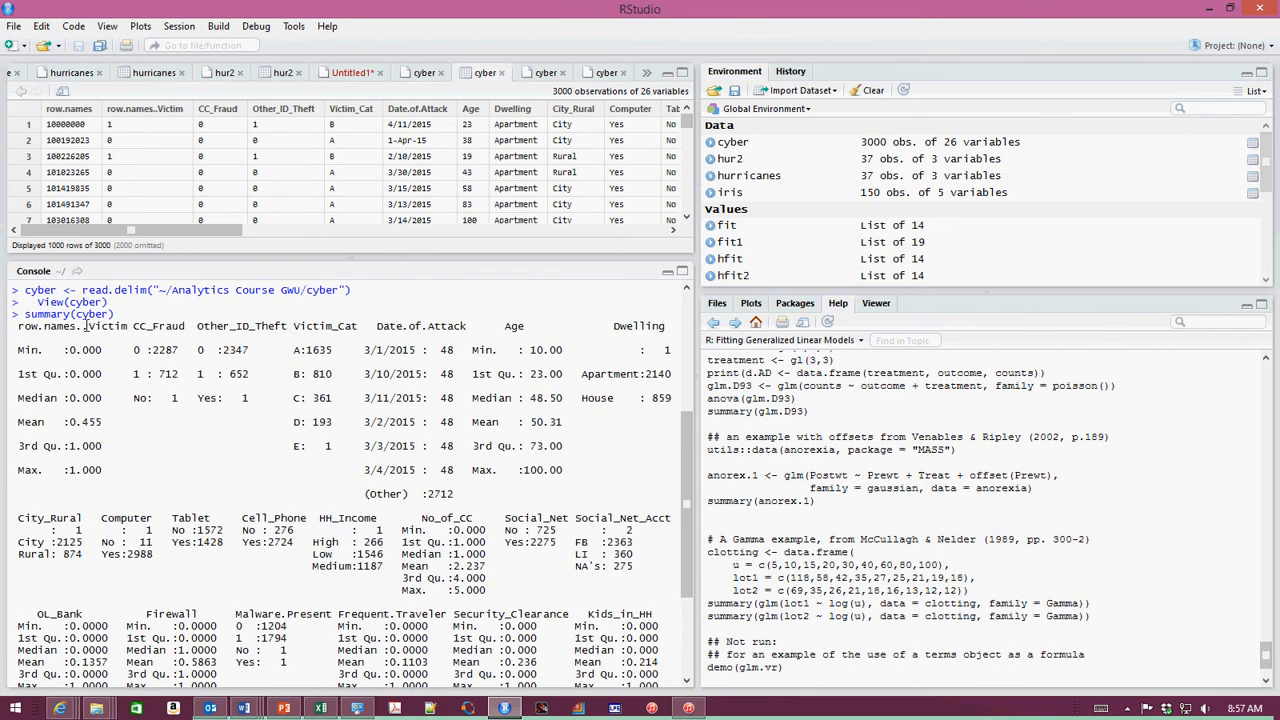
double_click(56, 326)
text(fit1<-glm()
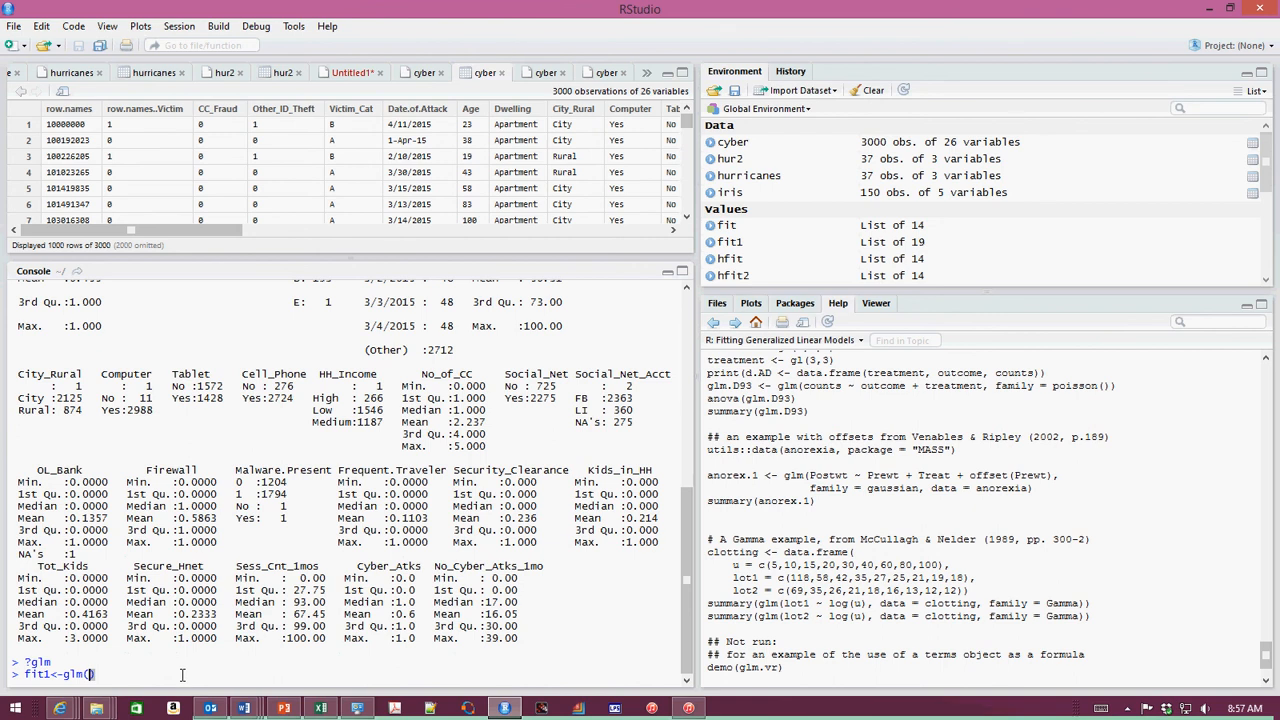
text(row.names..Victim)
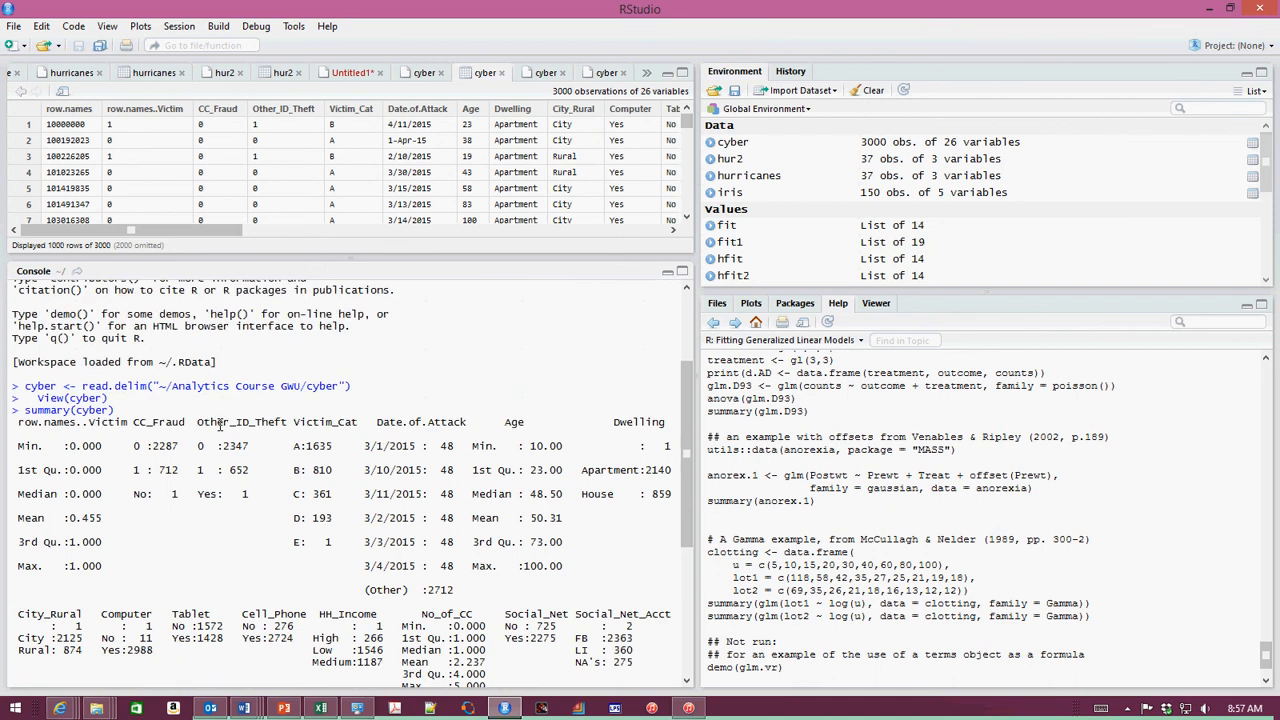
mouse_move(370, 412)
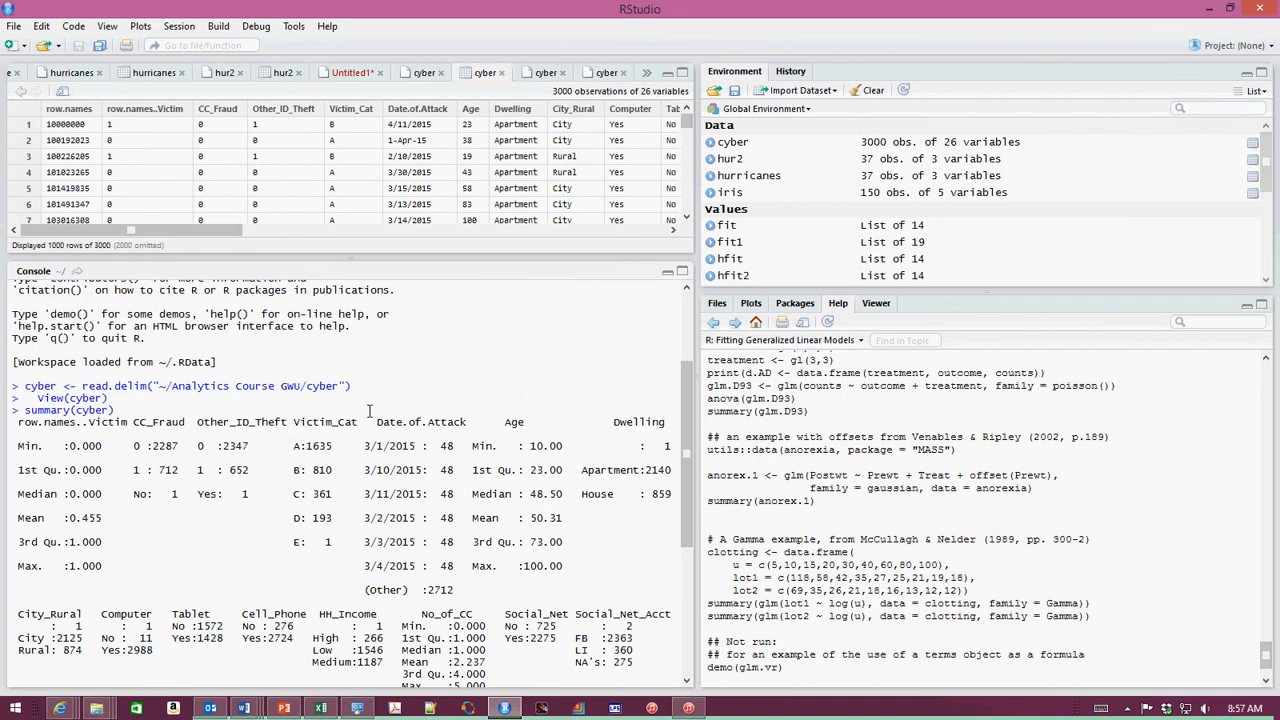
mouse_move(514, 420)
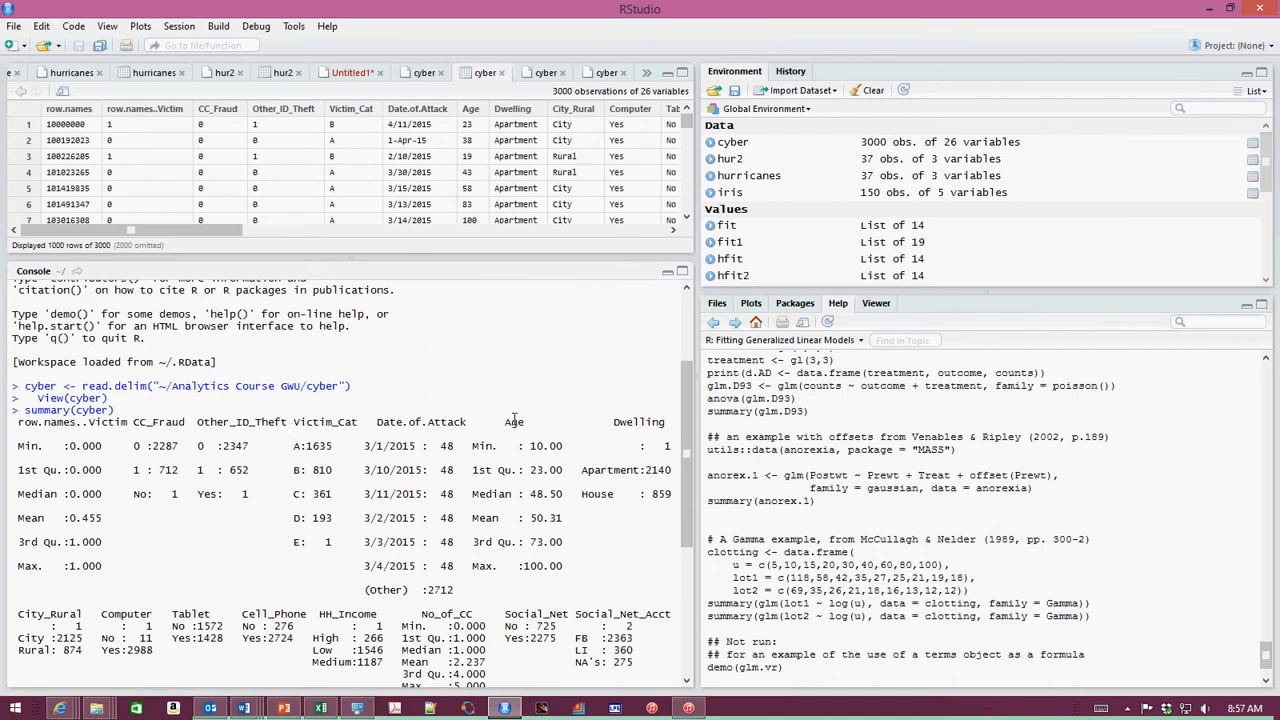
- Complete the formula with Age+Computer+No_of_CC+City_Rural and data=cyber
double_click(512, 420)
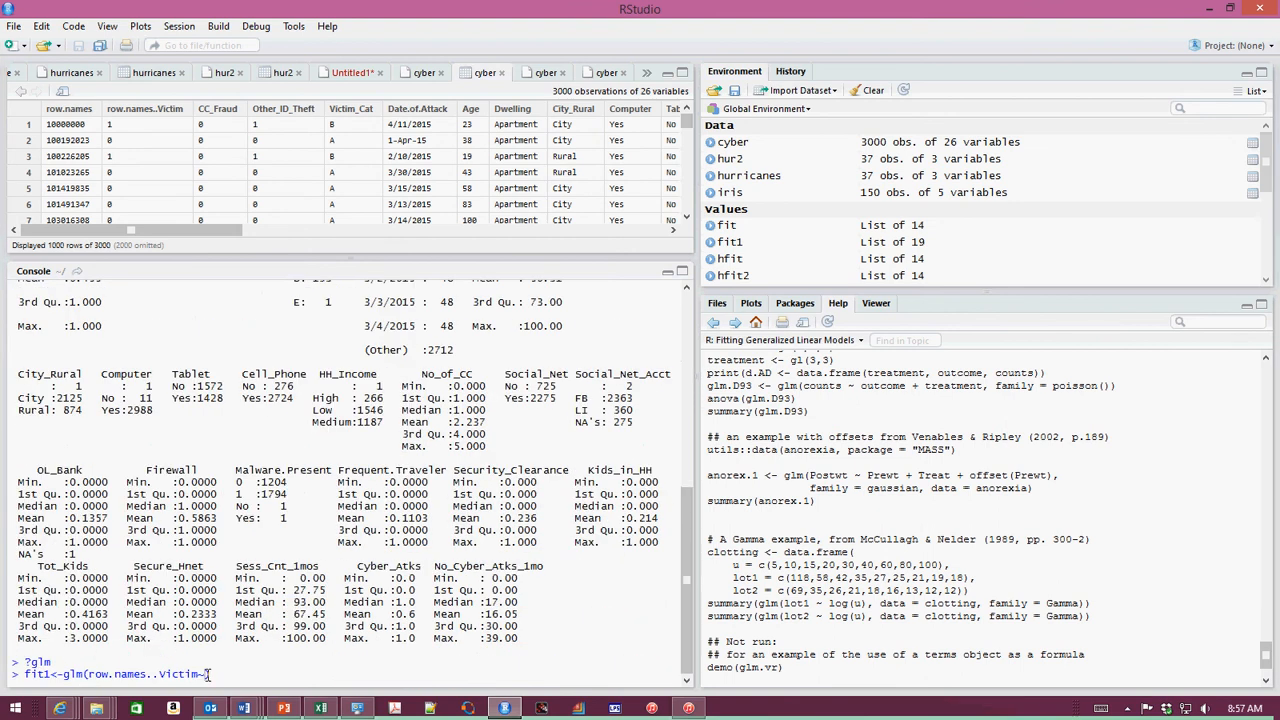
text(Age))
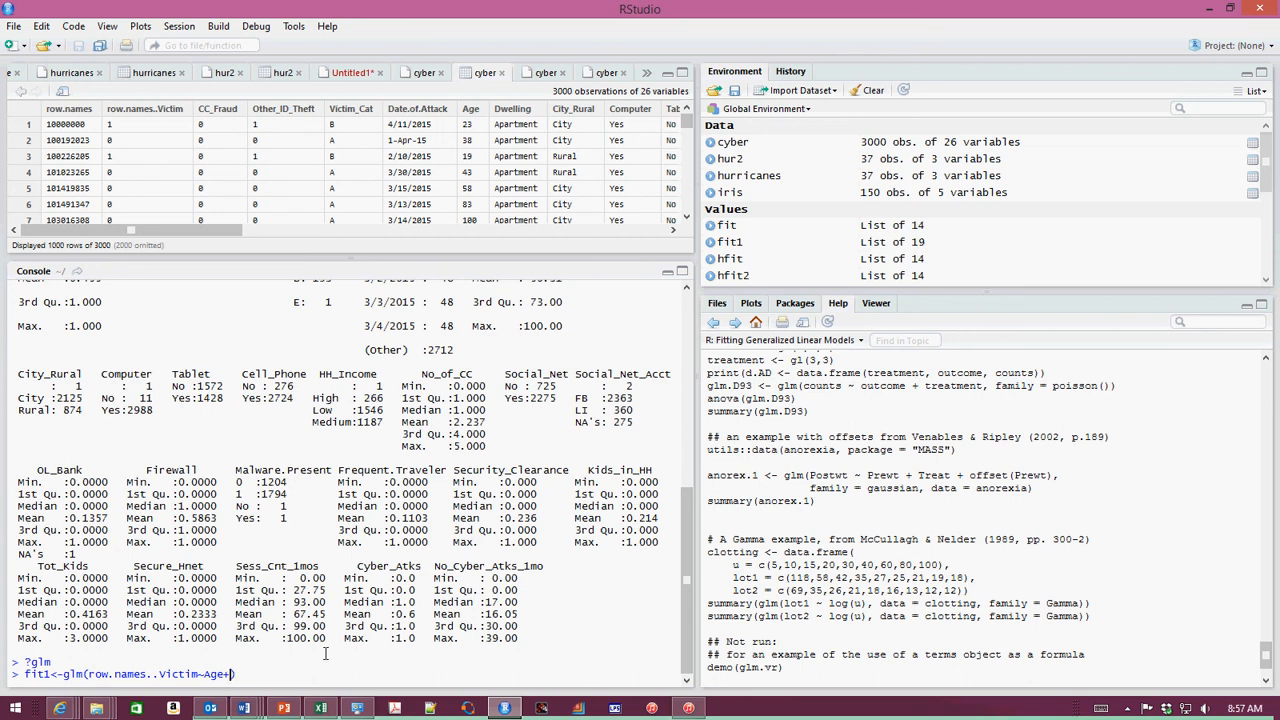
text(Computer+)
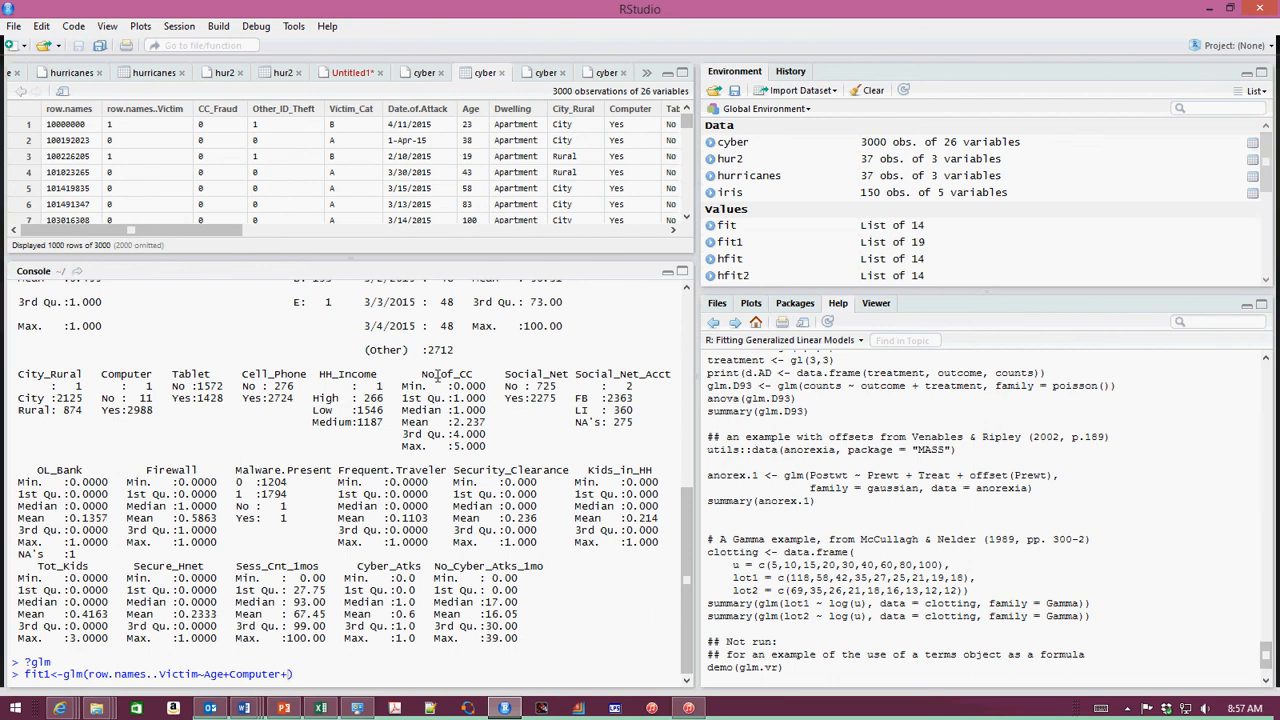
double_click(446, 374)
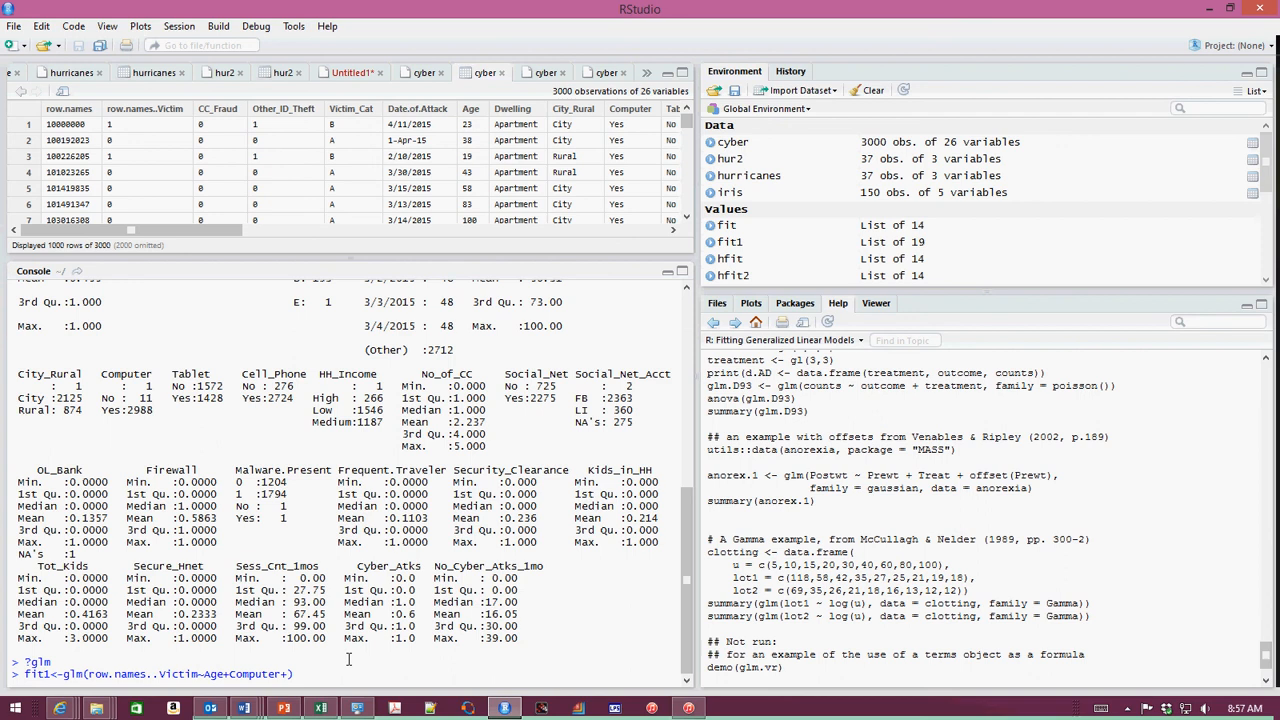
text(+No_of_CC)
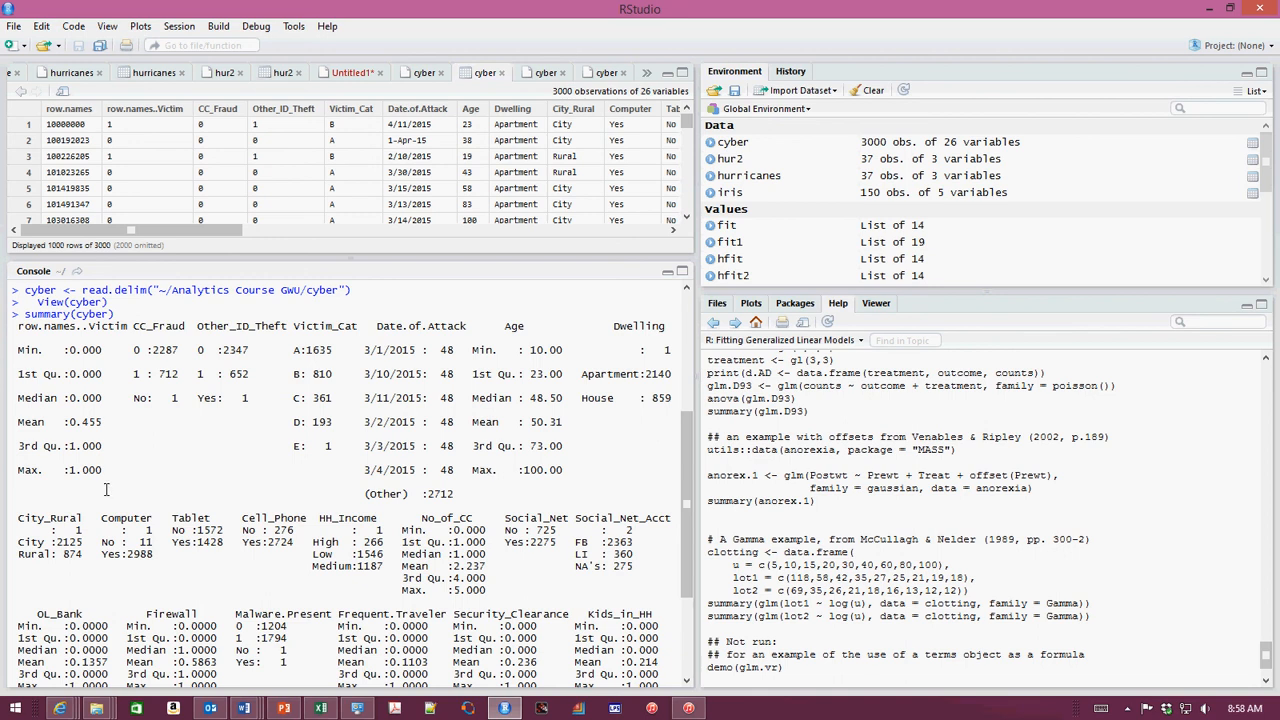
double_click(48, 516)
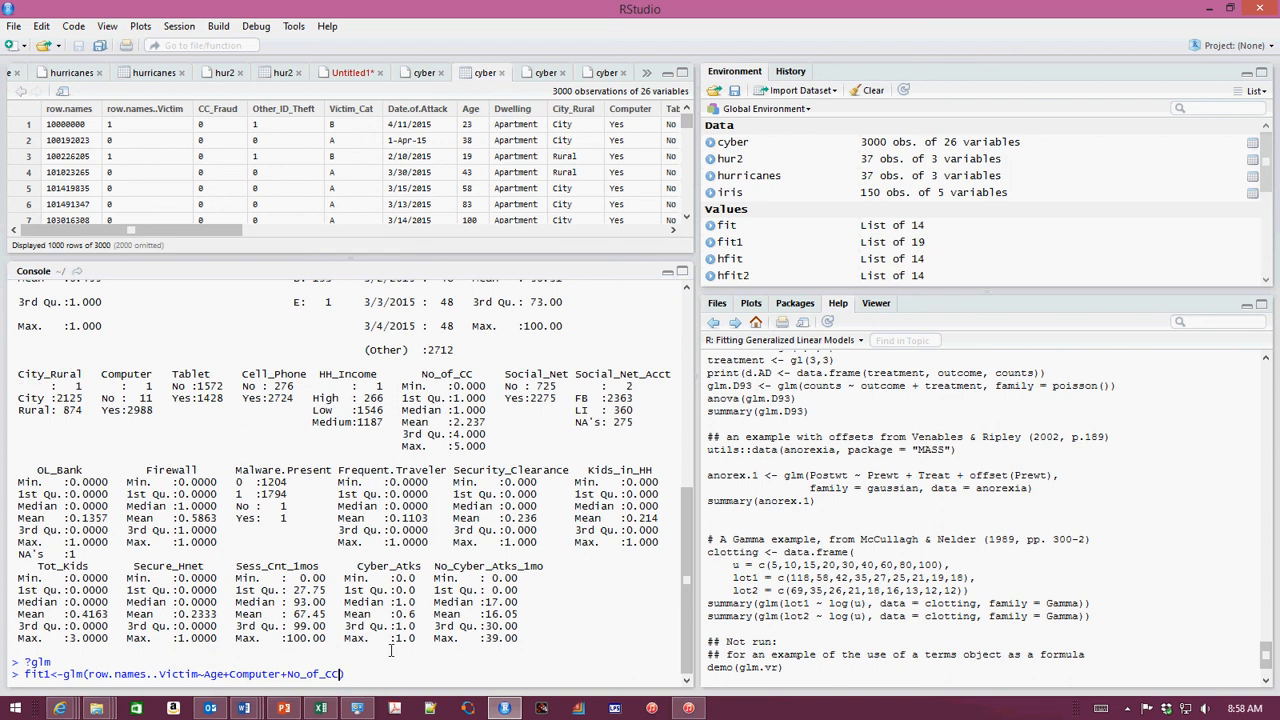
text(+City_Rural)
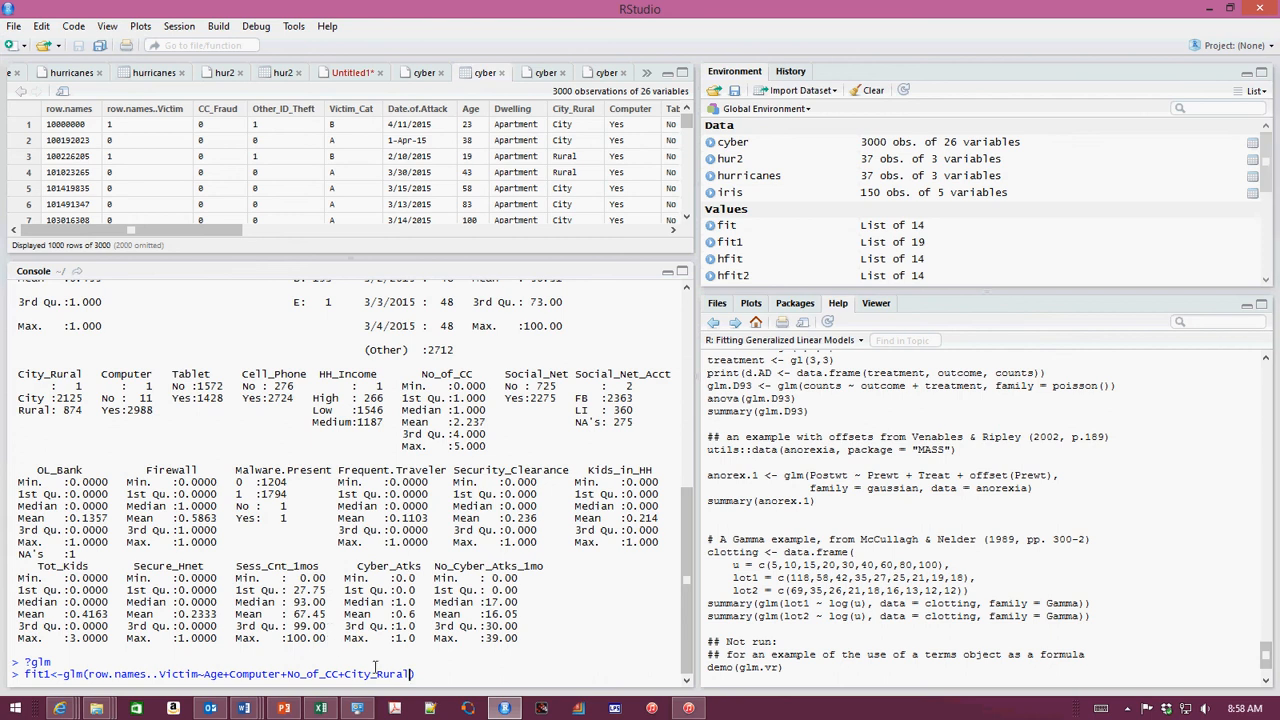
text(,)
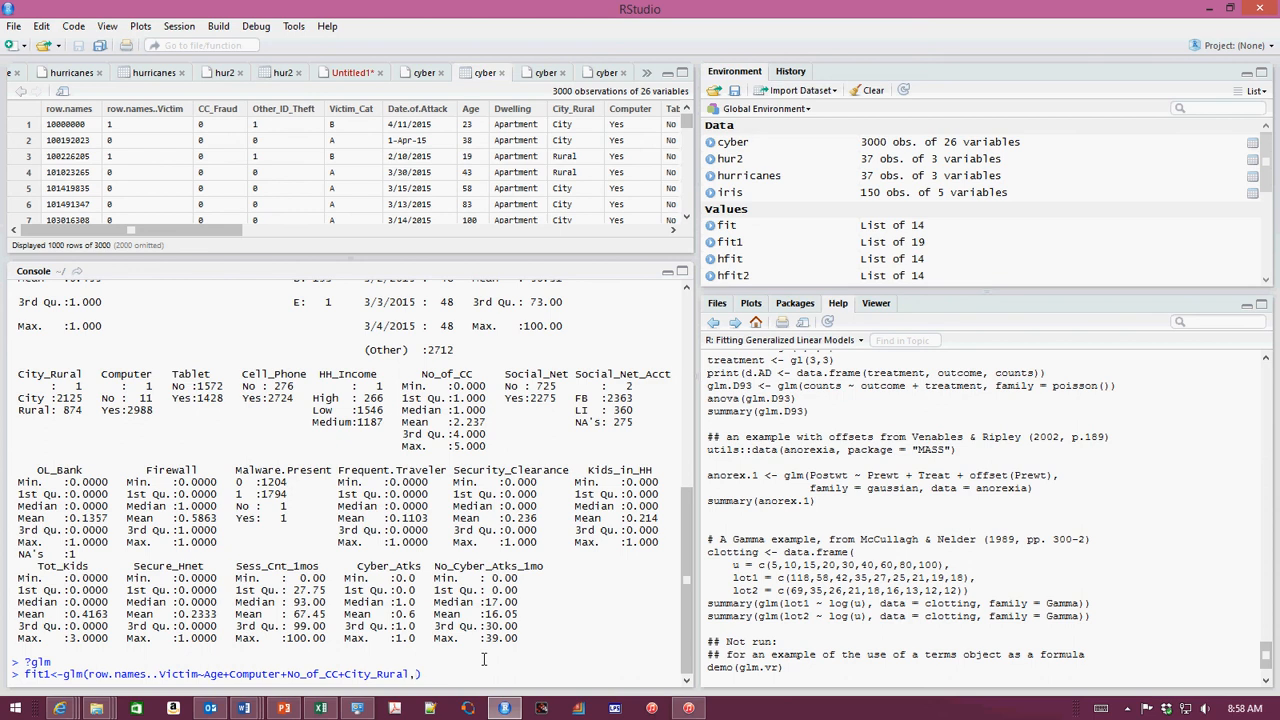
text(,data)
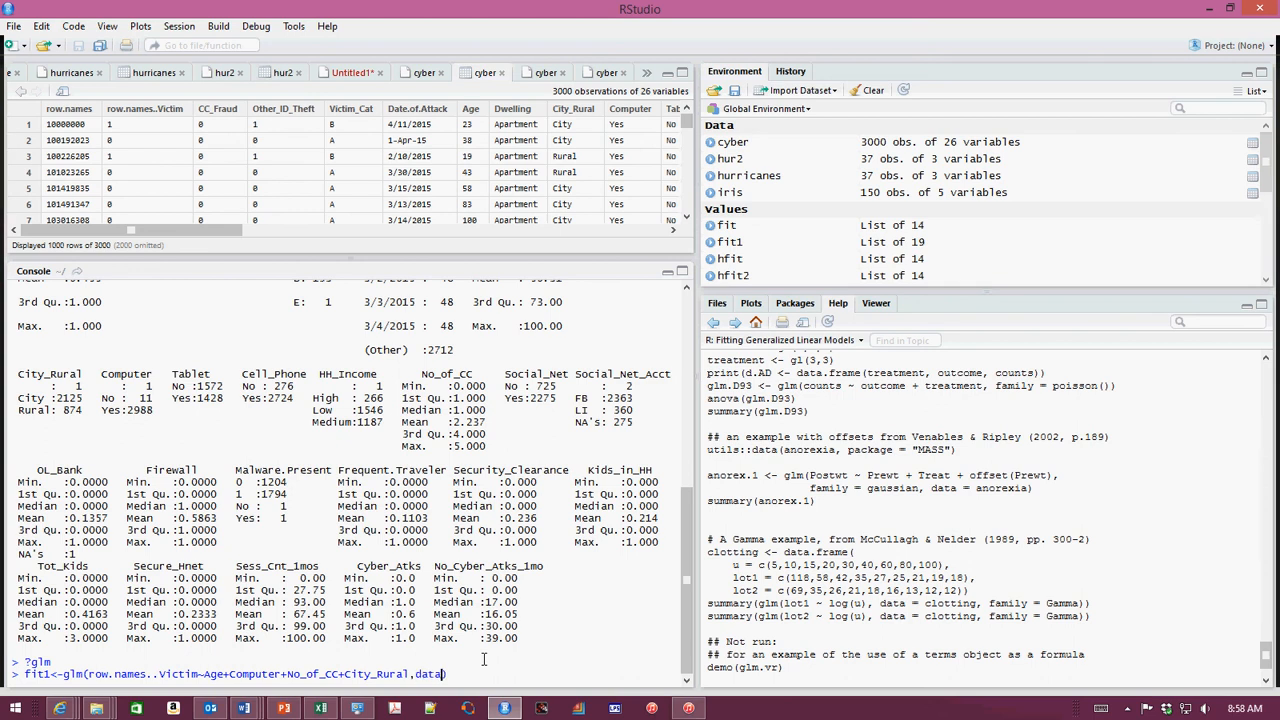
text(=cyber)
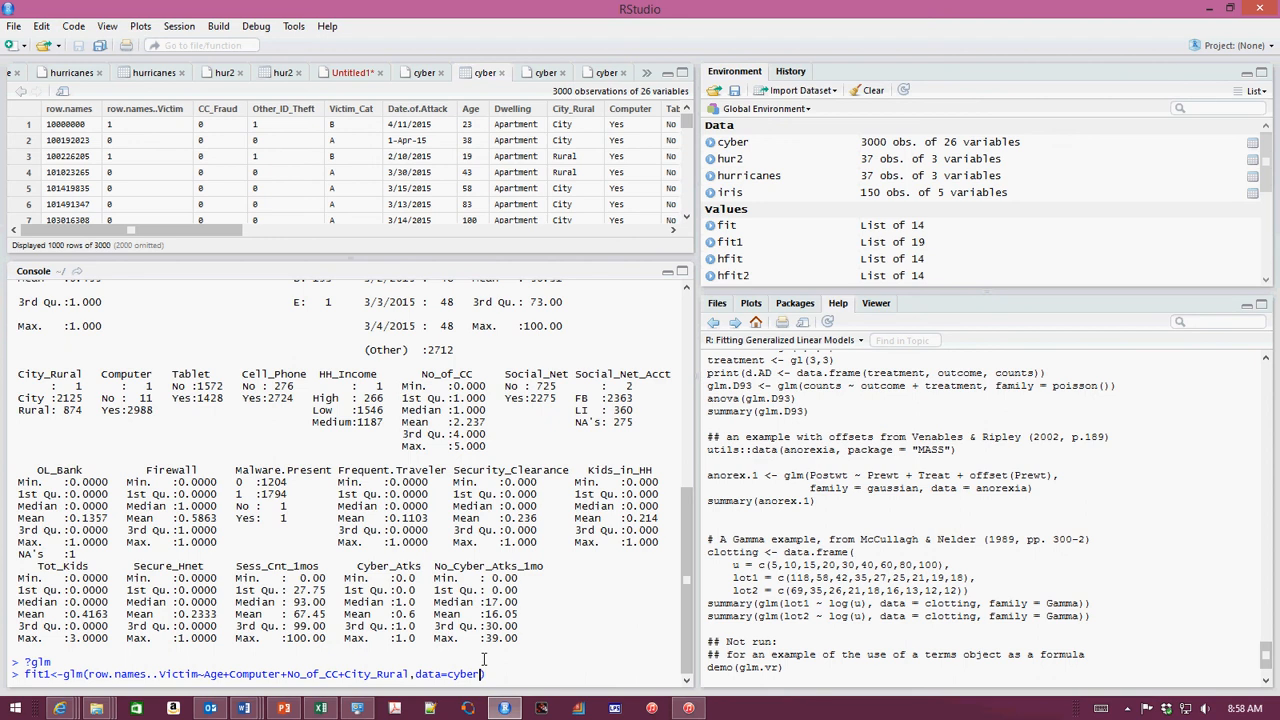
mouse_move(580, 672)
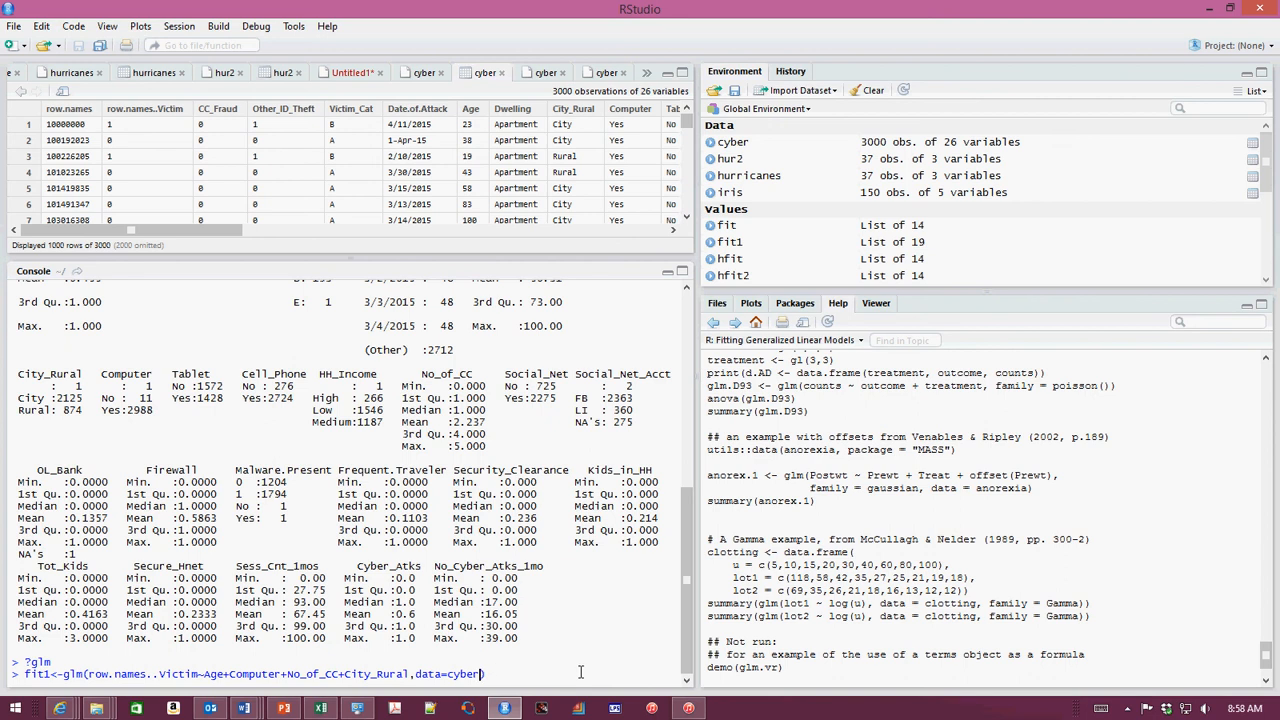
mouse_move(548, 684)
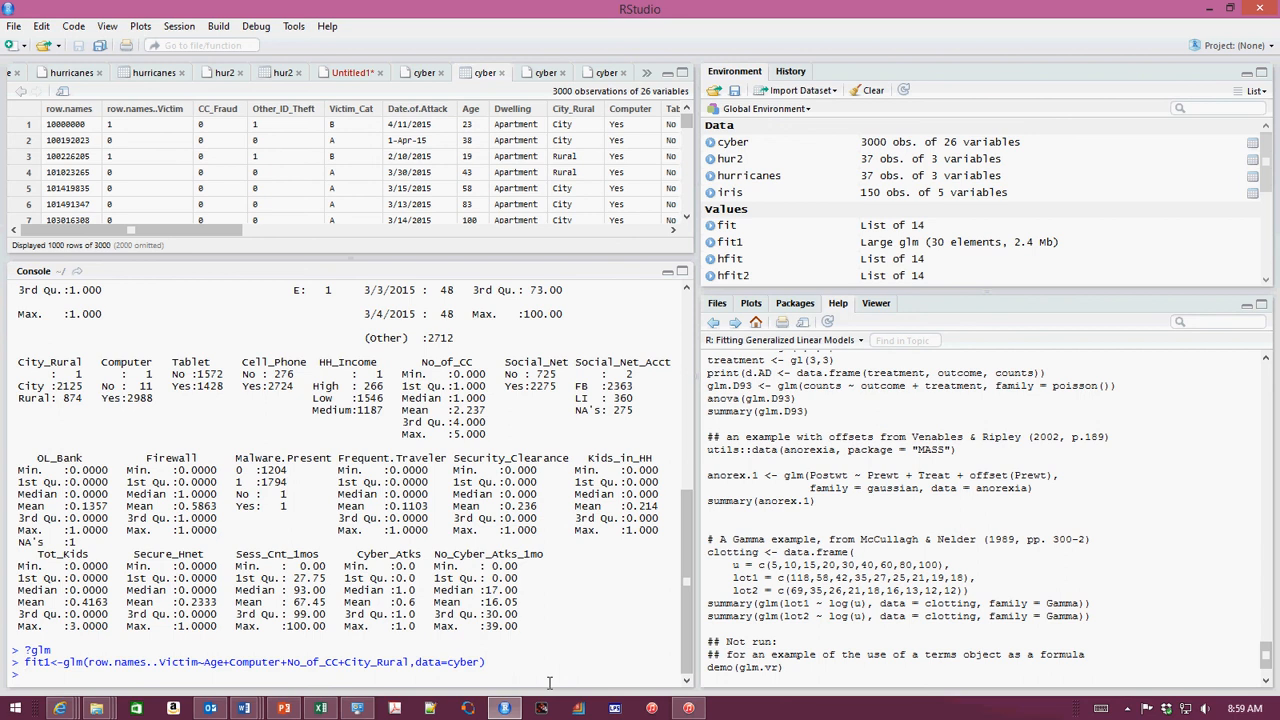
- Run summary(fit1) to show the gaussian model's coefficients, deviances and AIC of 3720.6
text(s)
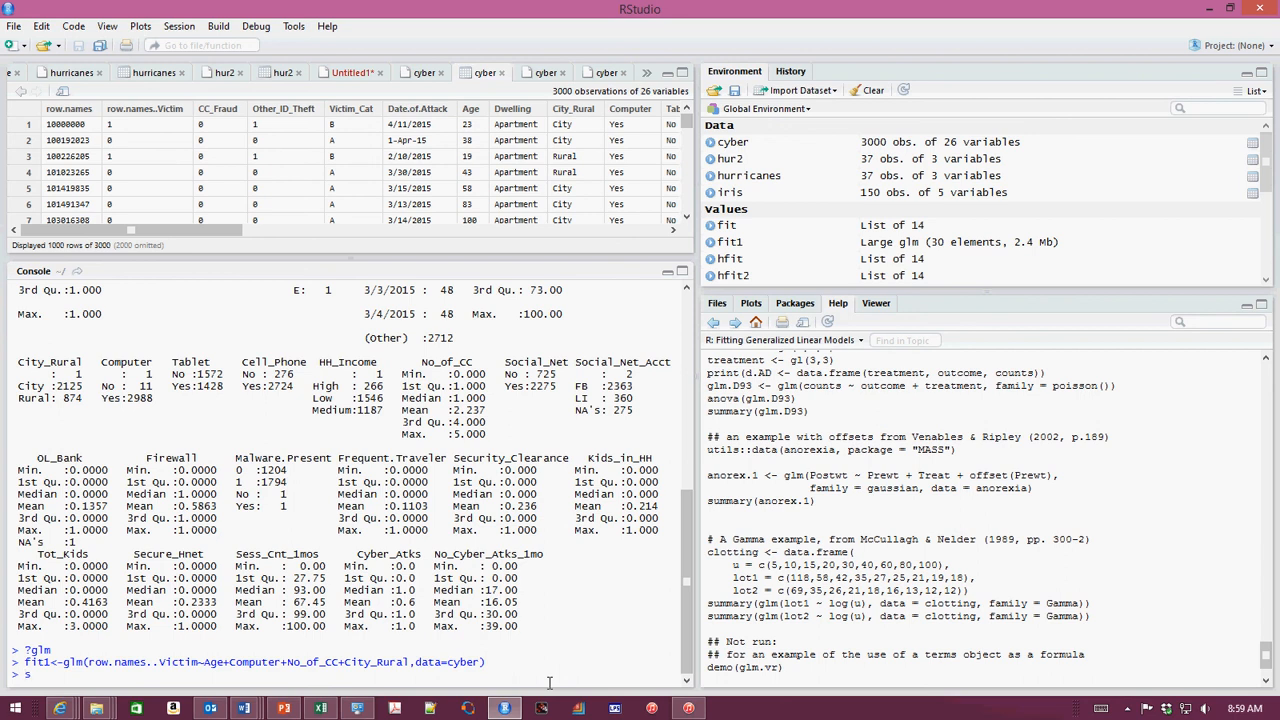
text(summary(fit1)
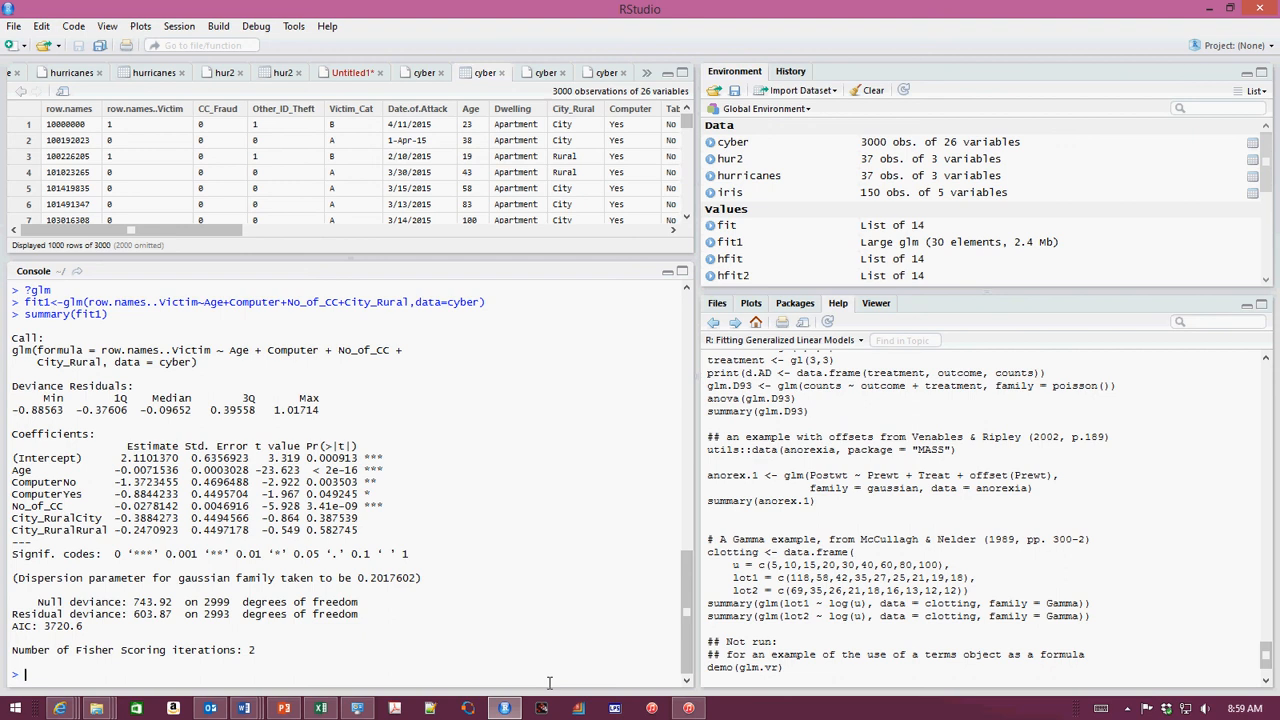
text(plot)
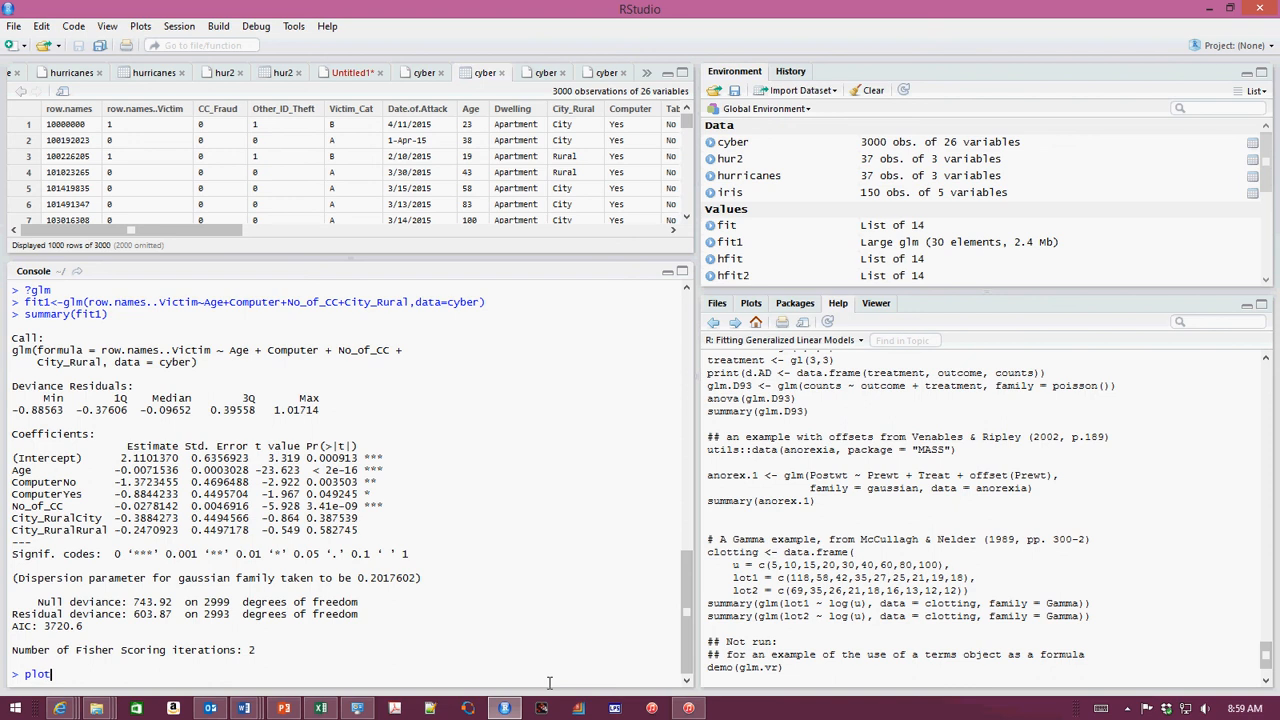
- Run plot(fit1) and advance through each diagnostic plot up to Residuals vs Leverage
text((fit))
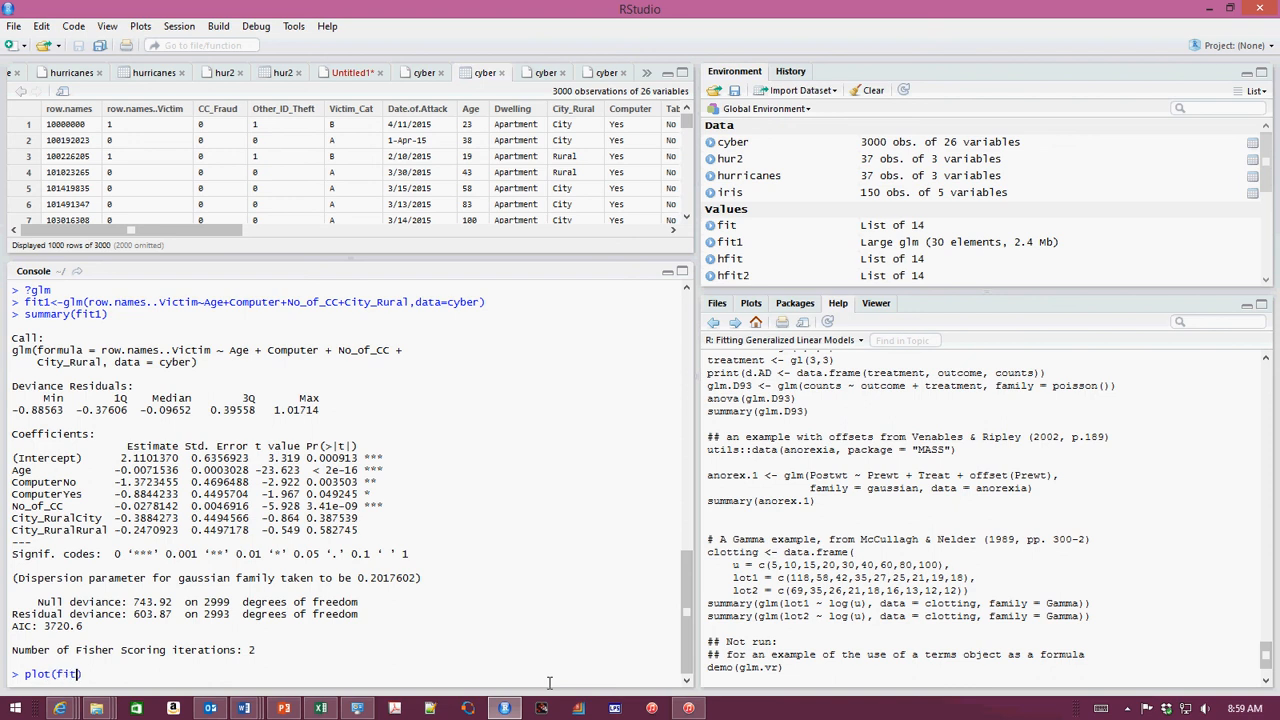
text(1)
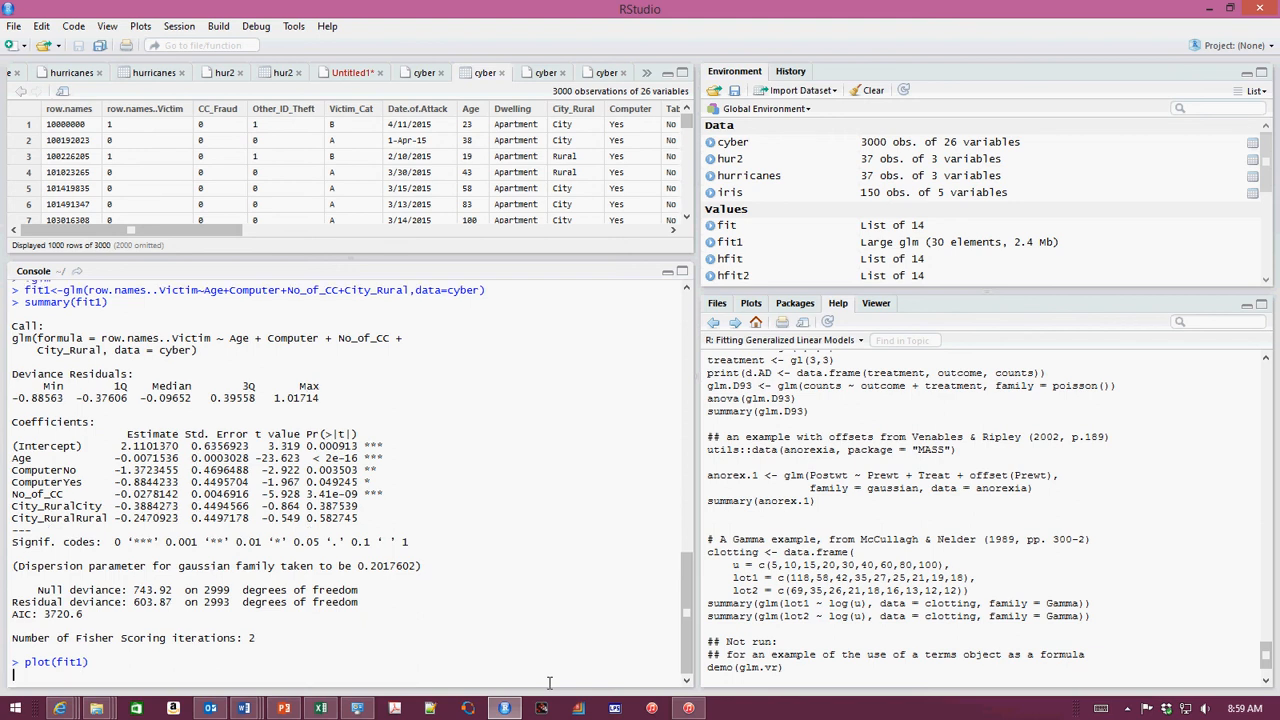
key(Return)
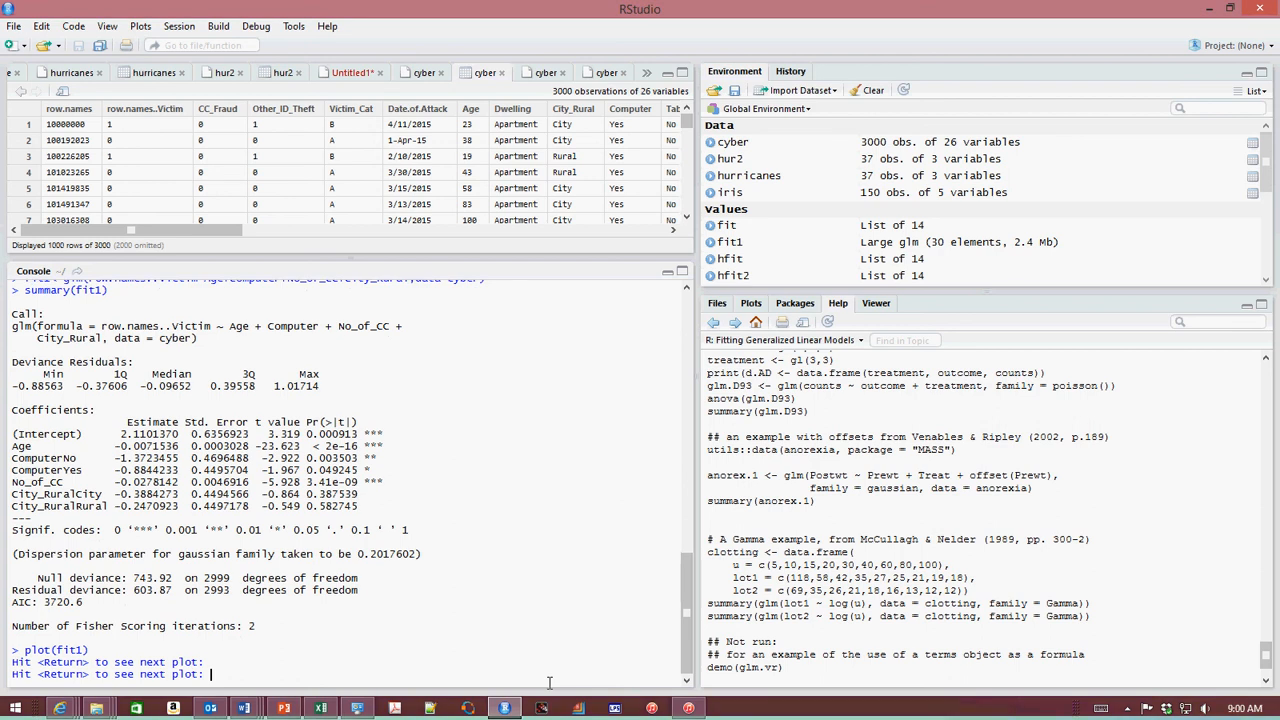
key(Return)
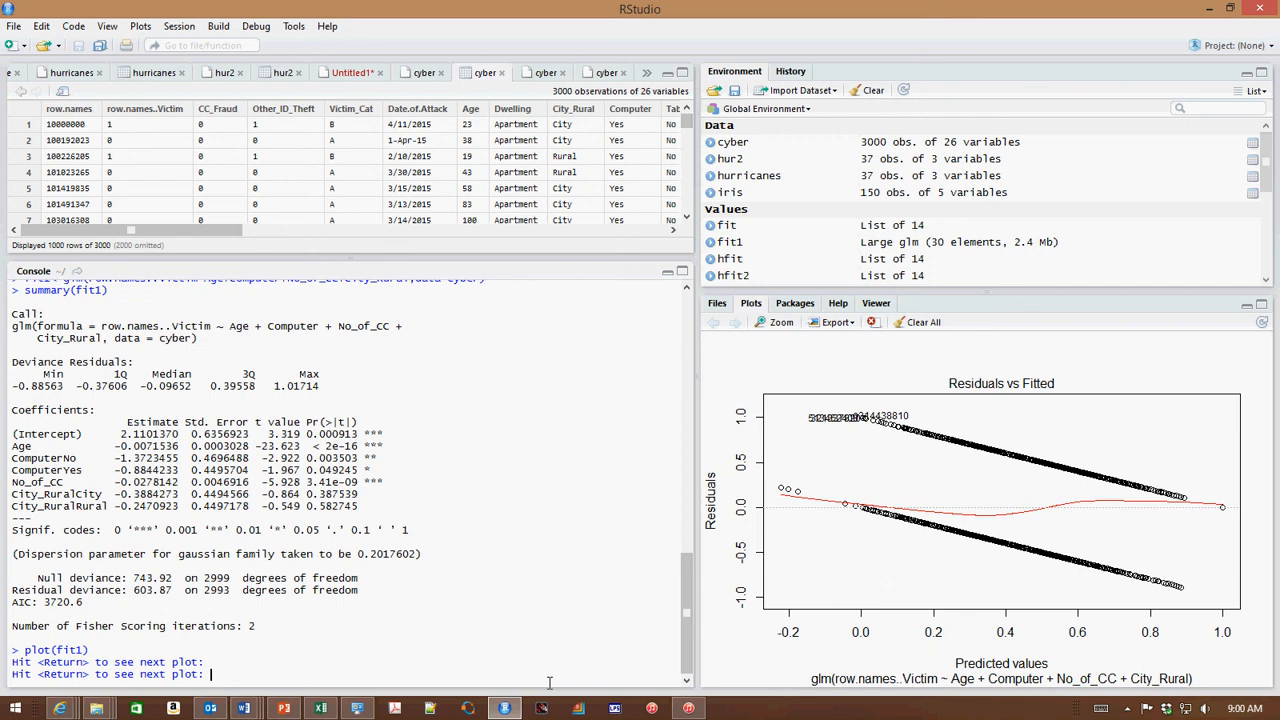
key(Return)
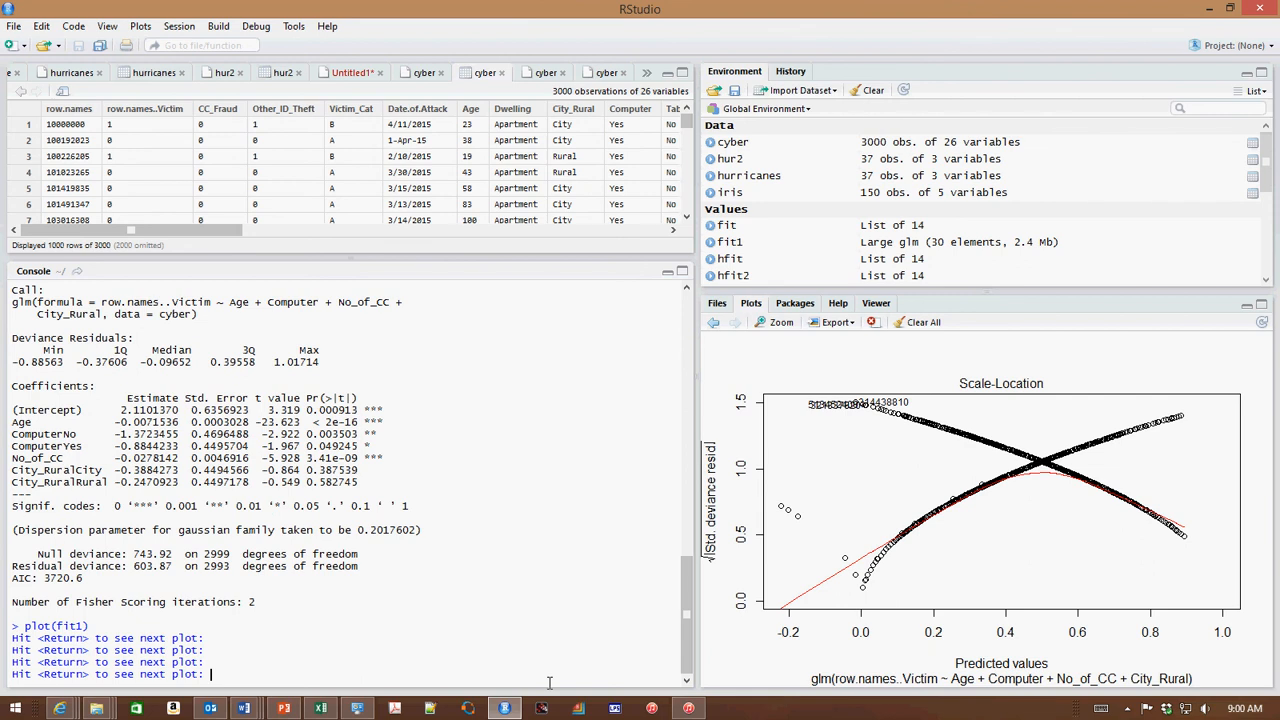
key(Return)
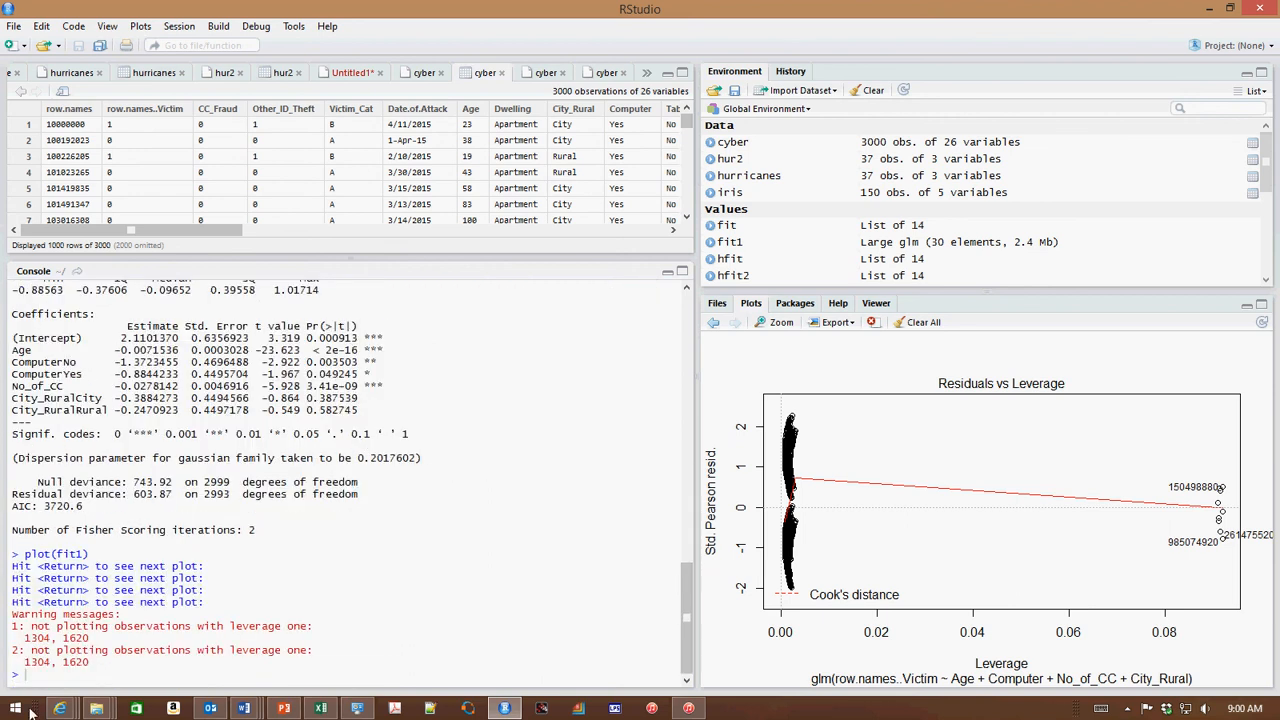
- Refit fit1 as glm(row.names..Victim~Age+Computer+No_of_CC+City_Rural, data=cyber, family=binomial)
text(fit1<-glm(row.names..Victim~Age+Computer+No_of_CC+City_Rural,data=cyber))
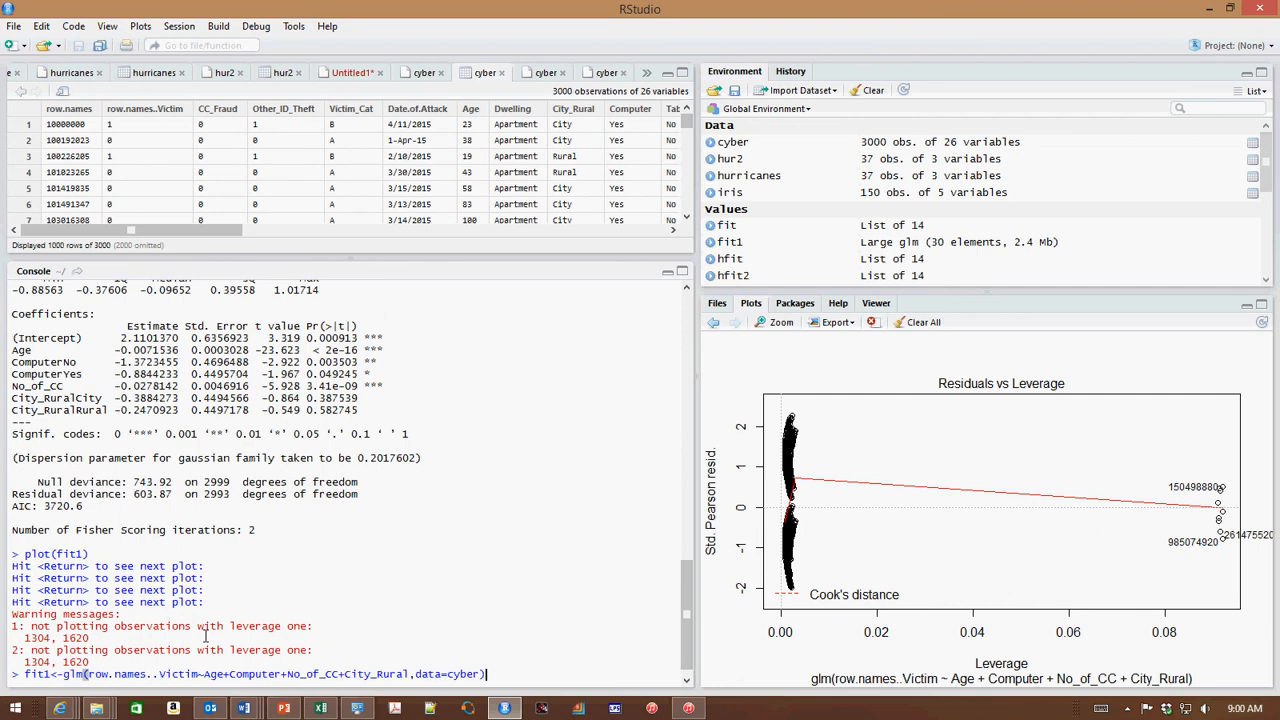
mouse_move(476, 672)
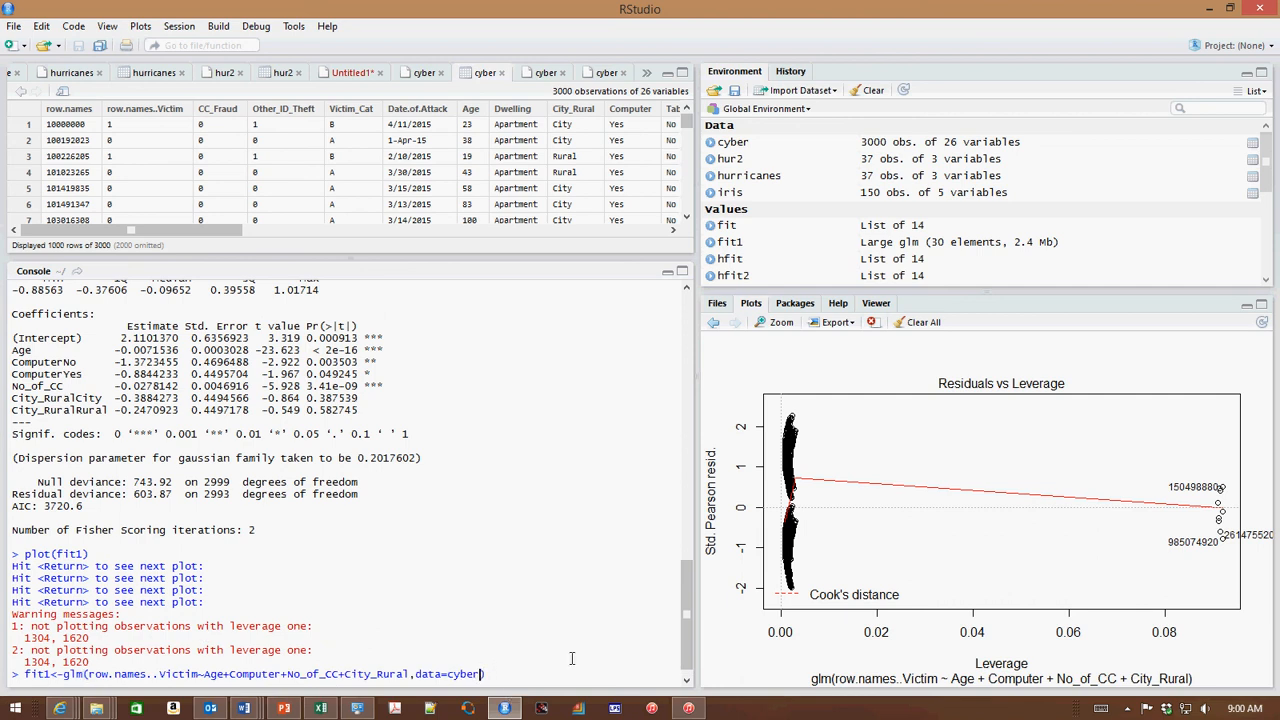
text(,)
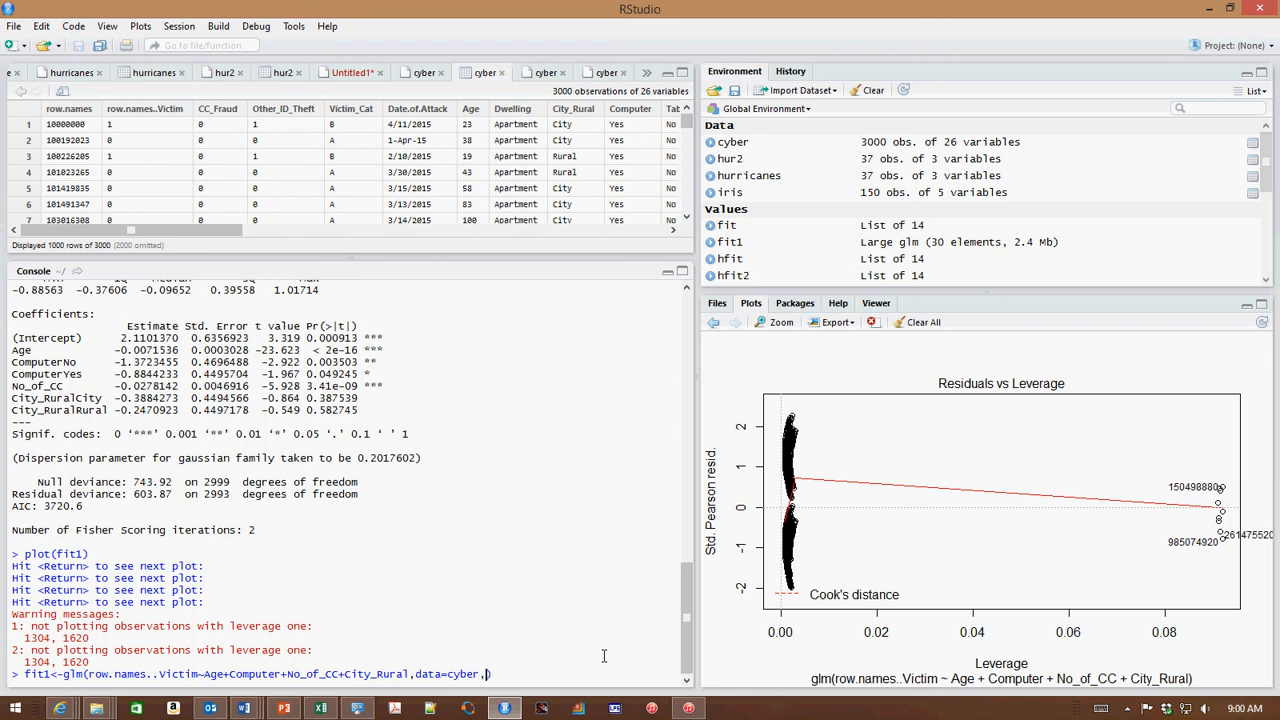
text(family)
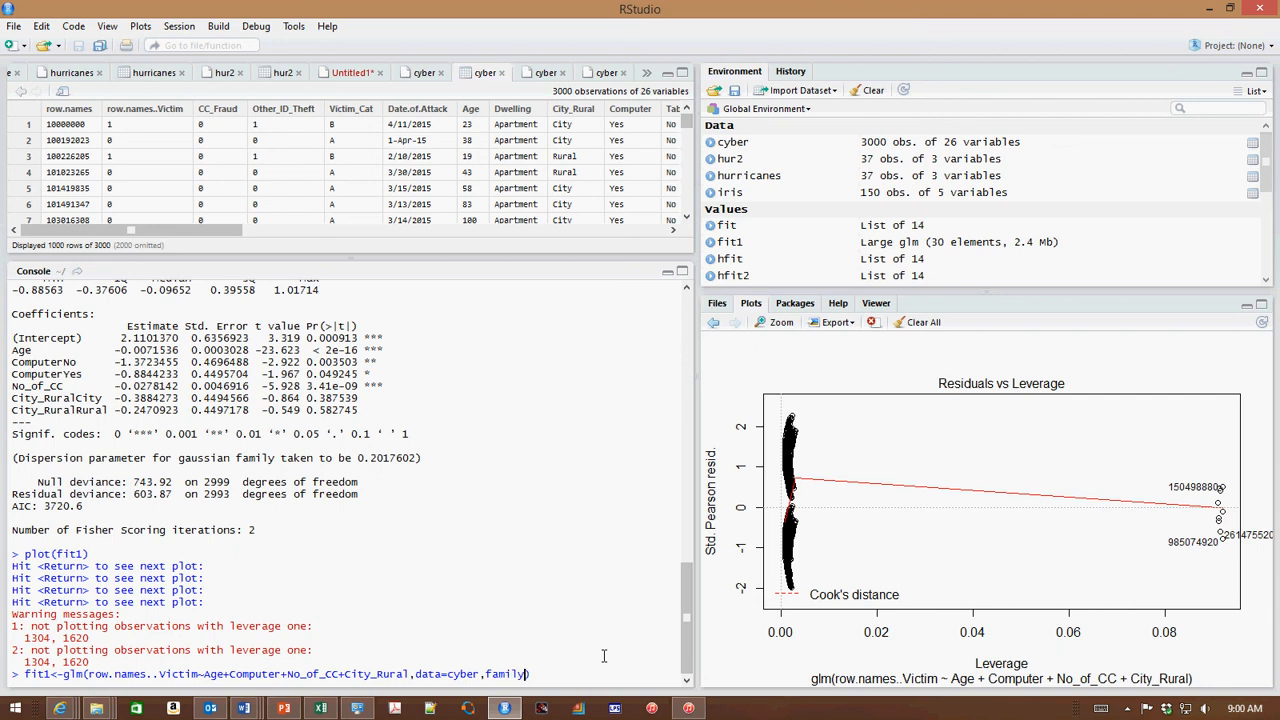
text(bi)
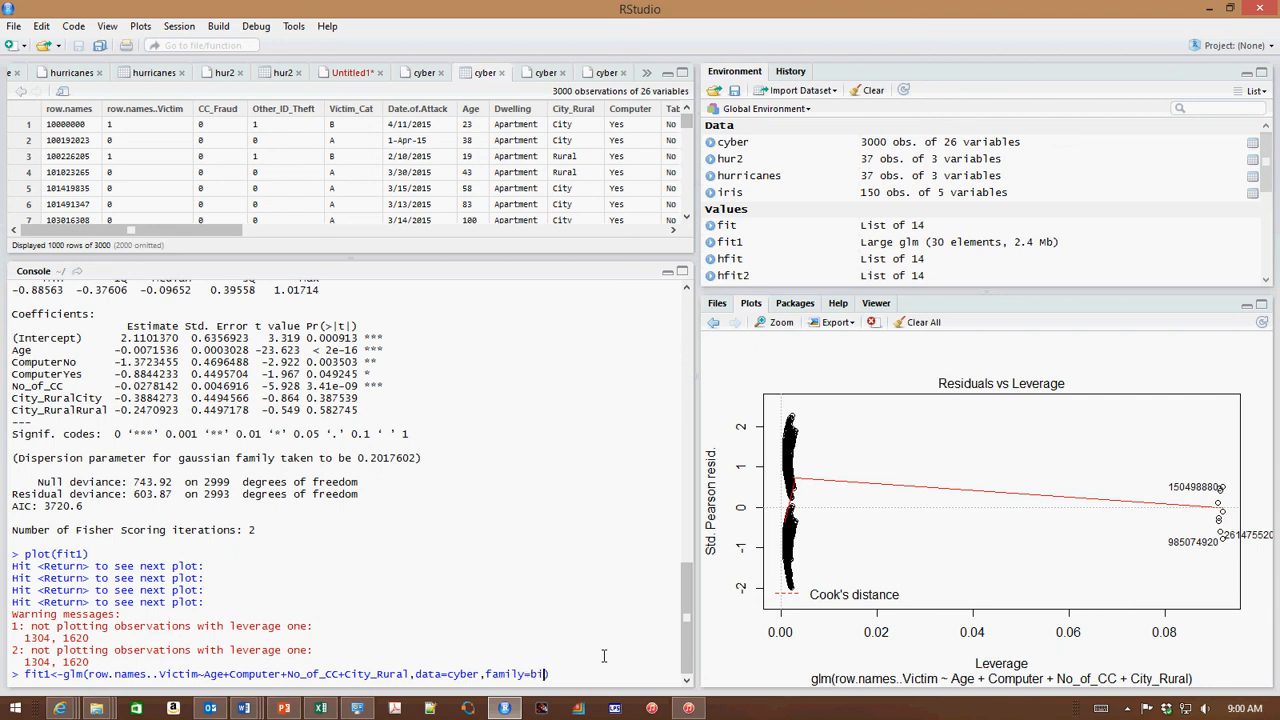
text(nomi)
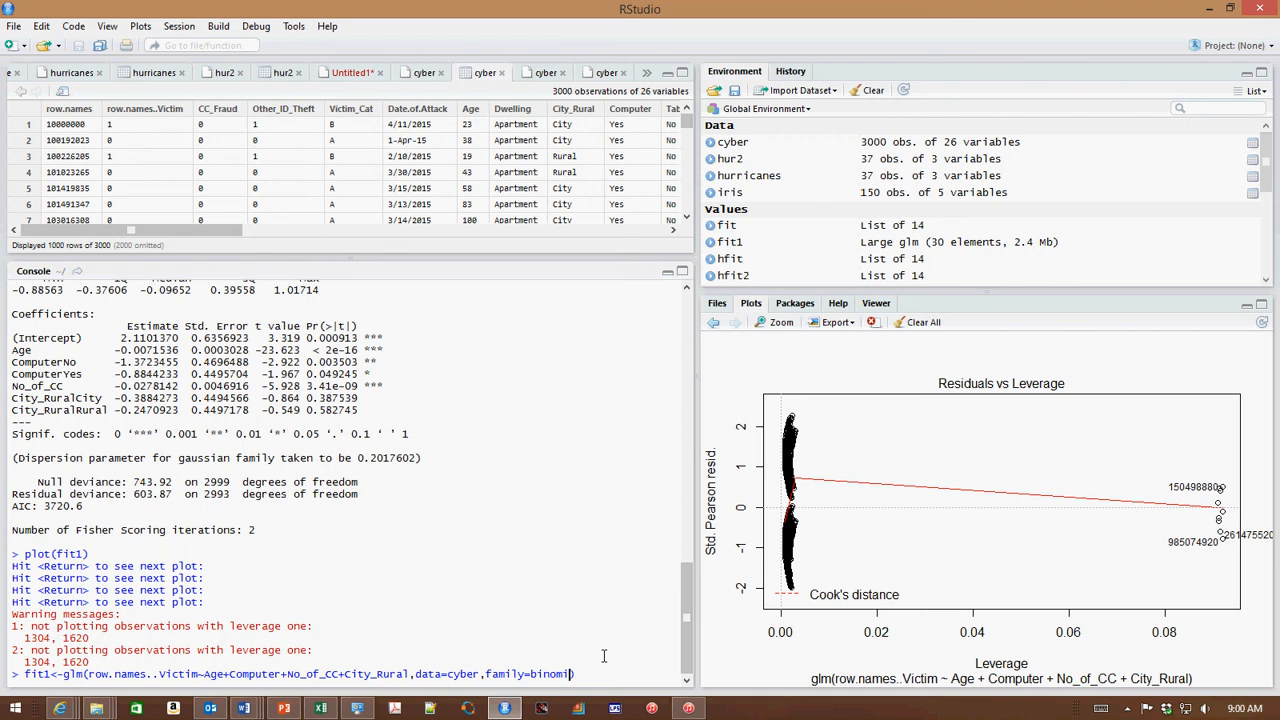
text())
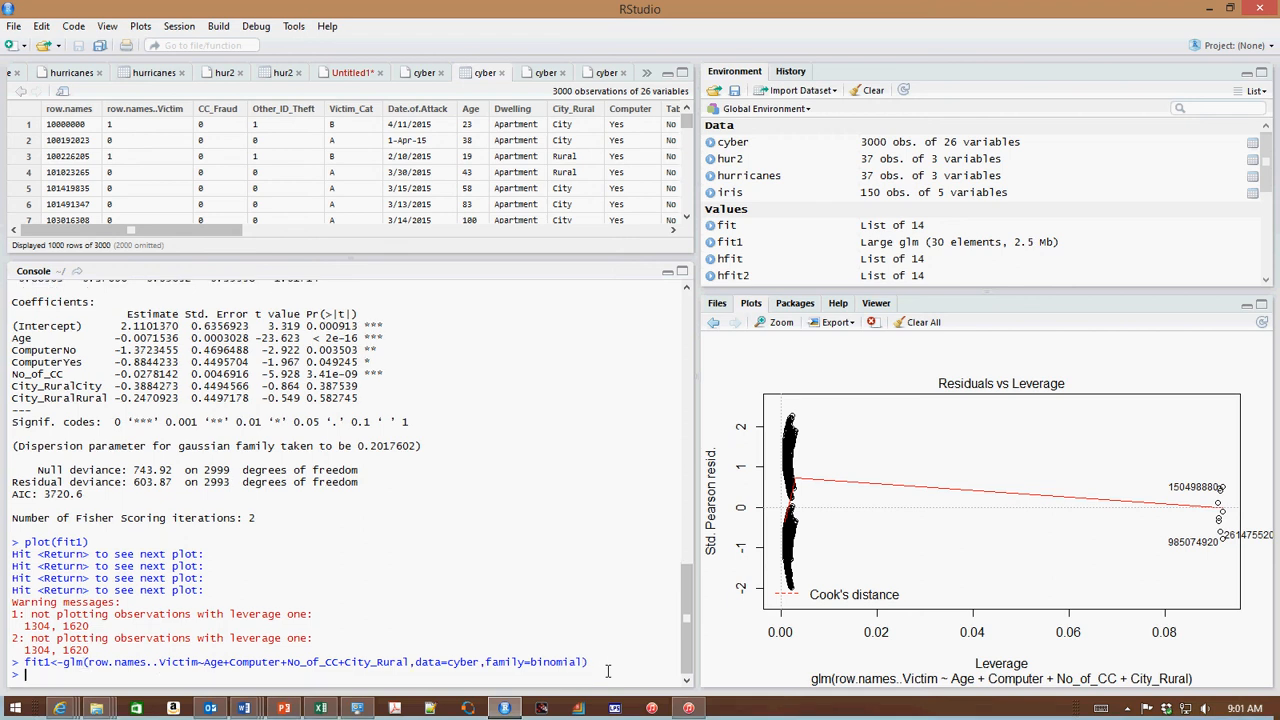
- Show summary(fit1) with coefficients, deviances and AIC 3533, then begin the plot command
text(summary(fit1))
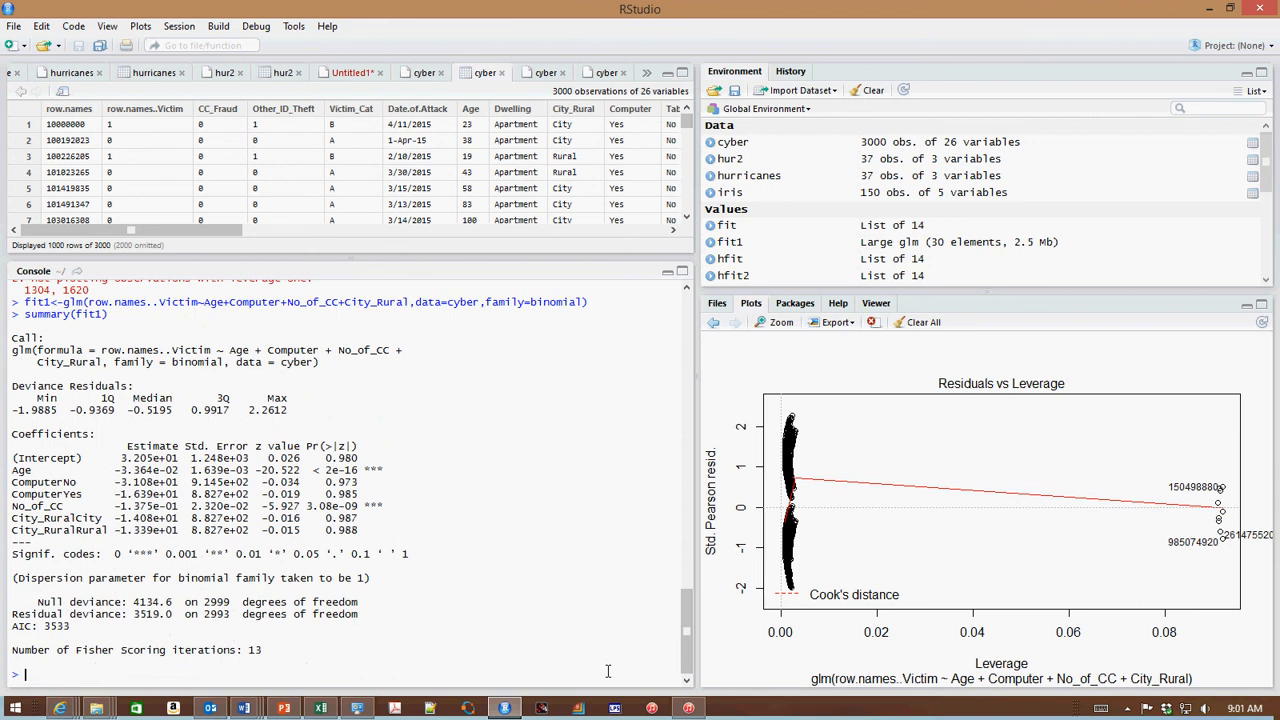
text(plot)
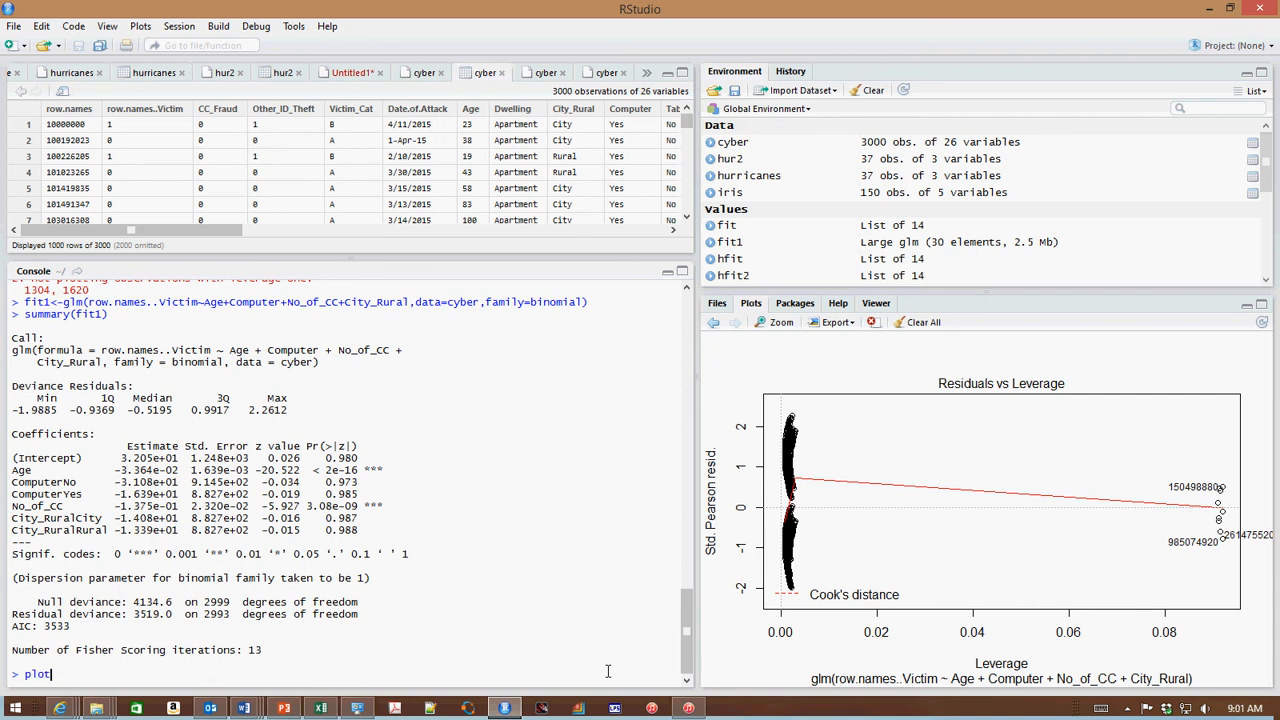
- Run plot(fit1) and advance through Normal Q-Q and Scale-Location to Residuals vs Leverage
text(())
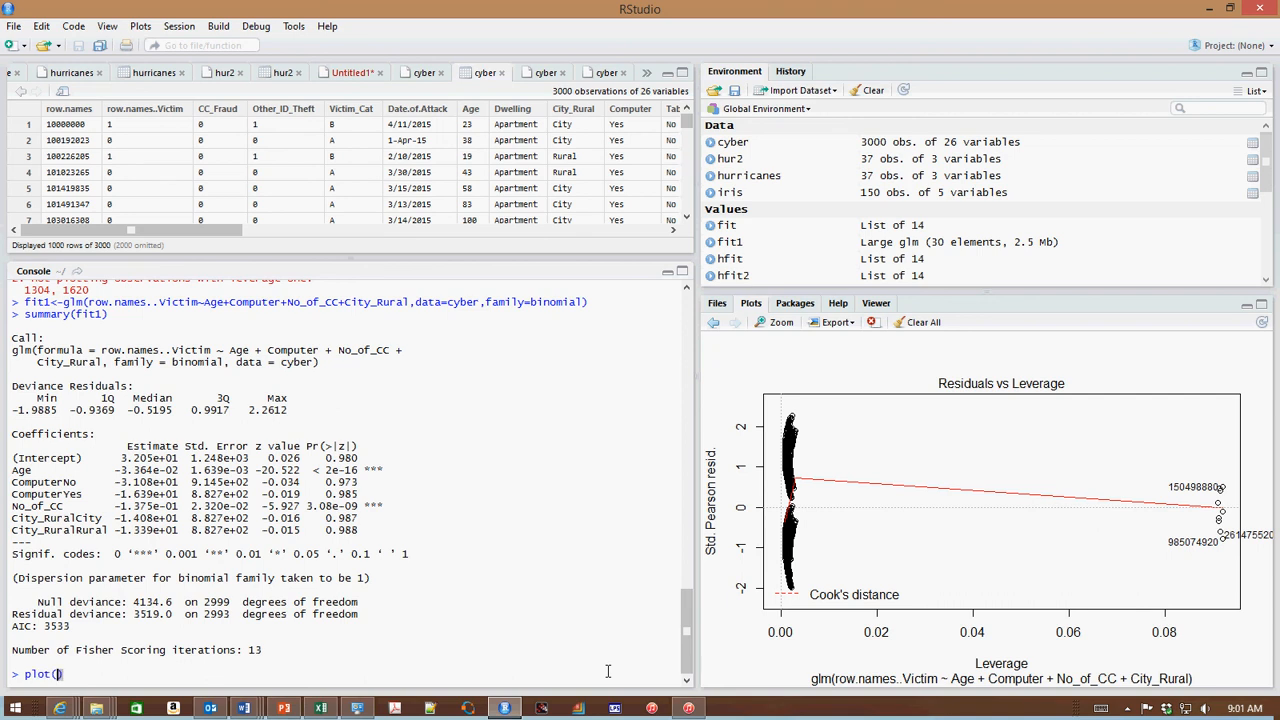
text(fi)
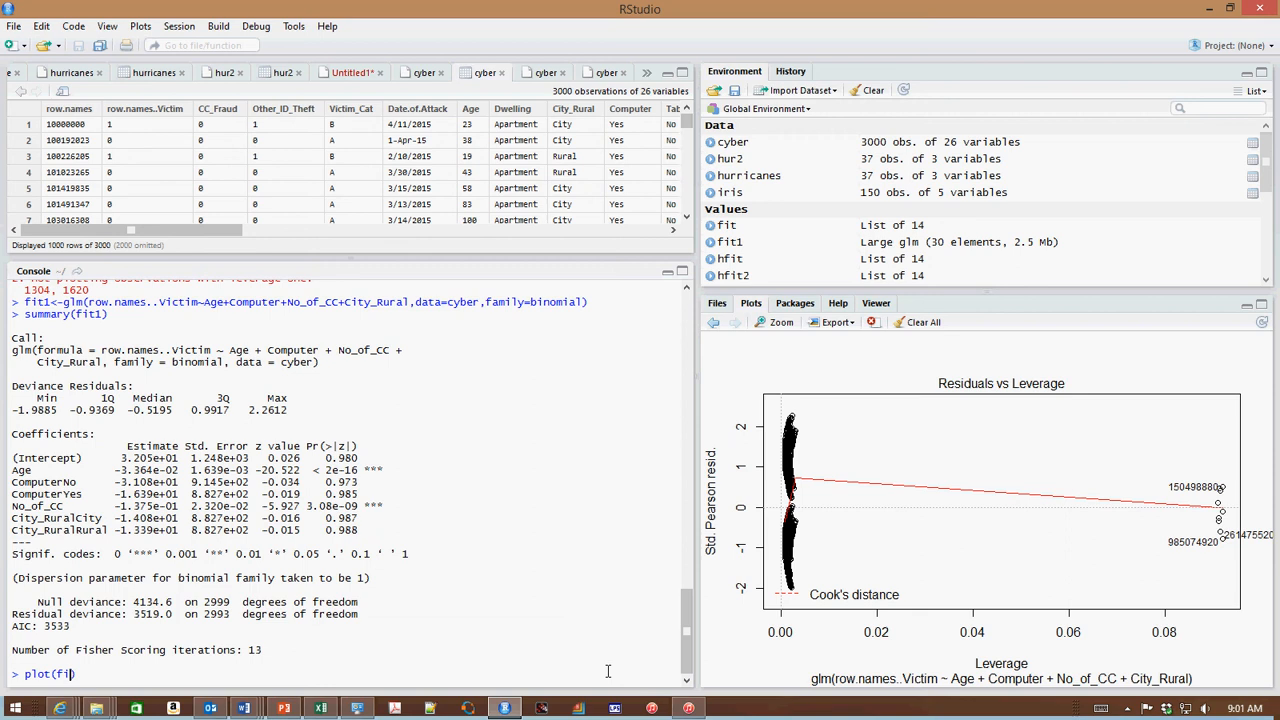
text(1))
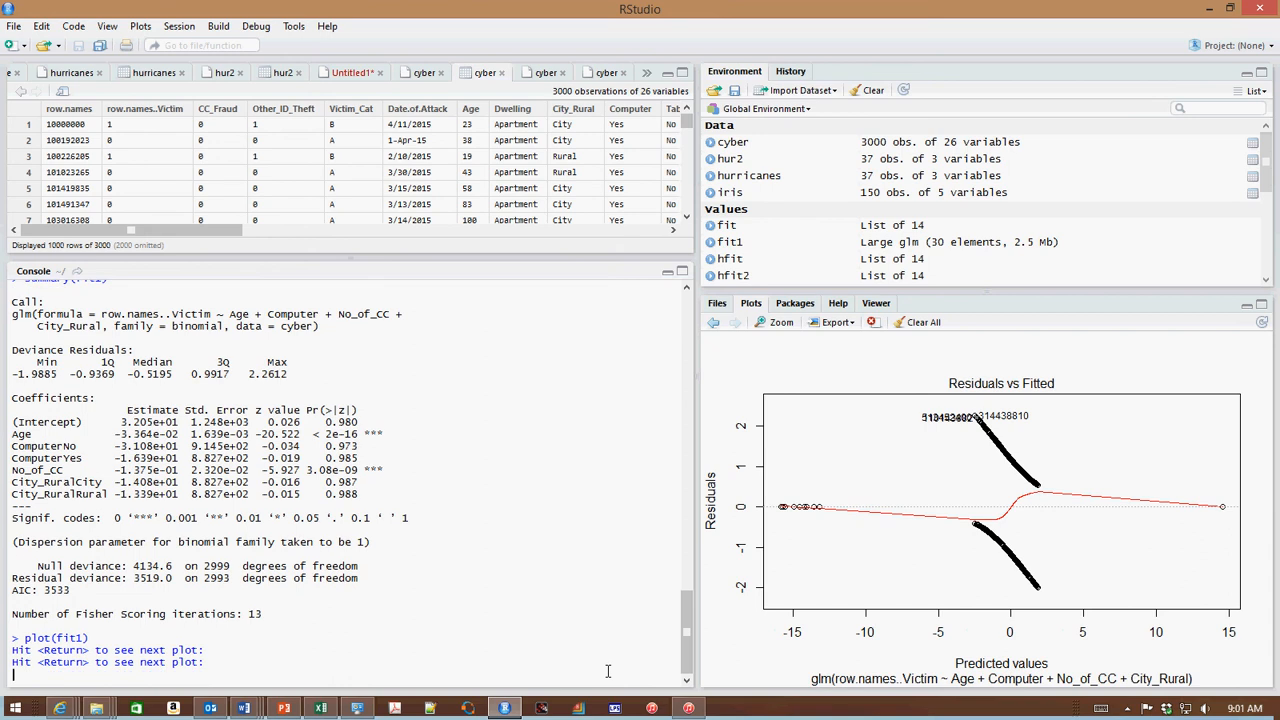
key(Return)
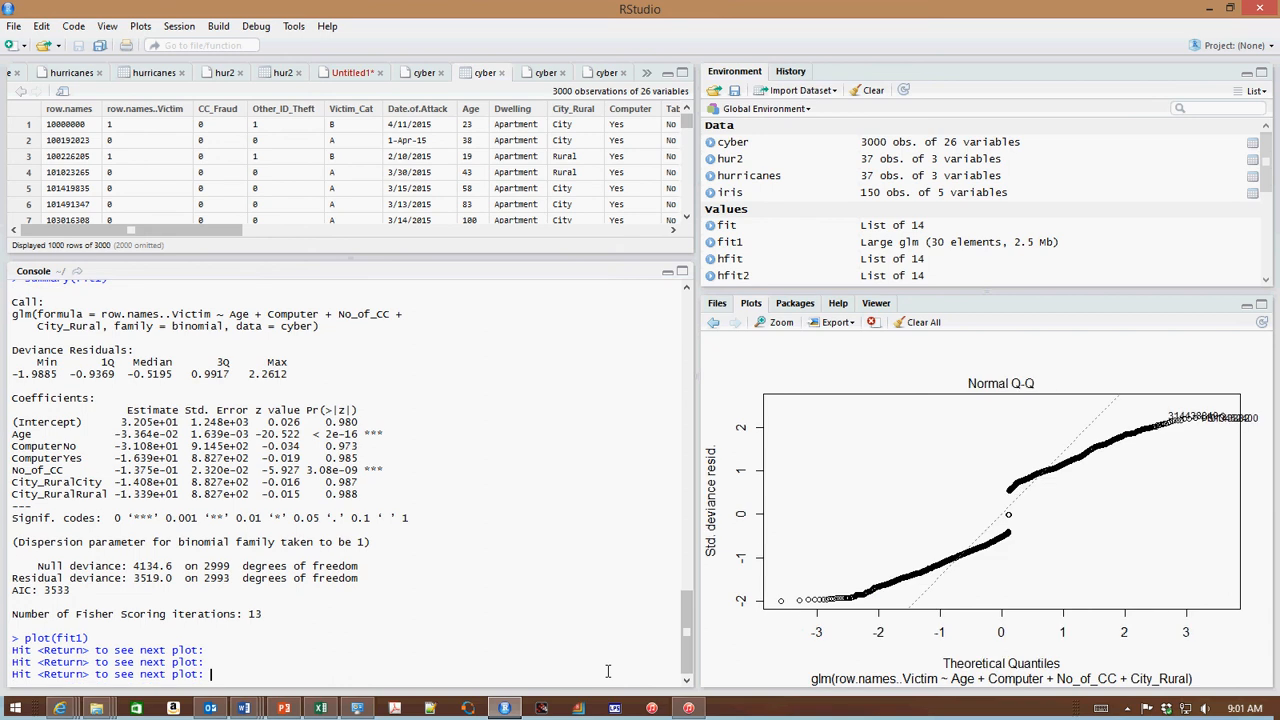
key(Return)
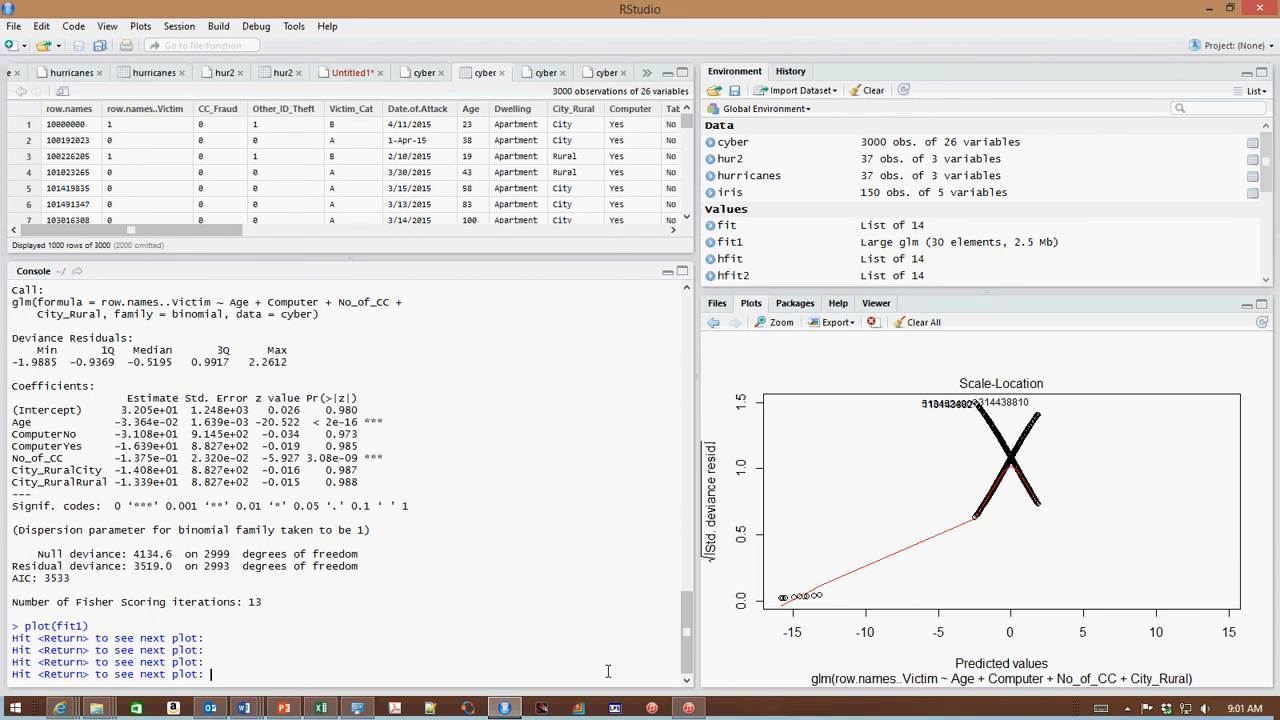
key(Return)
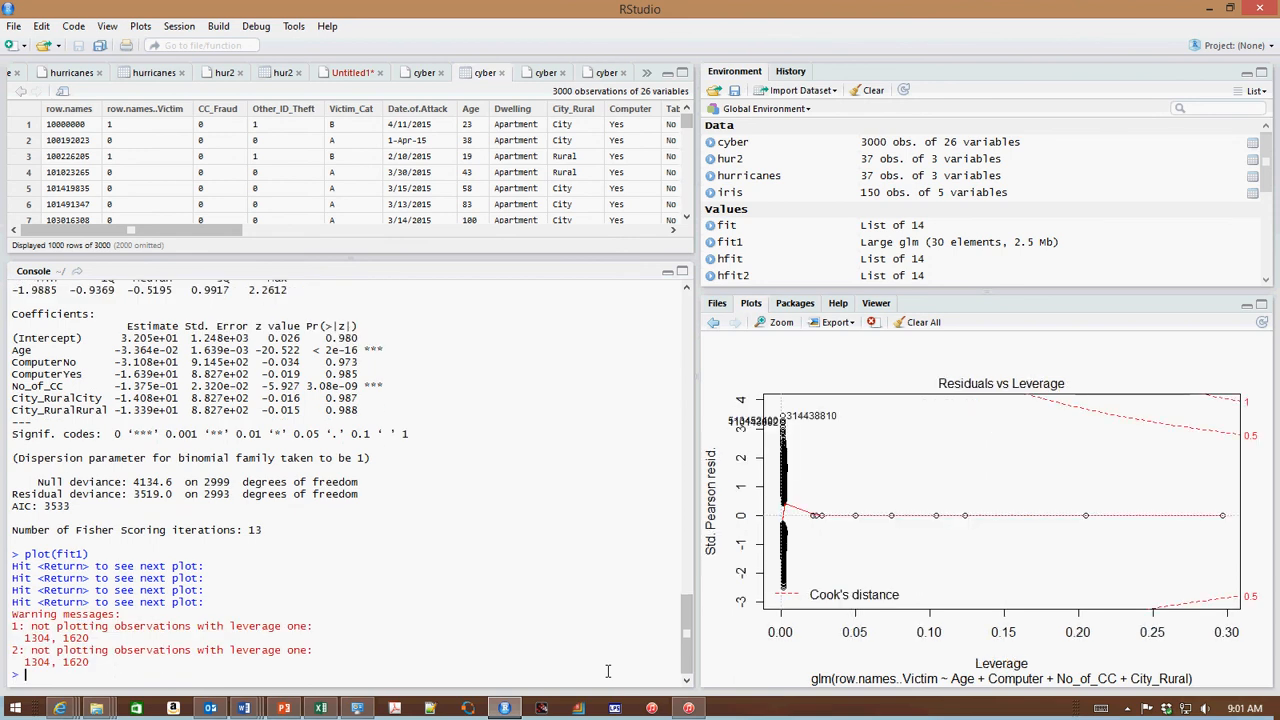